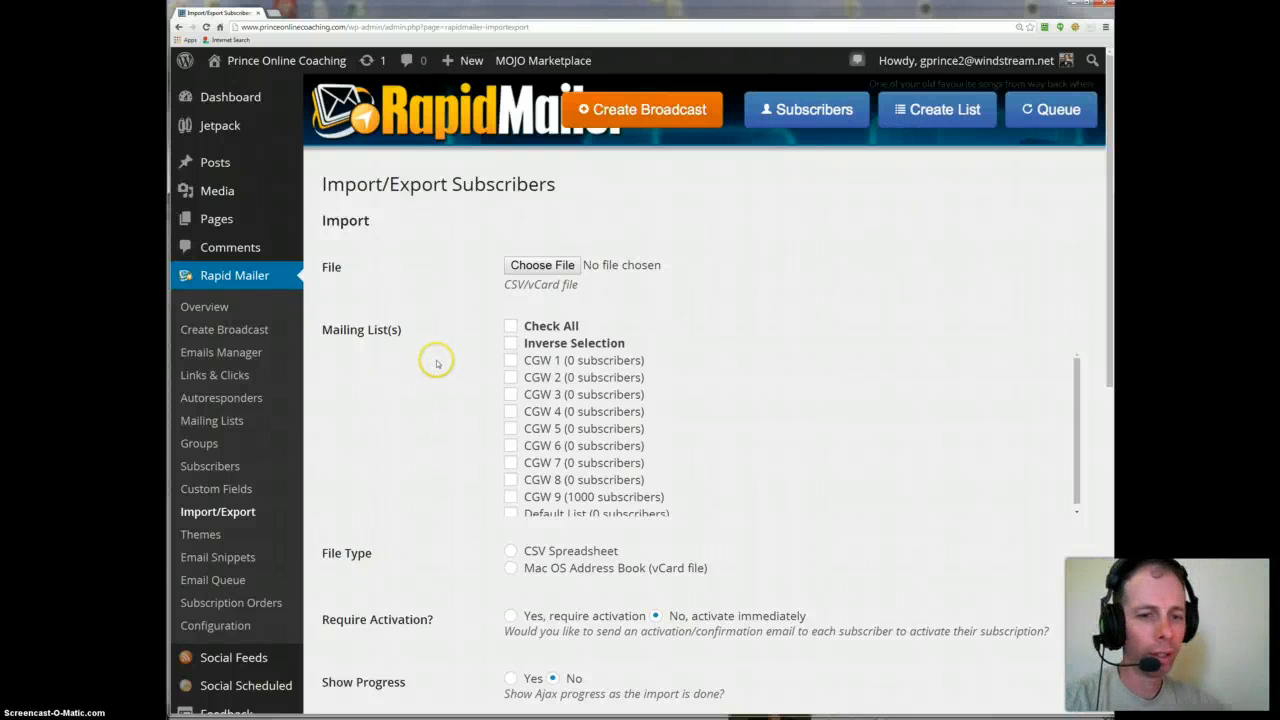
mouse_move(454, 372)
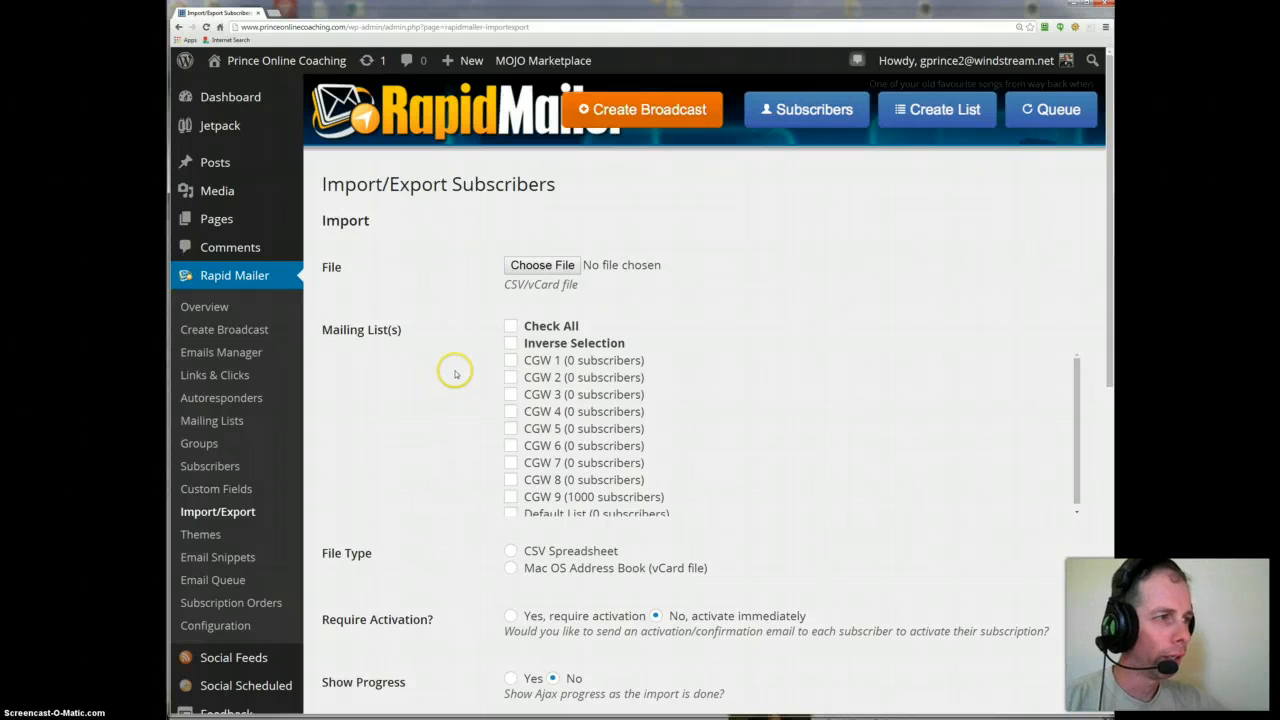
mouse_move(456, 372)
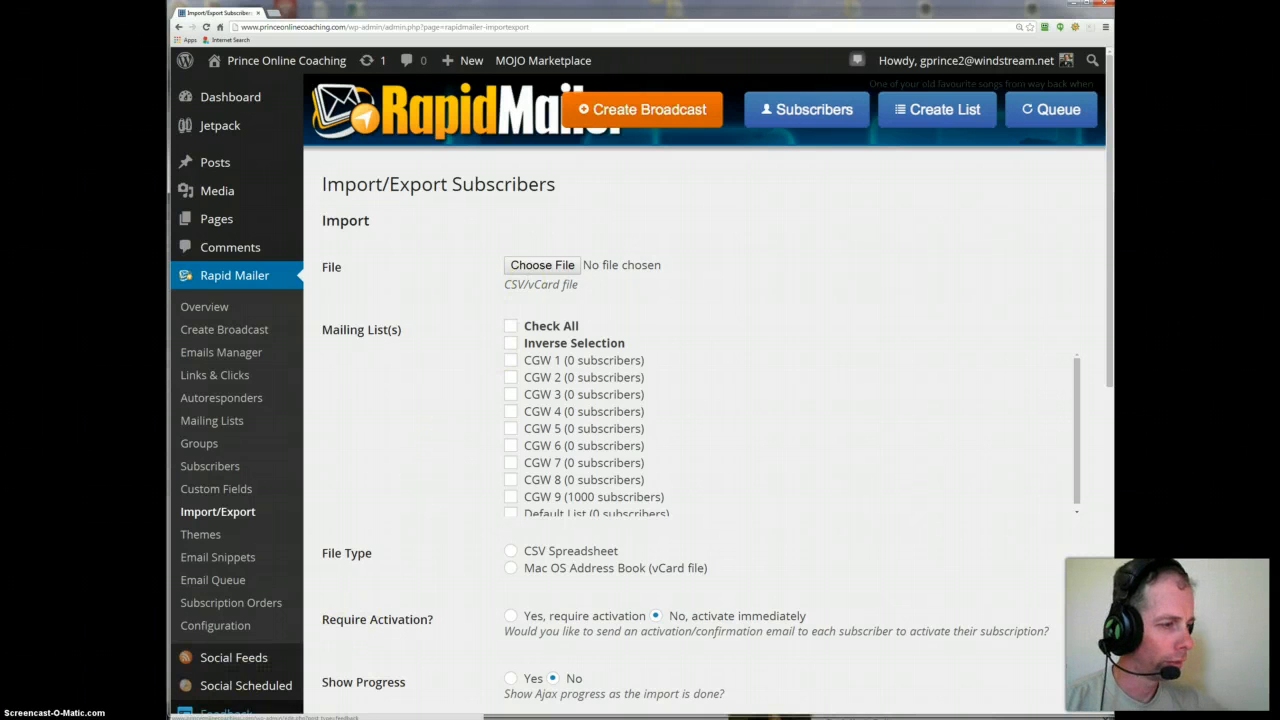
- Bring up the Documents folder holding the lead CSV files over the Import/Export page
left_click(542, 264)
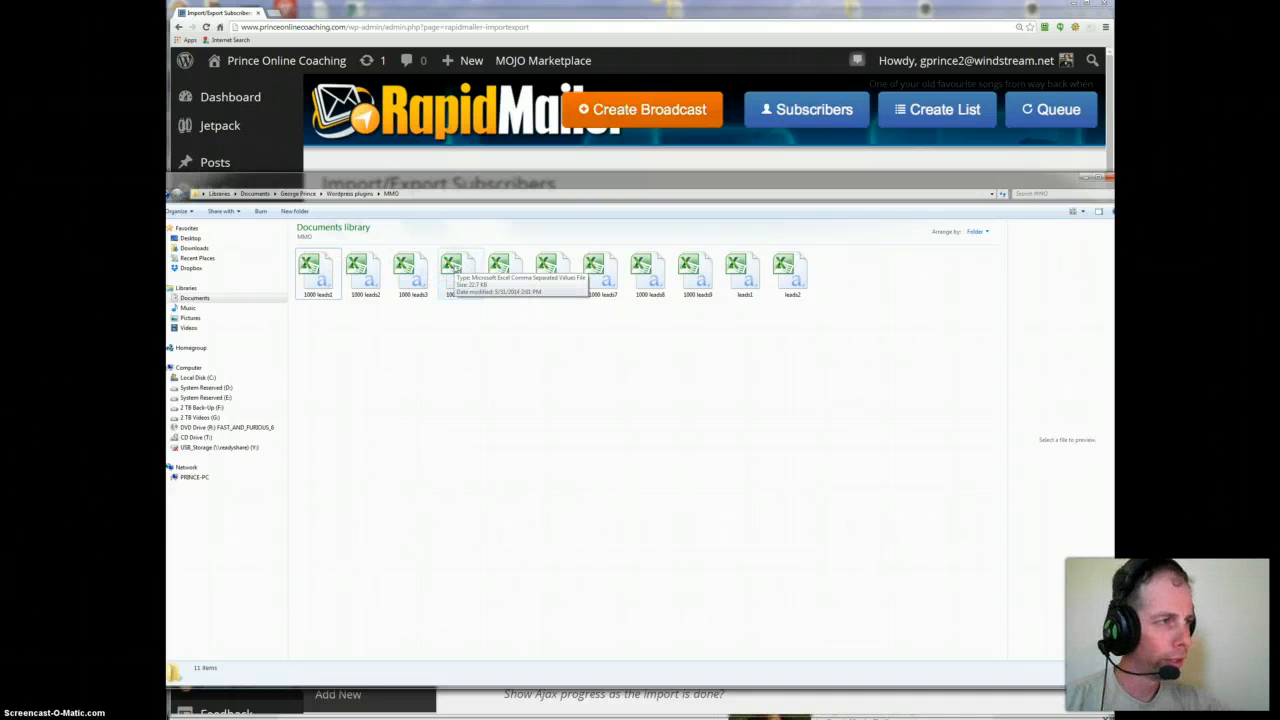
- Check a lead file's Properties, cancel it, and open a lead CSV in Excel
left_click(460, 272)
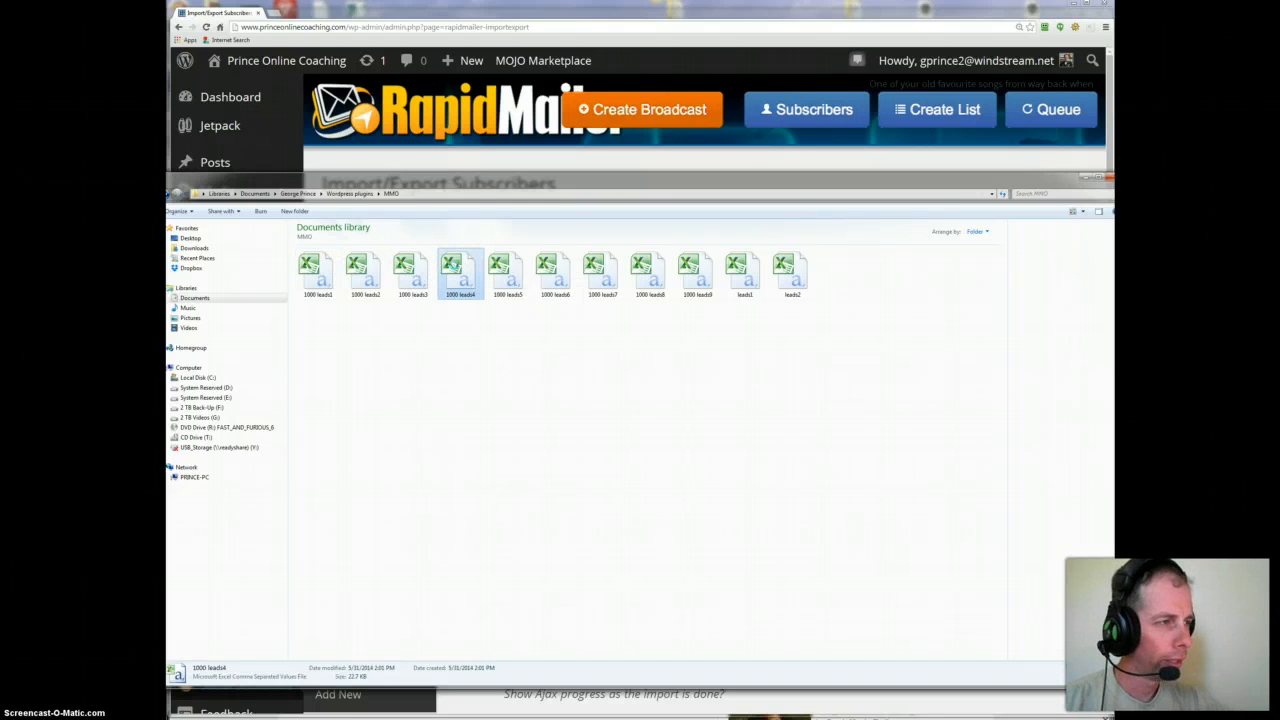
right_click(460, 276)
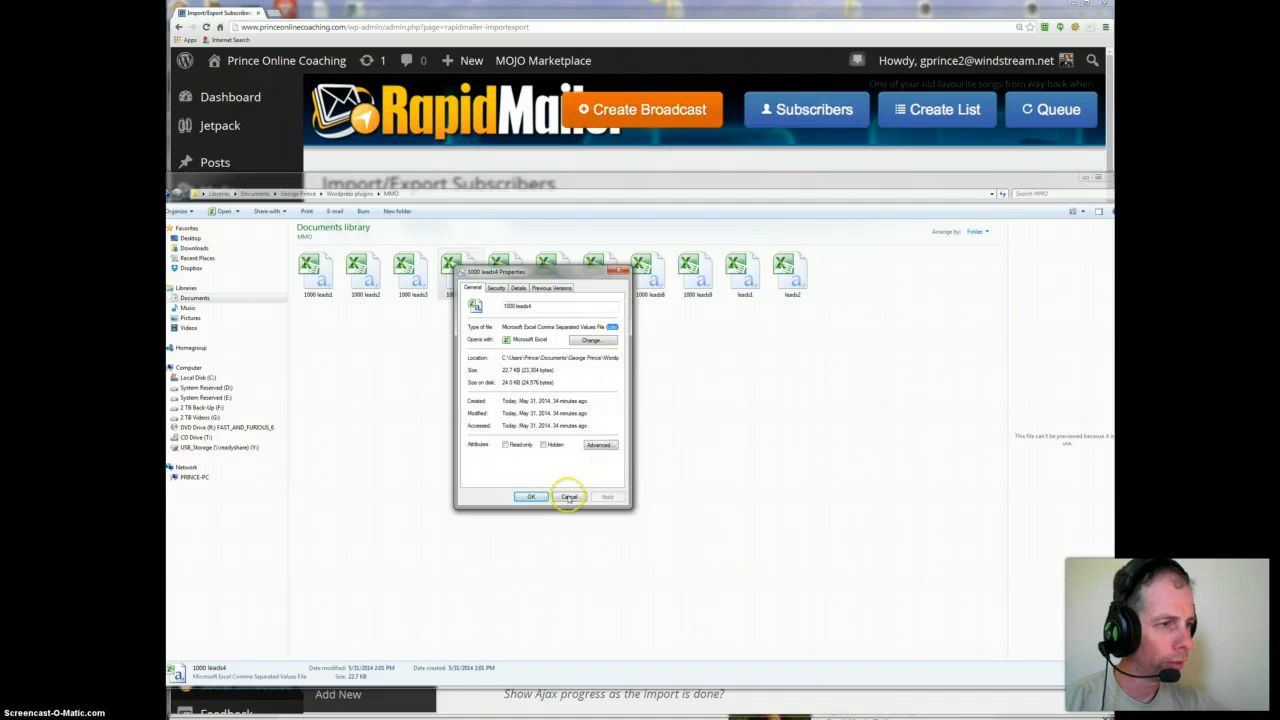
left_click(568, 496)
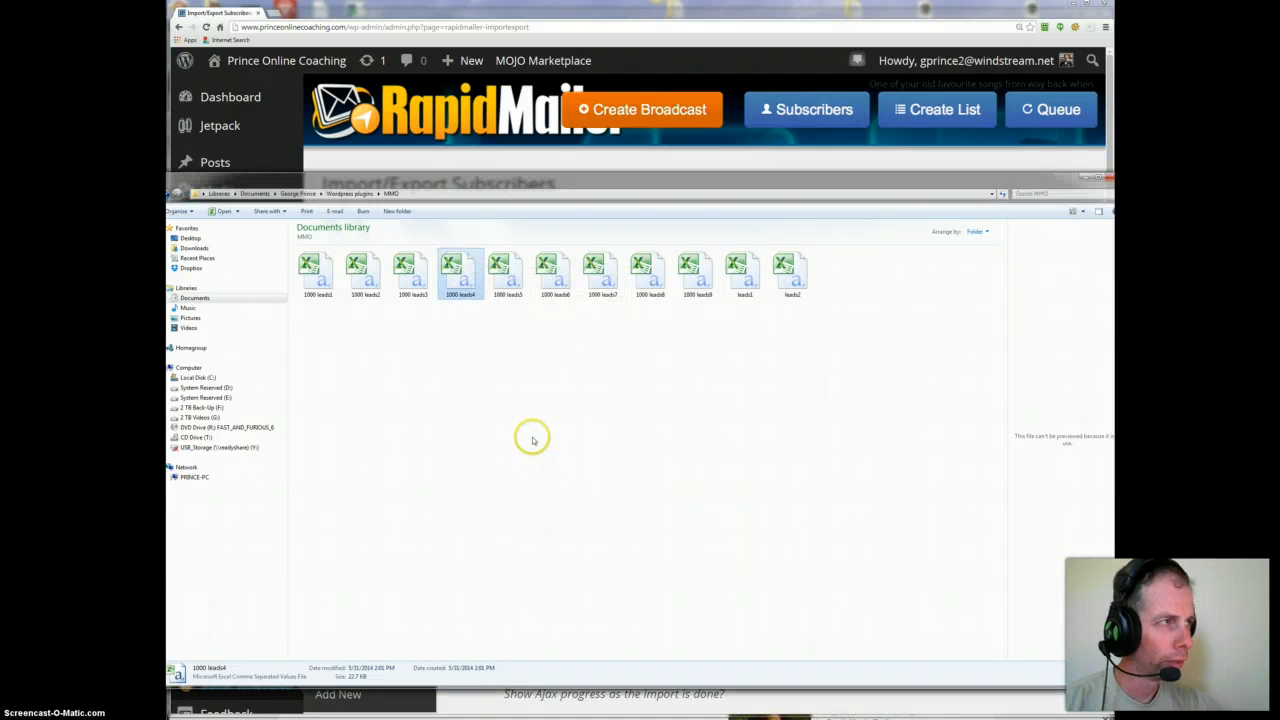
mouse_move(632, 268)
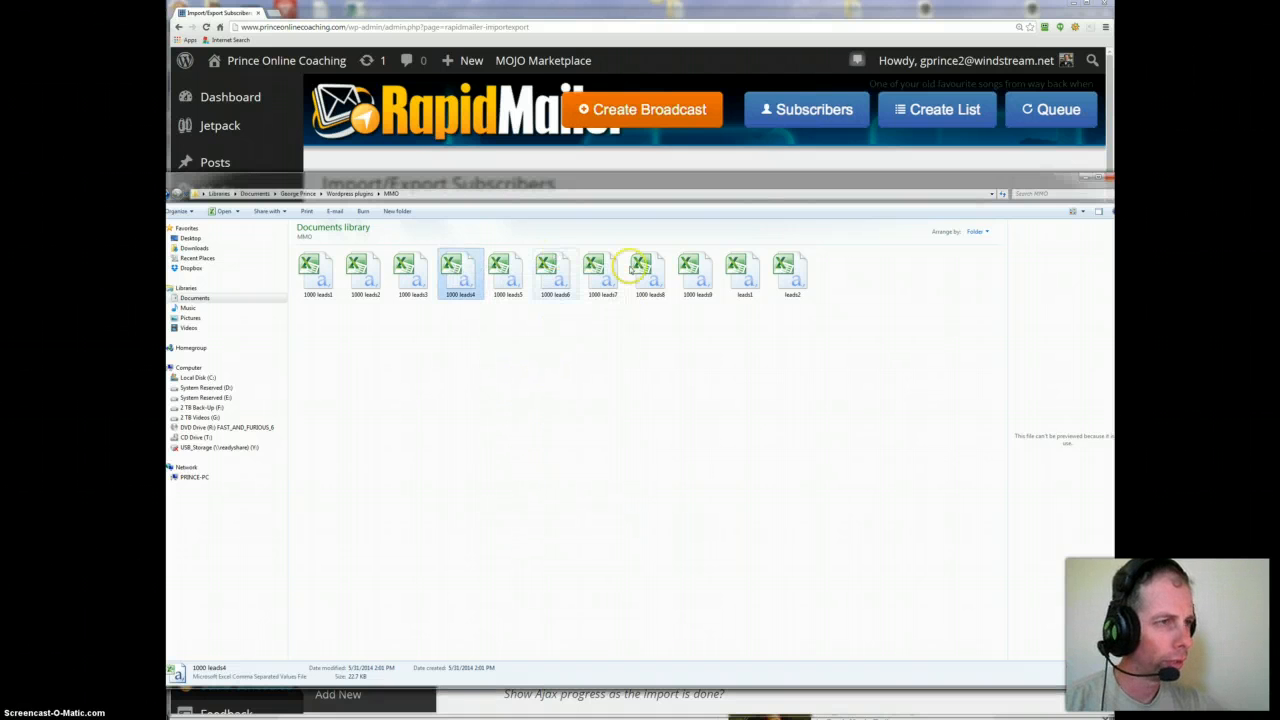
double_click(792, 270)
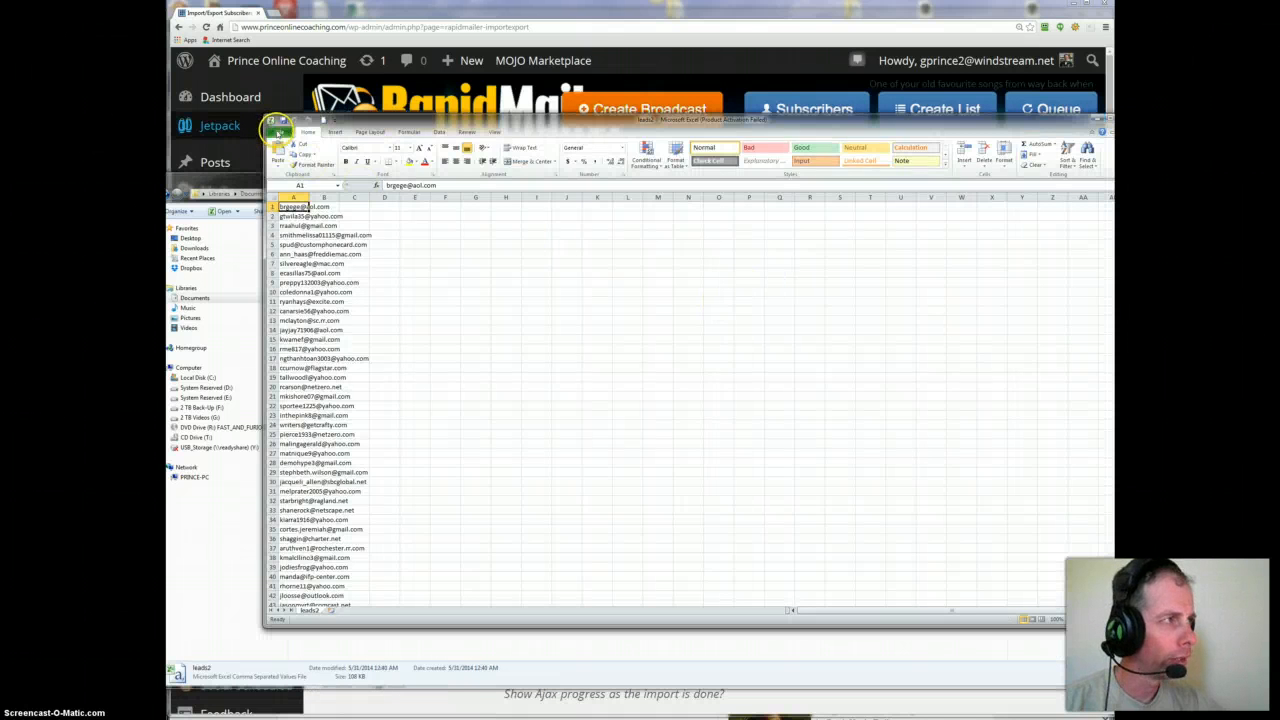
- Save the email list as an additional file of the chosen type in the leads folder
left_click(280, 132)
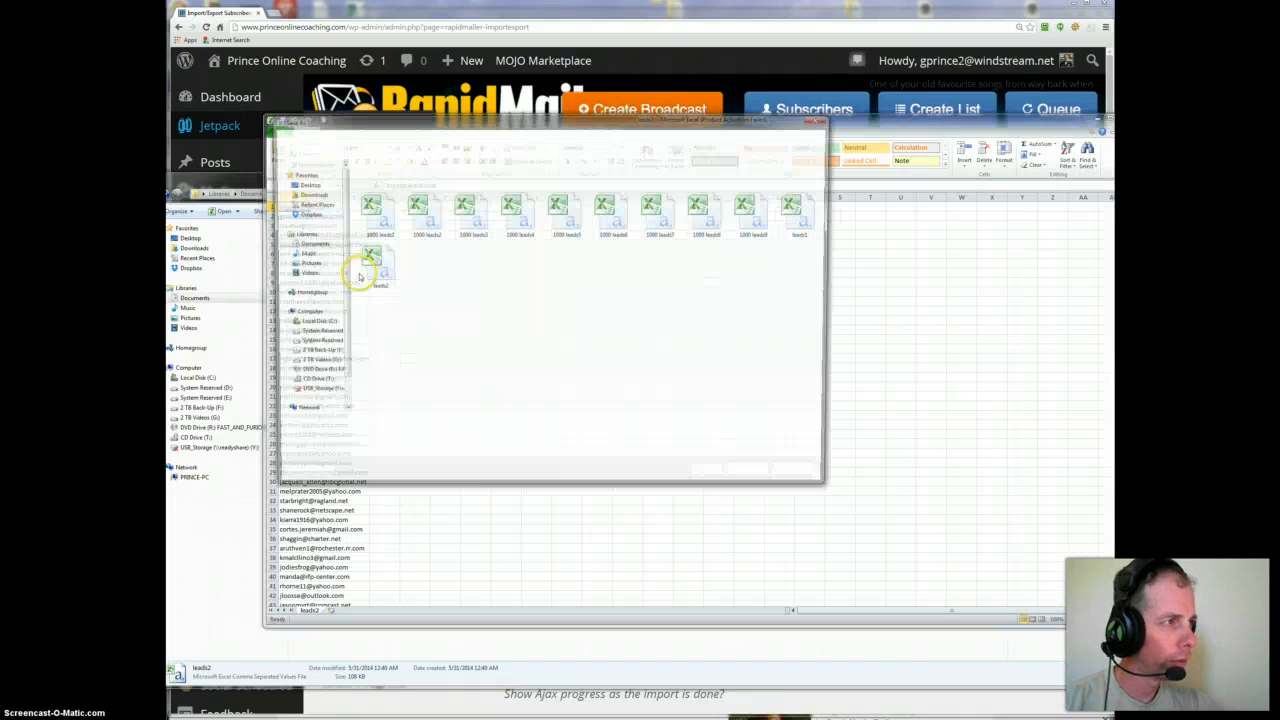
left_click(824, 440)
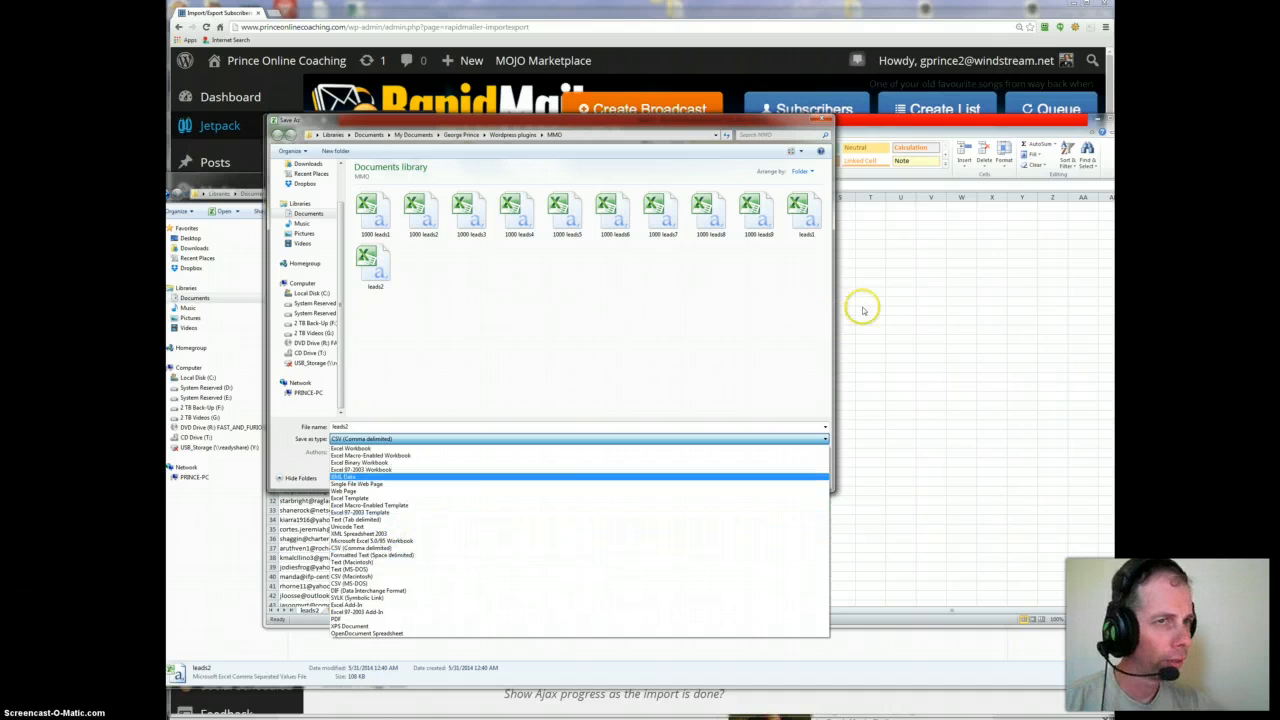
left_click(376, 440)
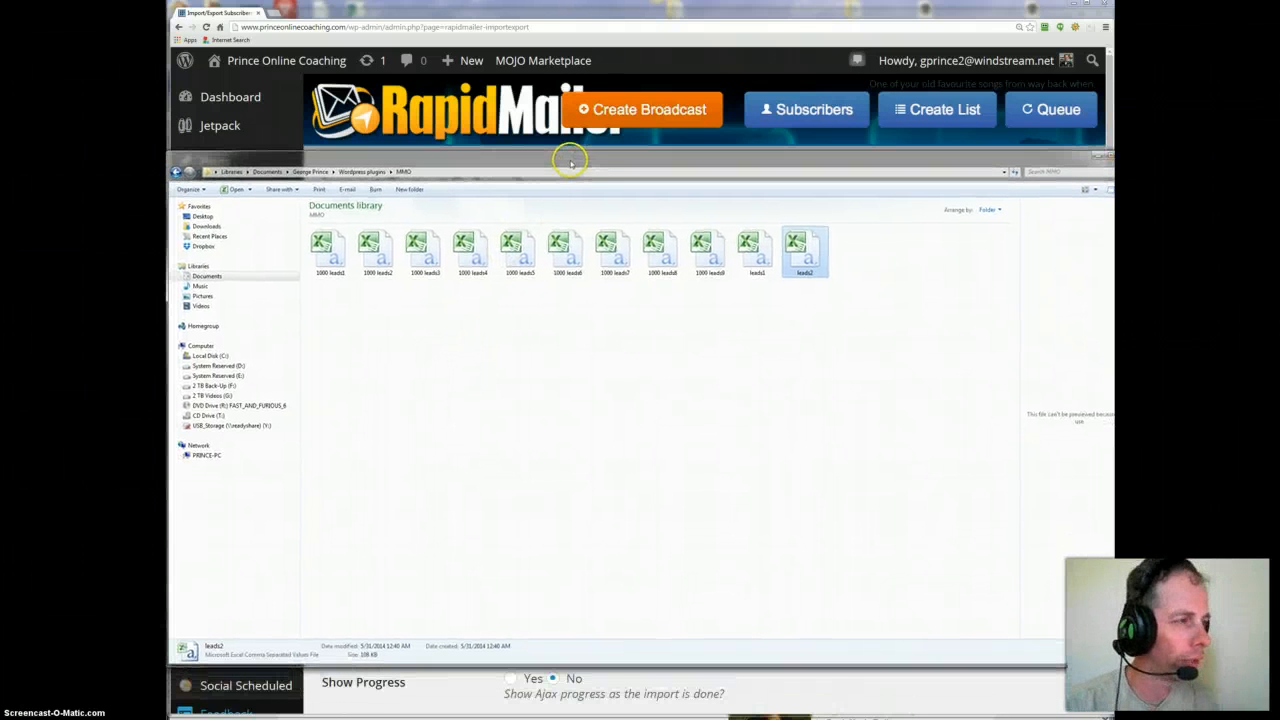
mouse_move(520, 228)
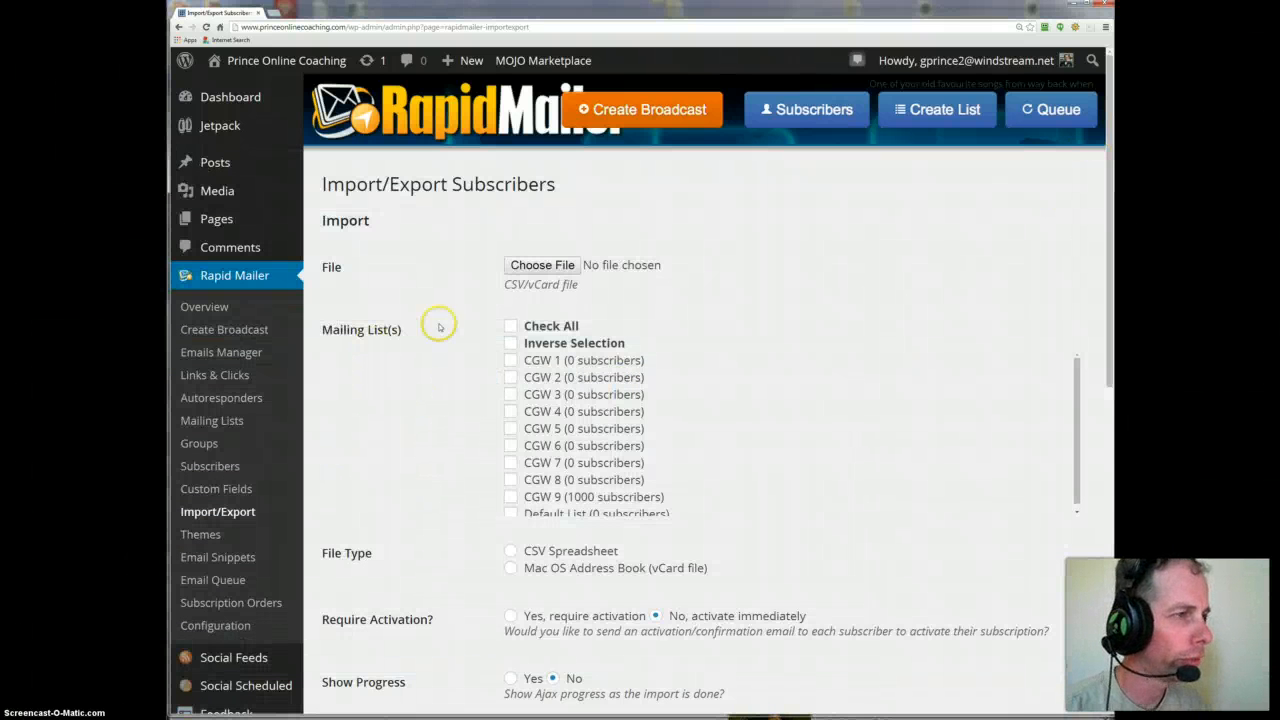
mouse_move(464, 336)
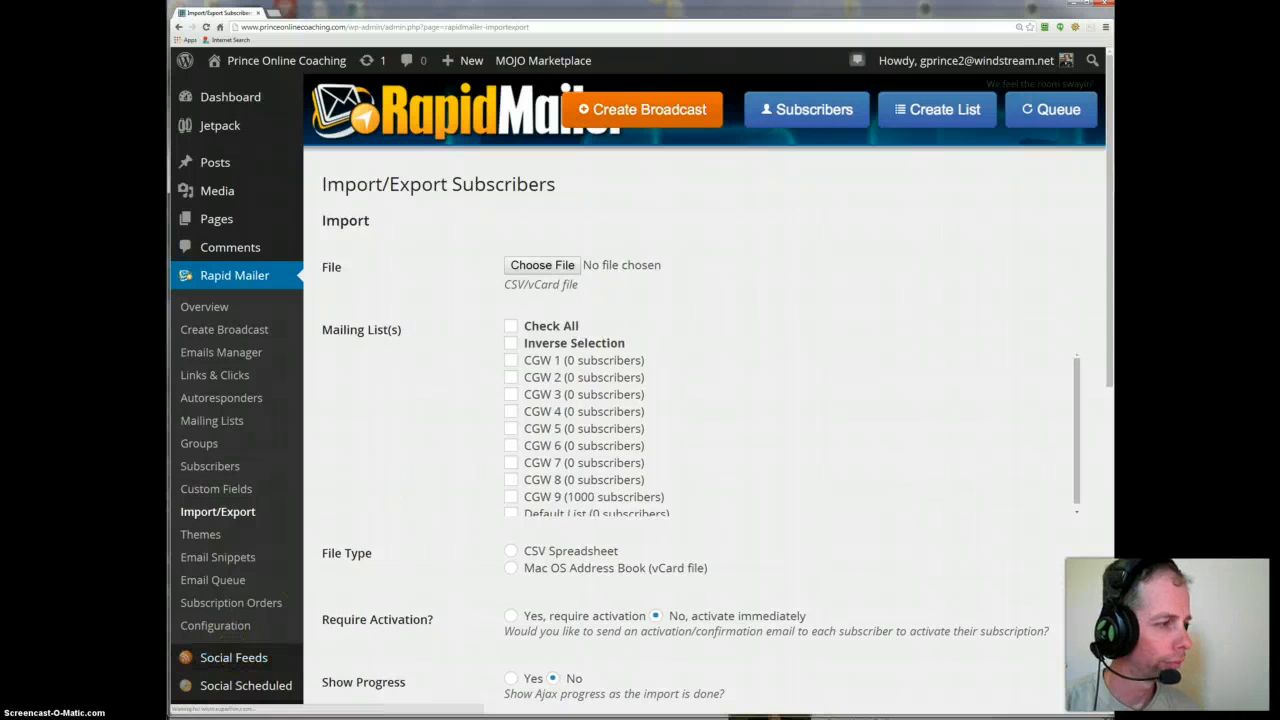
- Choose 1000 leads1.csv for list CGW 1 as a CSV Spreadsheet with Email Address in column 1
scroll("down", 3)
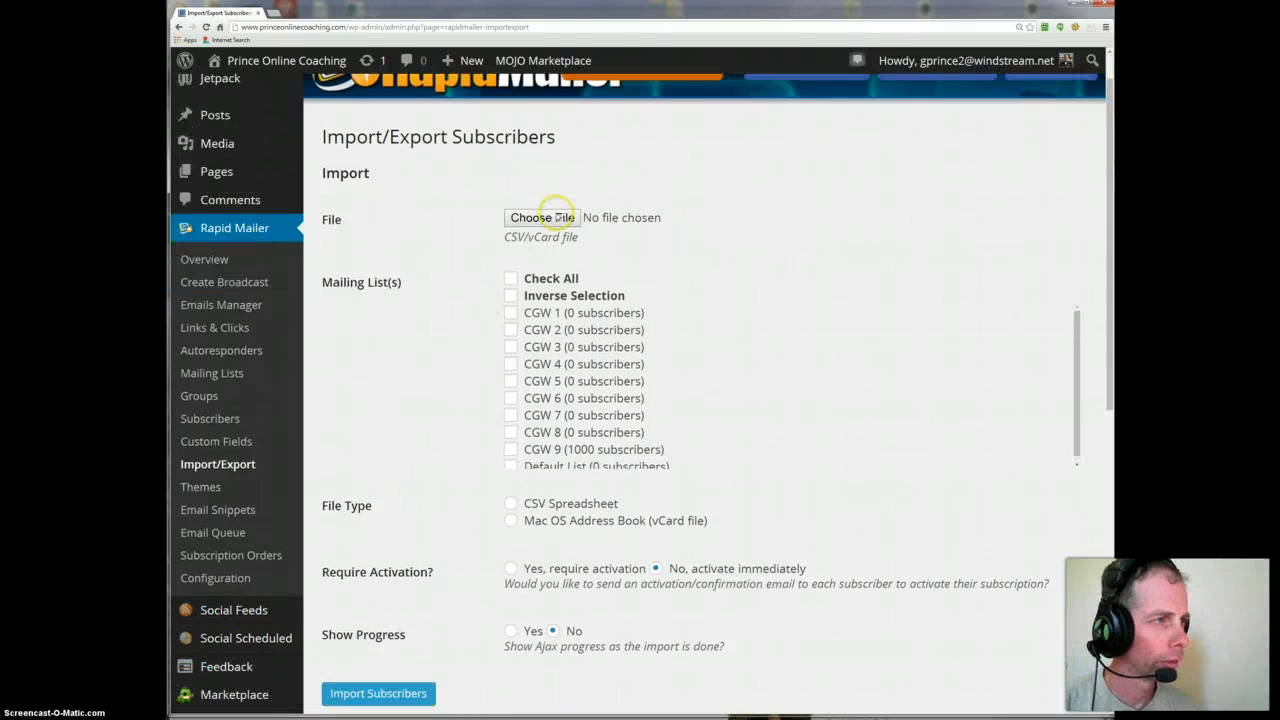
left_click(542, 216)
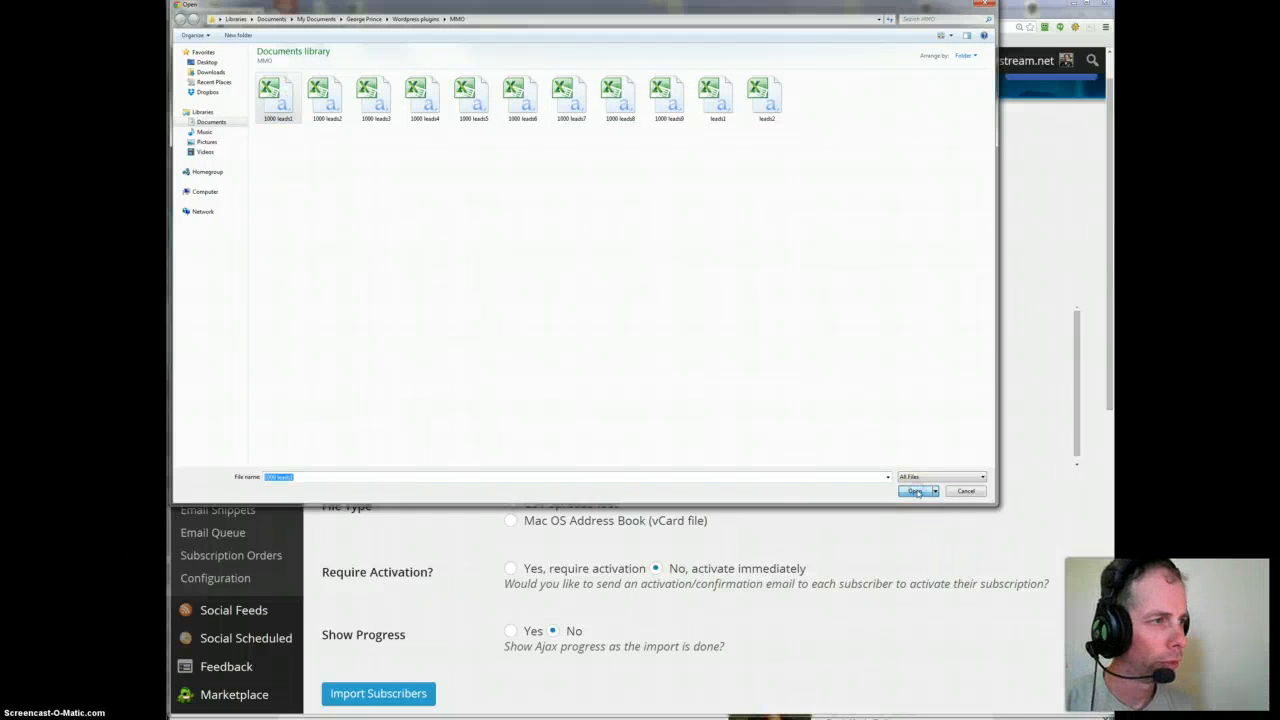
left_click(914, 492)
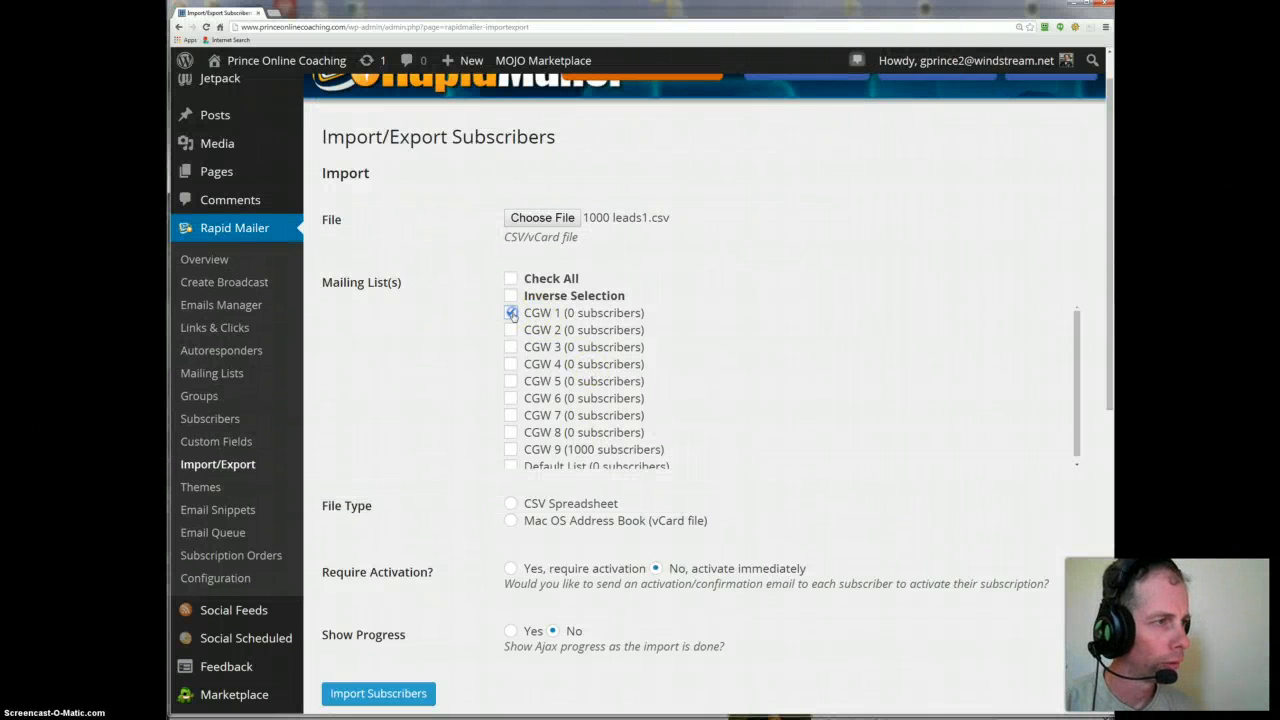
left_click(512, 504)
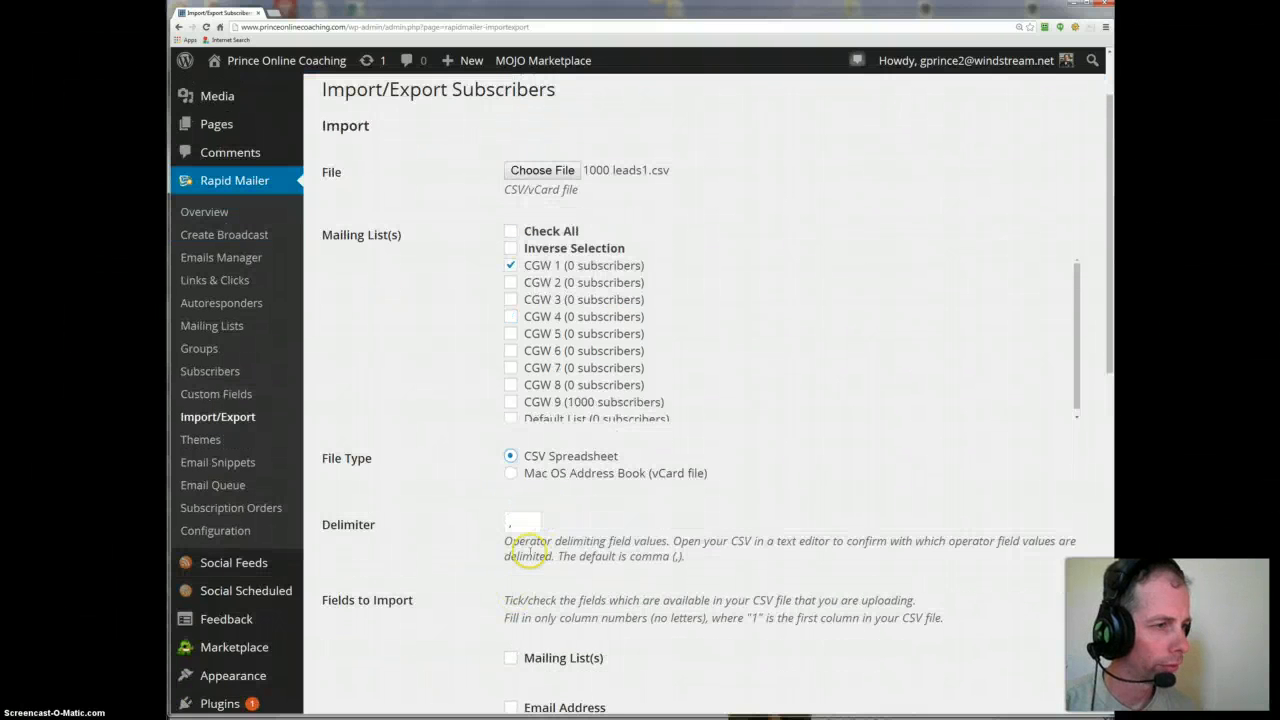
scroll("down", 3)
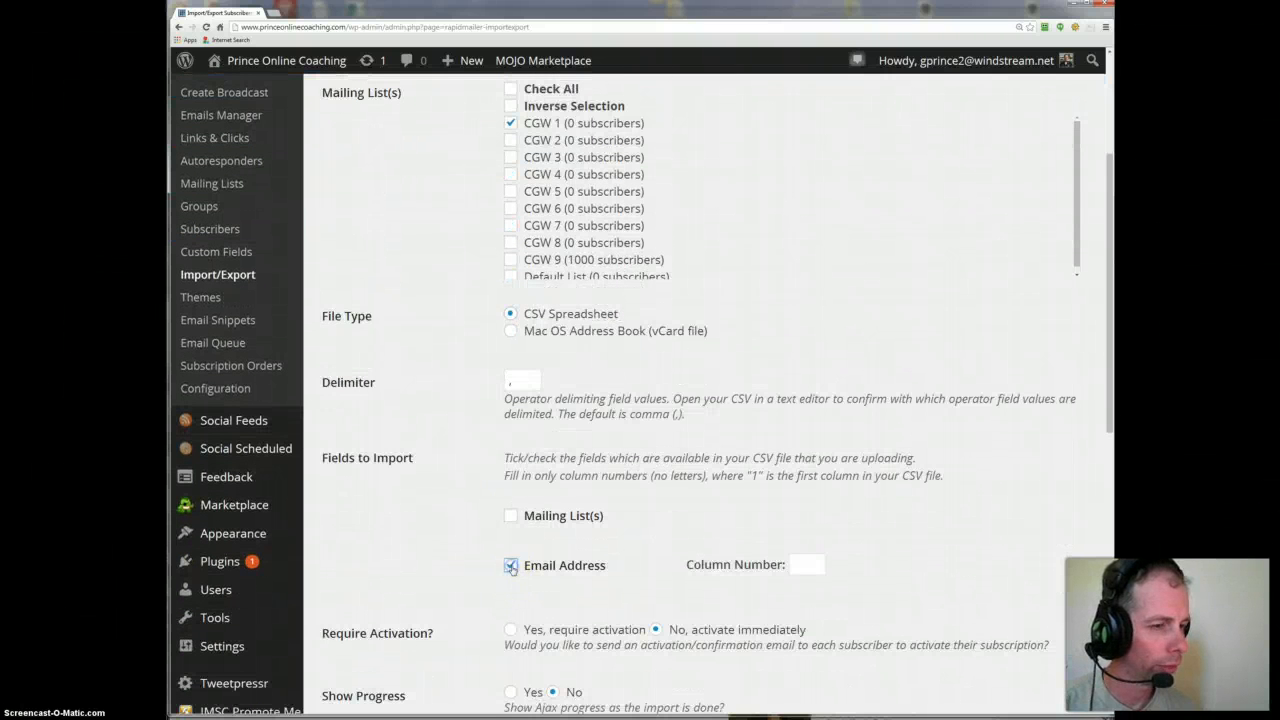
type("1")
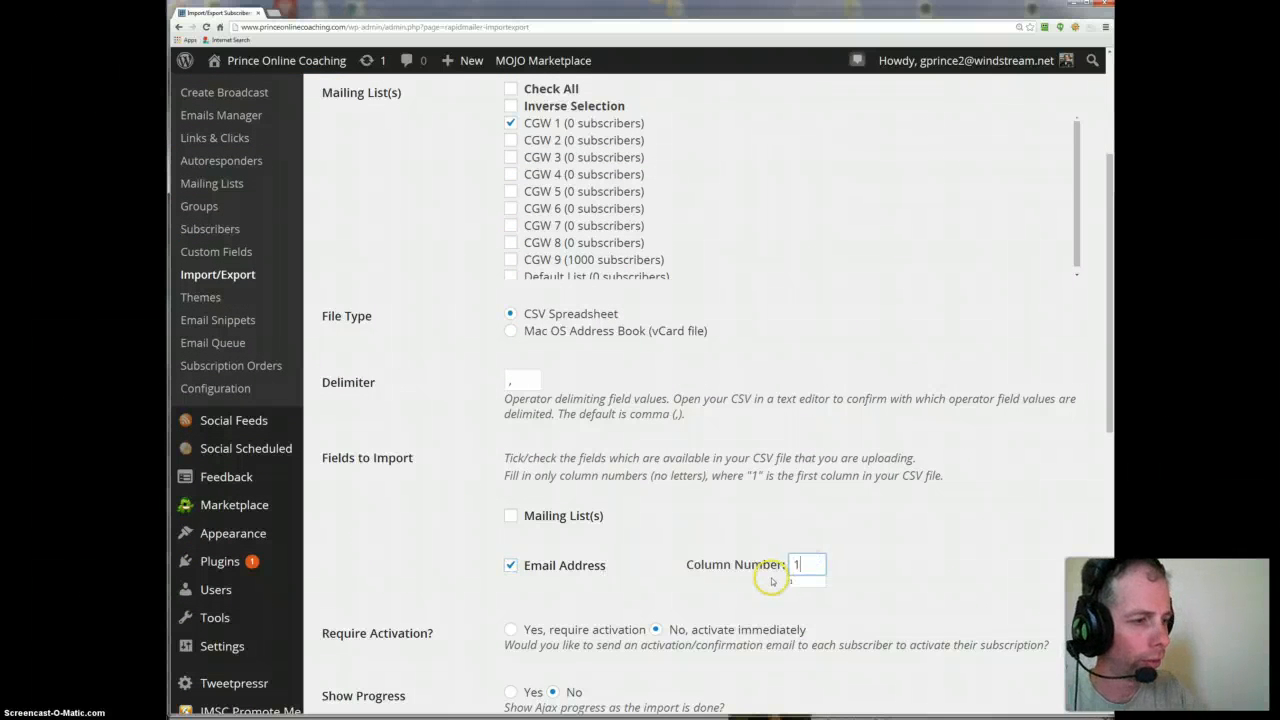
scroll("down", 3)
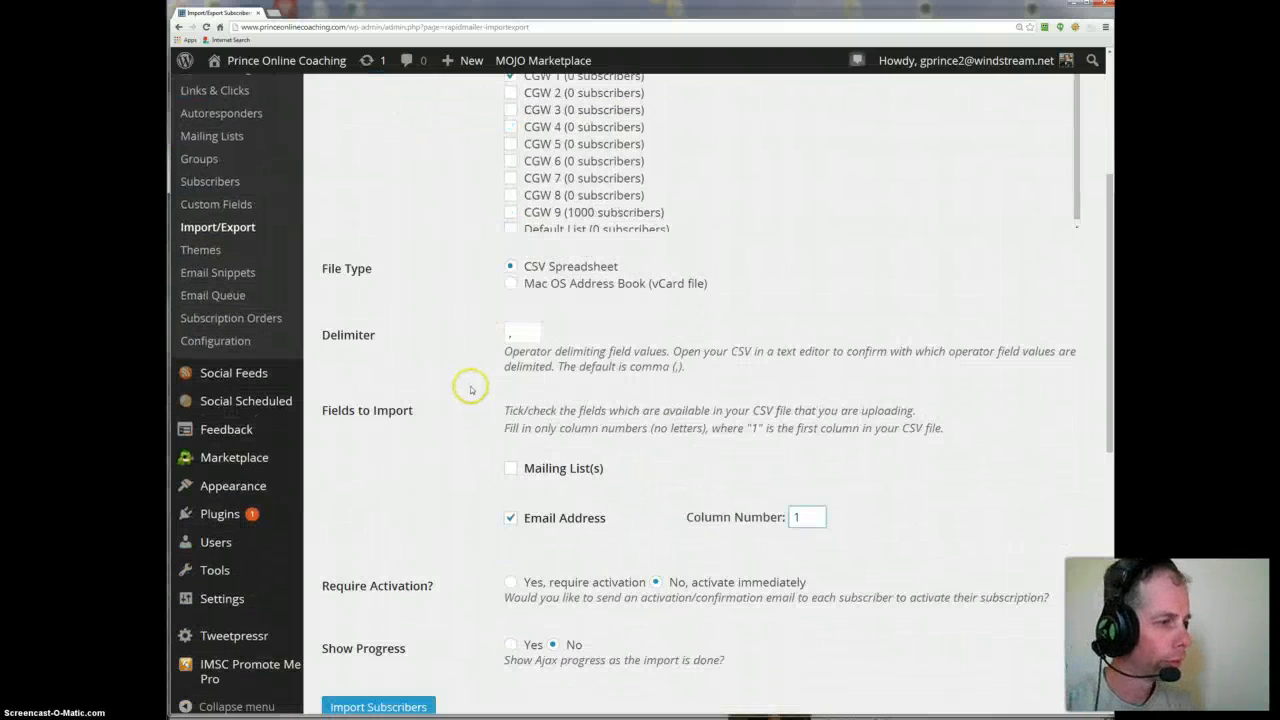
scroll("down", 3)
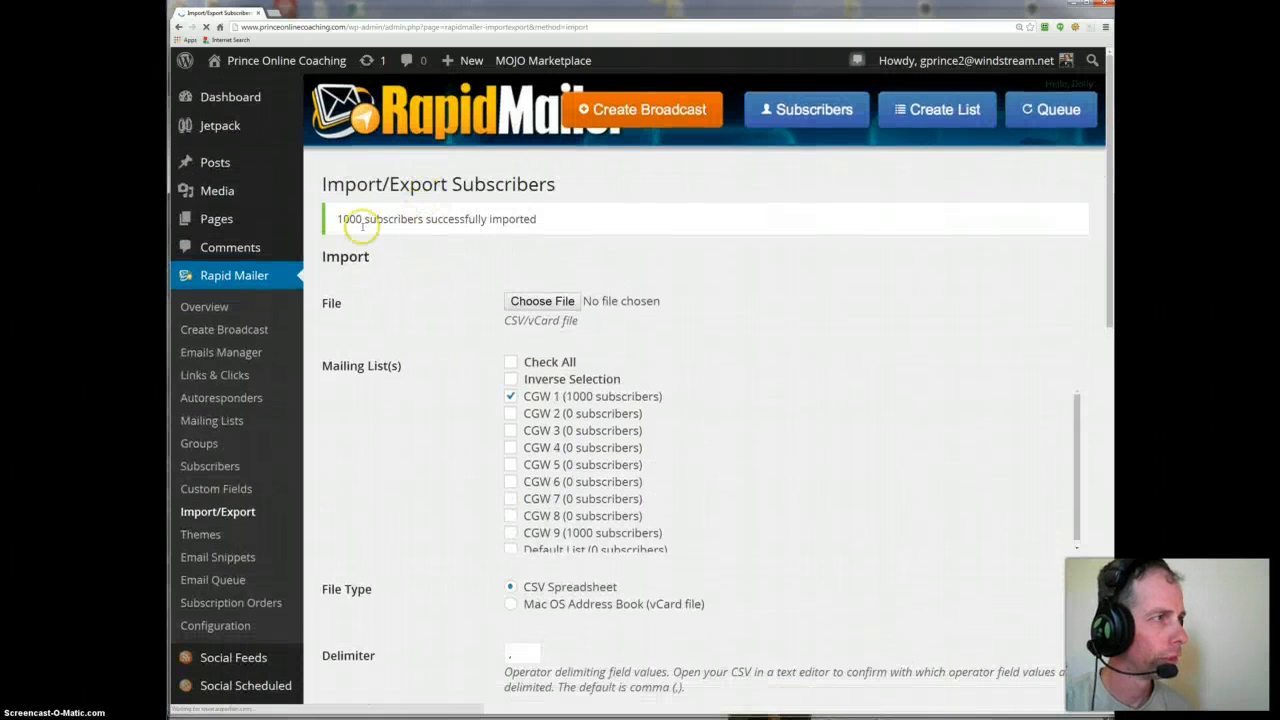
mouse_move(448, 232)
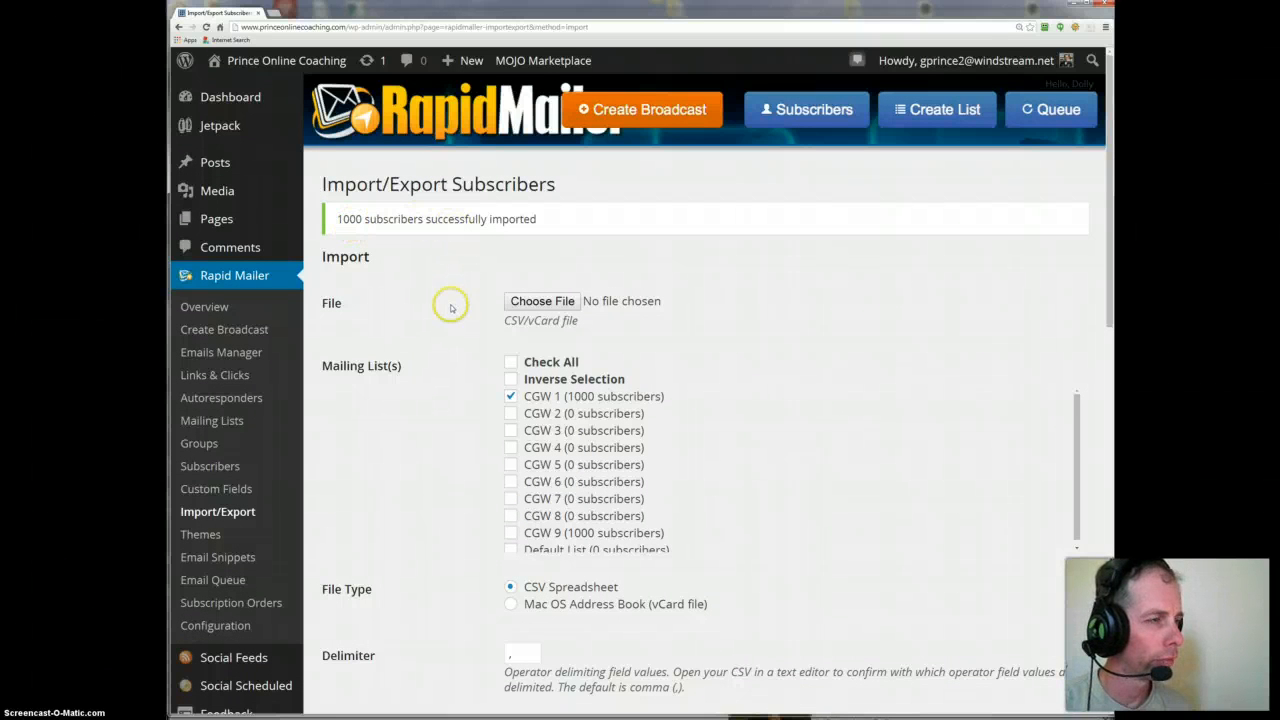
- Choose 1000 leads2.csv, target list CGW 2, and run Import Subscribers
left_click(542, 300)
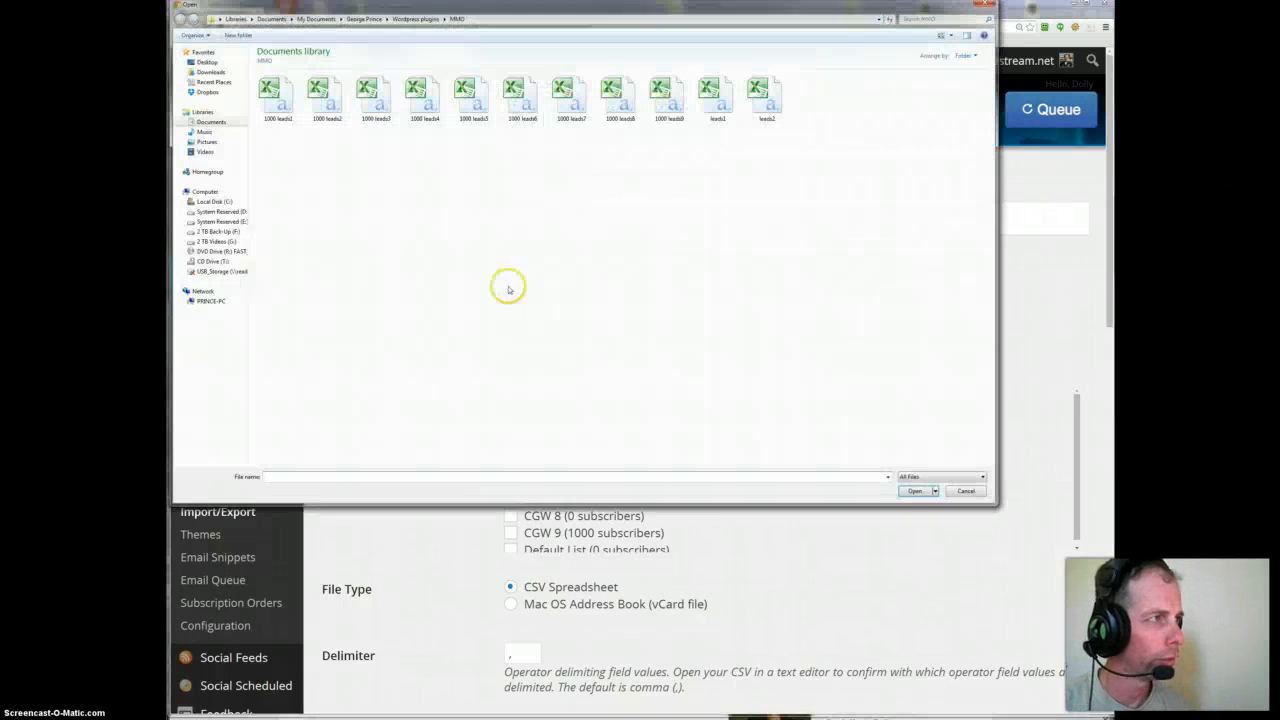
left_click(328, 96)
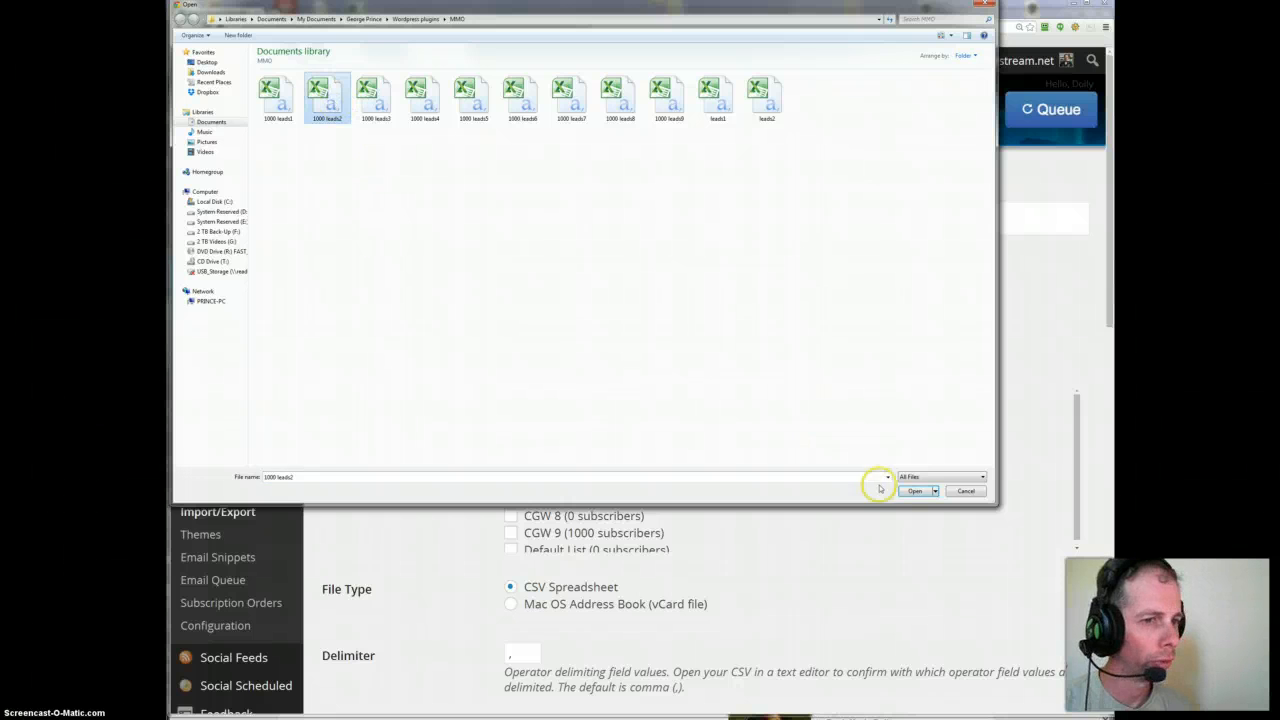
left_click(916, 490)
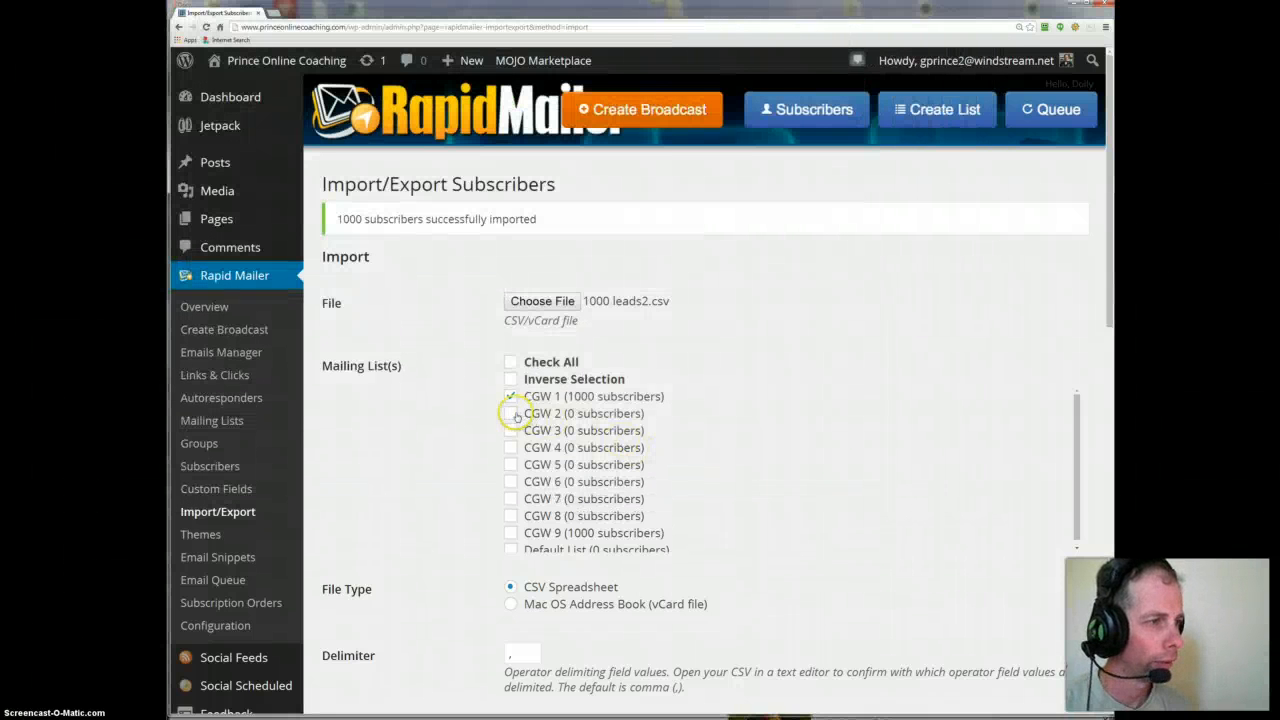
left_click(512, 412)
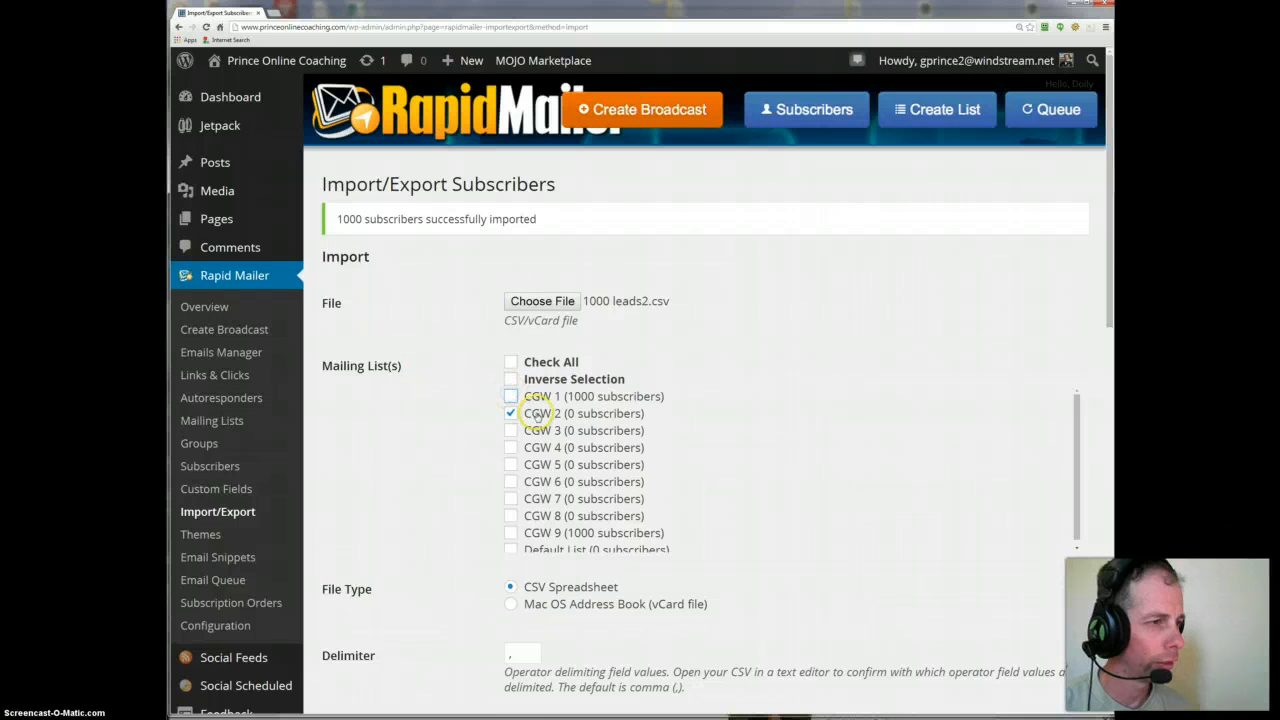
scroll("down", 3)
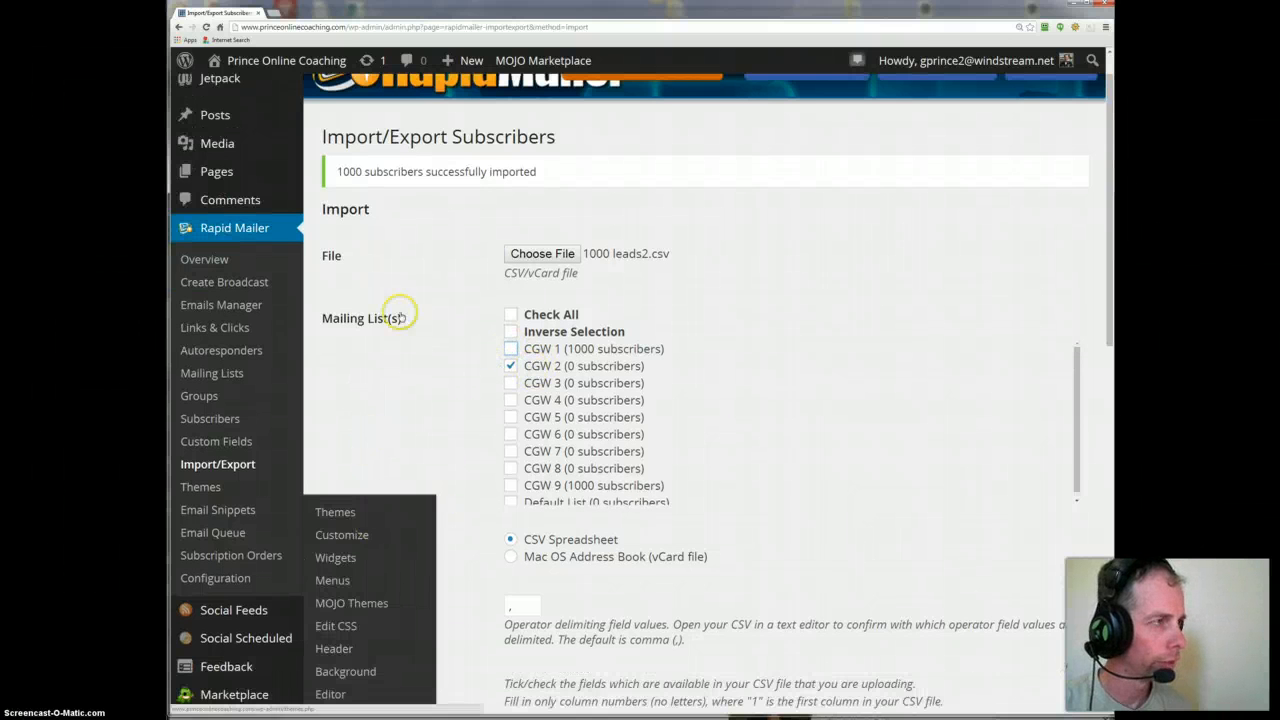
scroll("down", 3)
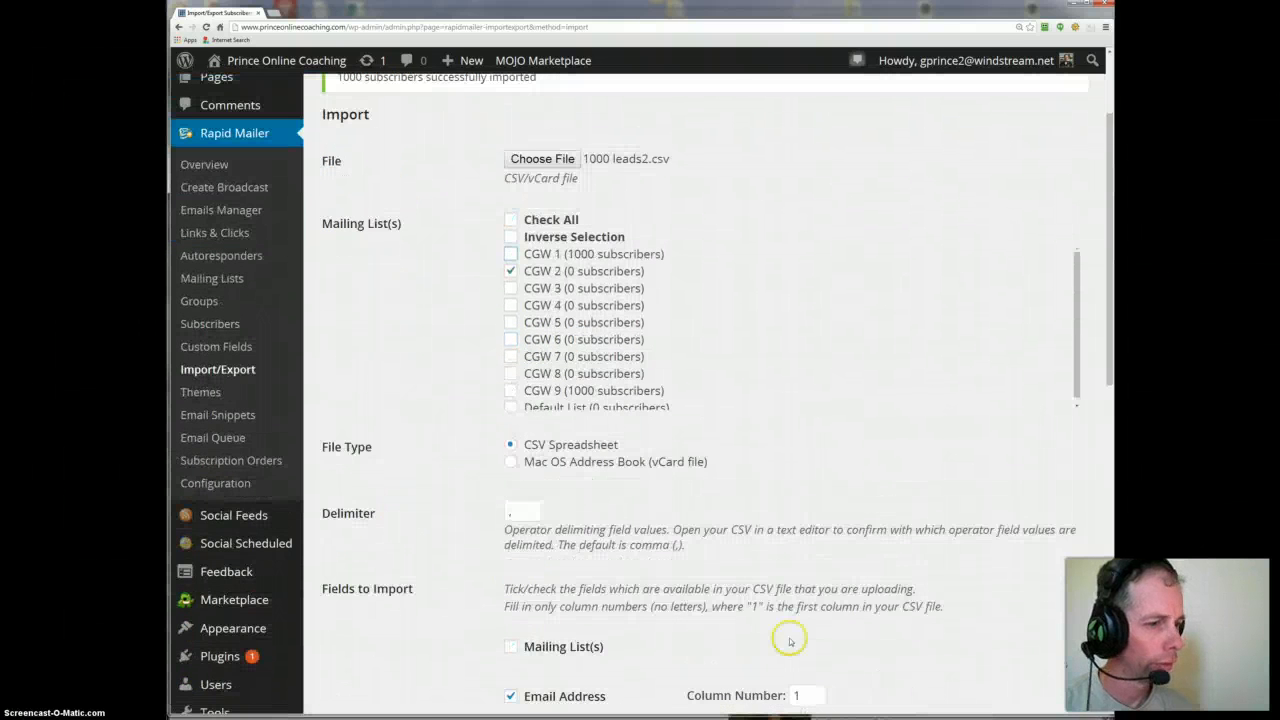
scroll("down", 3)
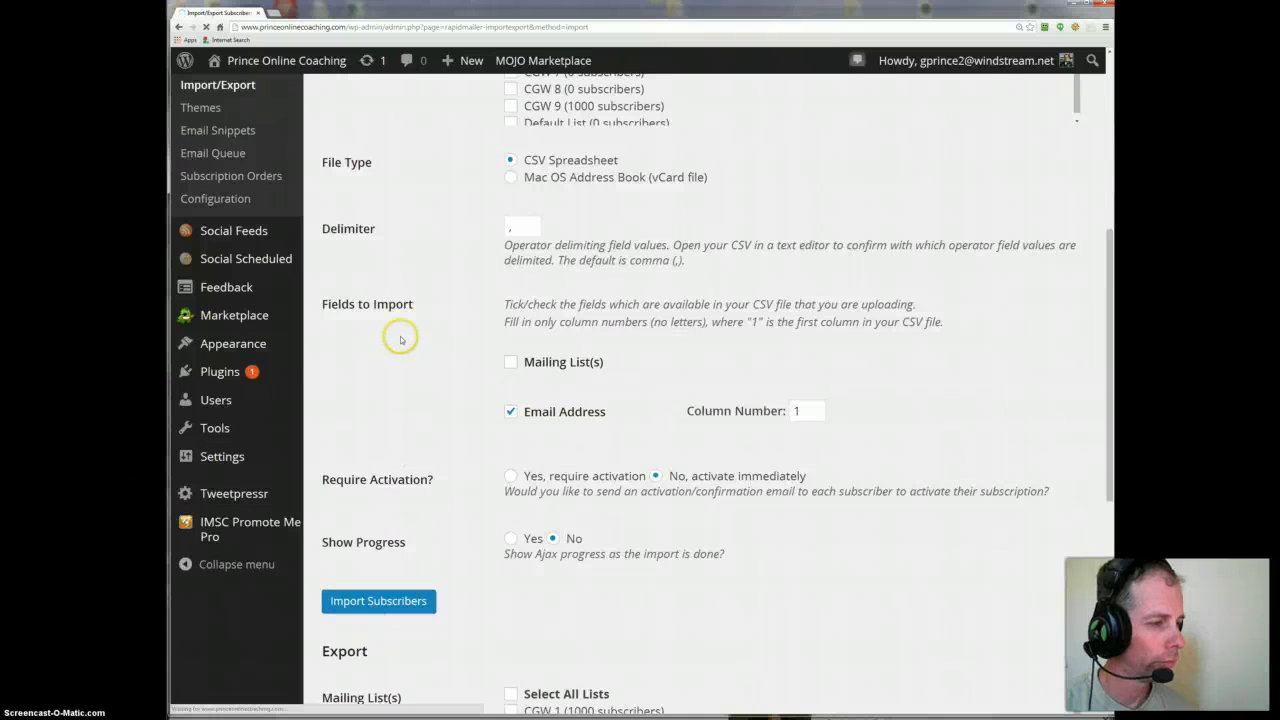
mouse_move(376, 256)
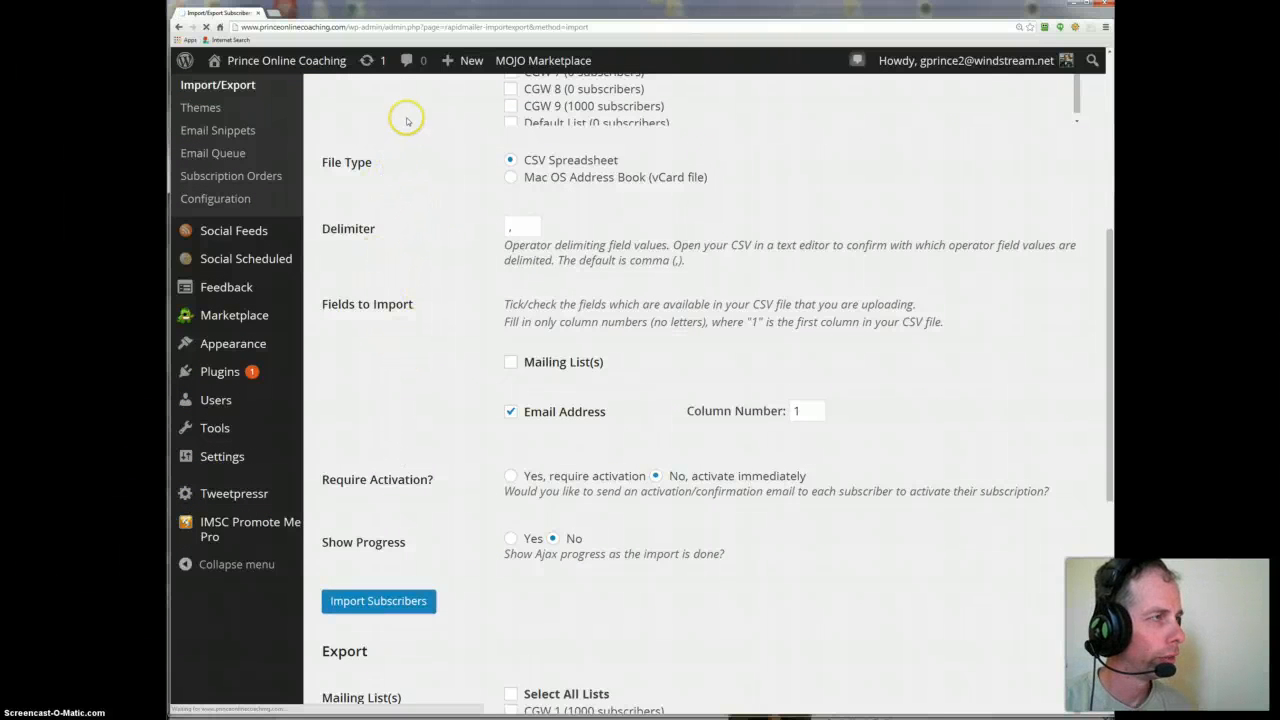
left_click(378, 600)
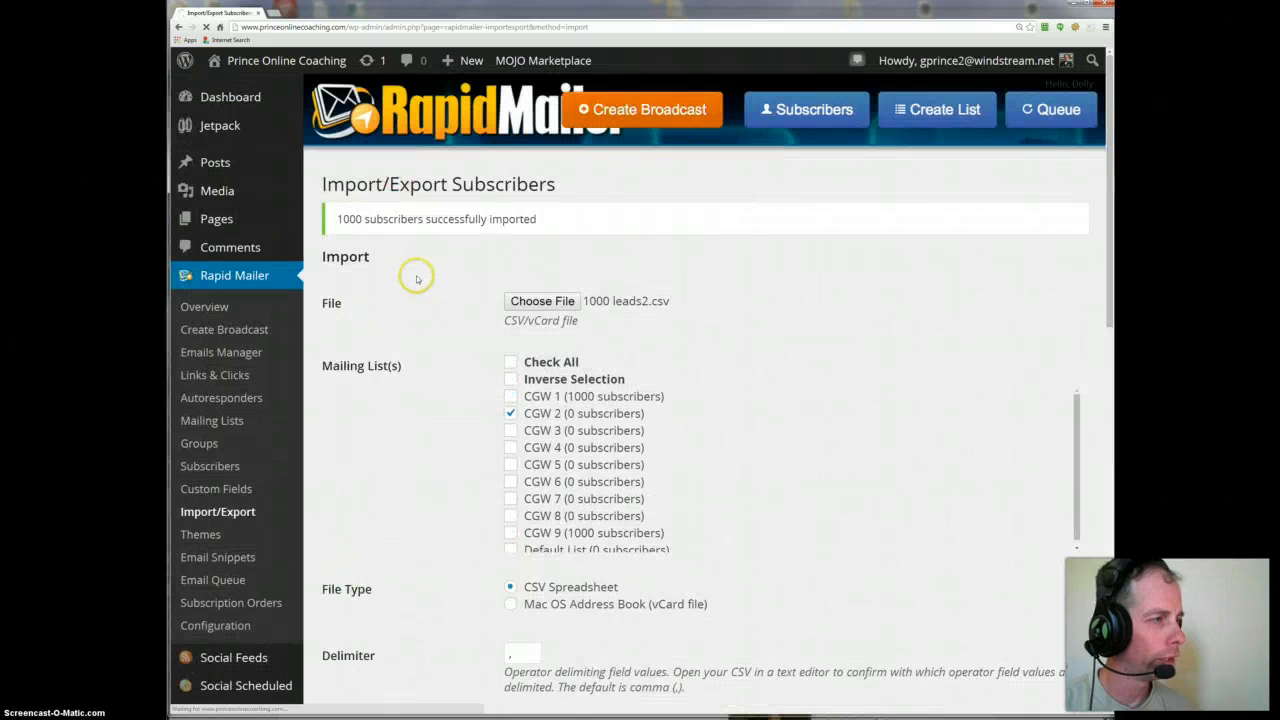
mouse_move(404, 300)
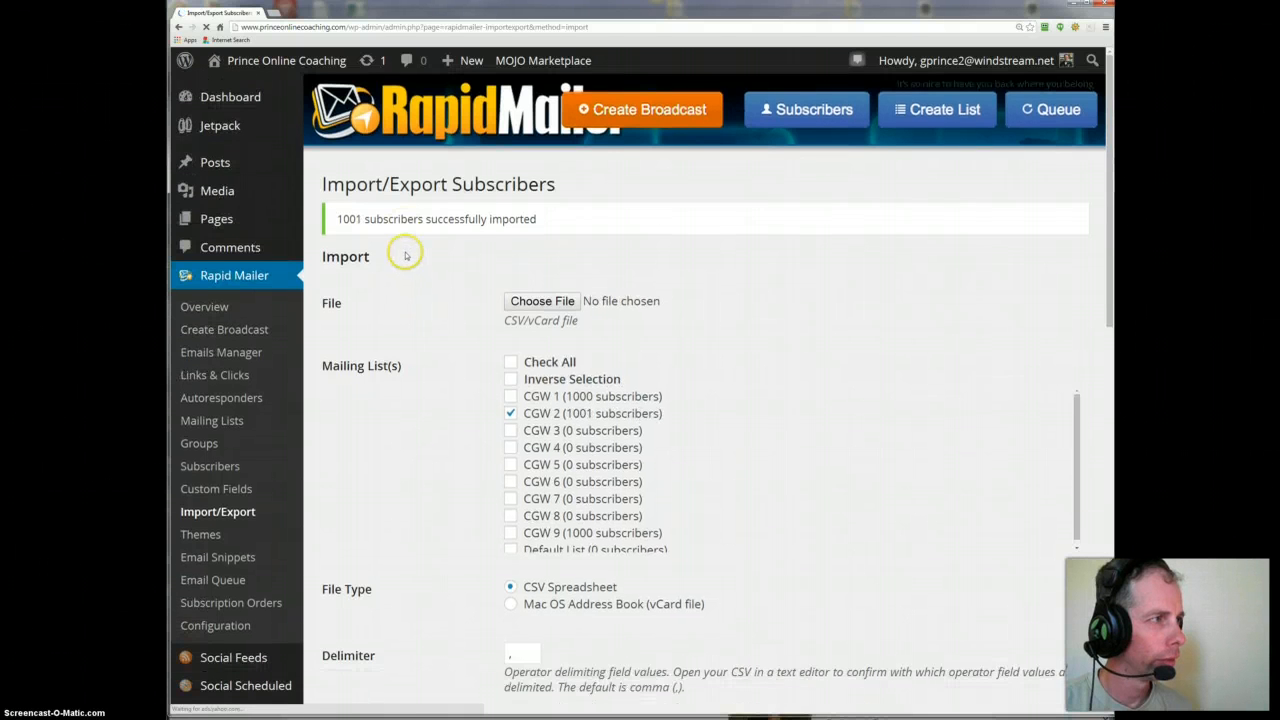
- Target list CGW 3, choose 1000 leads3.csv, and run Import Subscribers
scroll("down", 3)
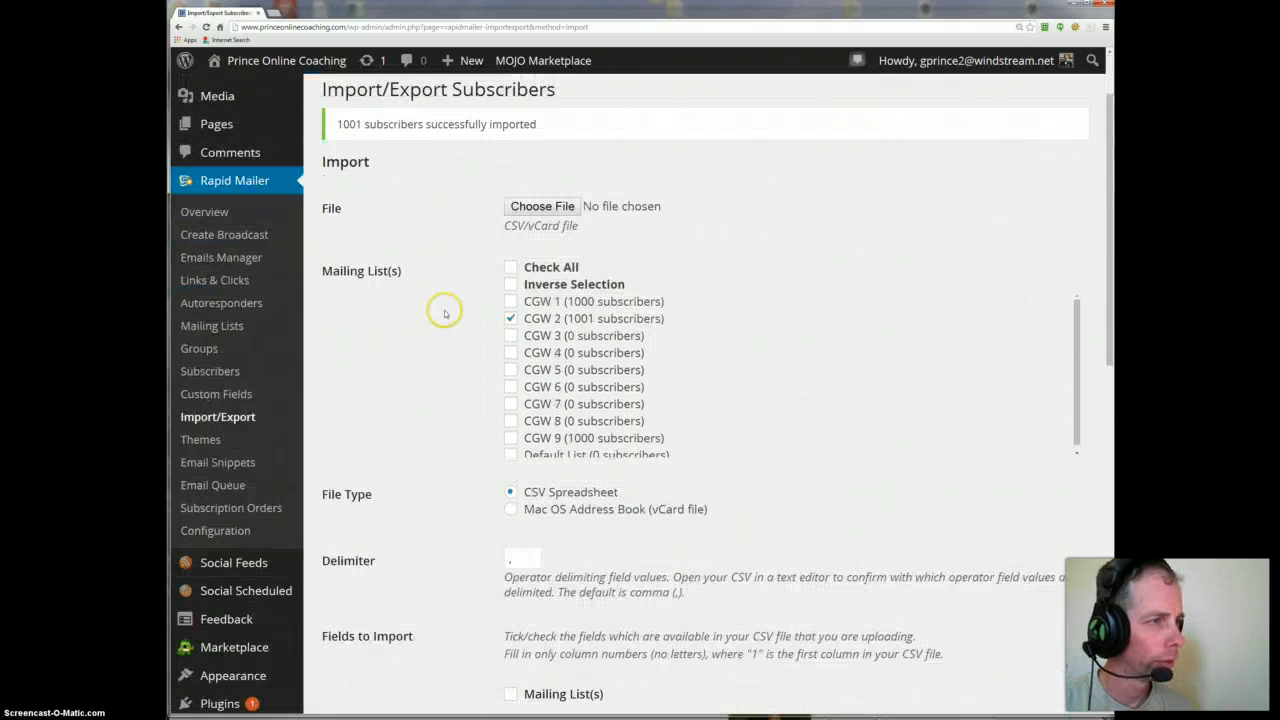
left_click(512, 336)
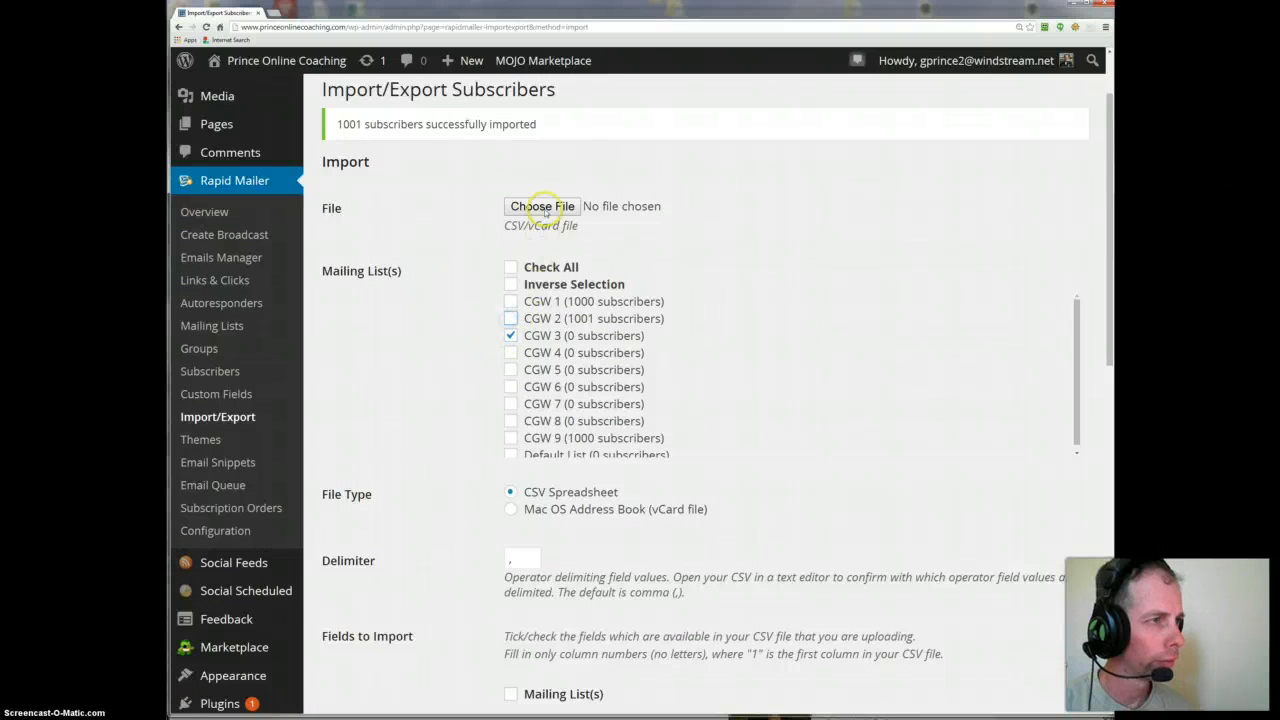
left_click(542, 206)
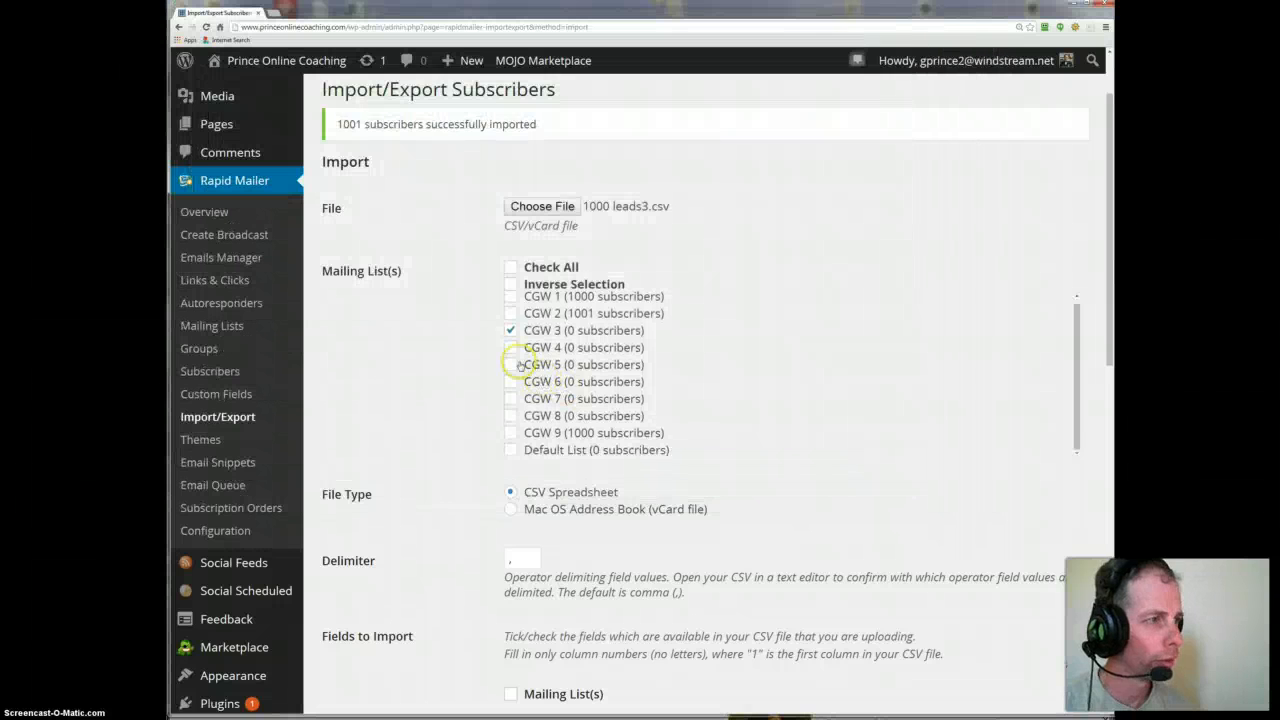
scroll("down", 3)
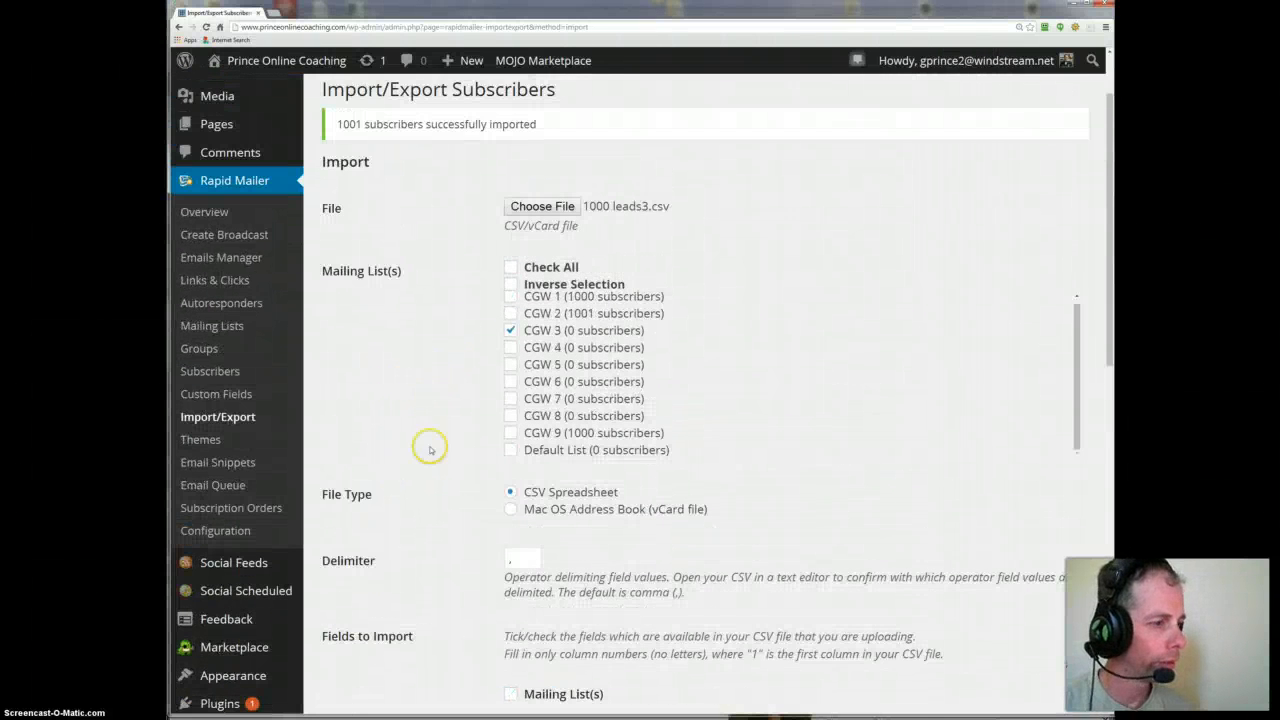
scroll("down", 3)
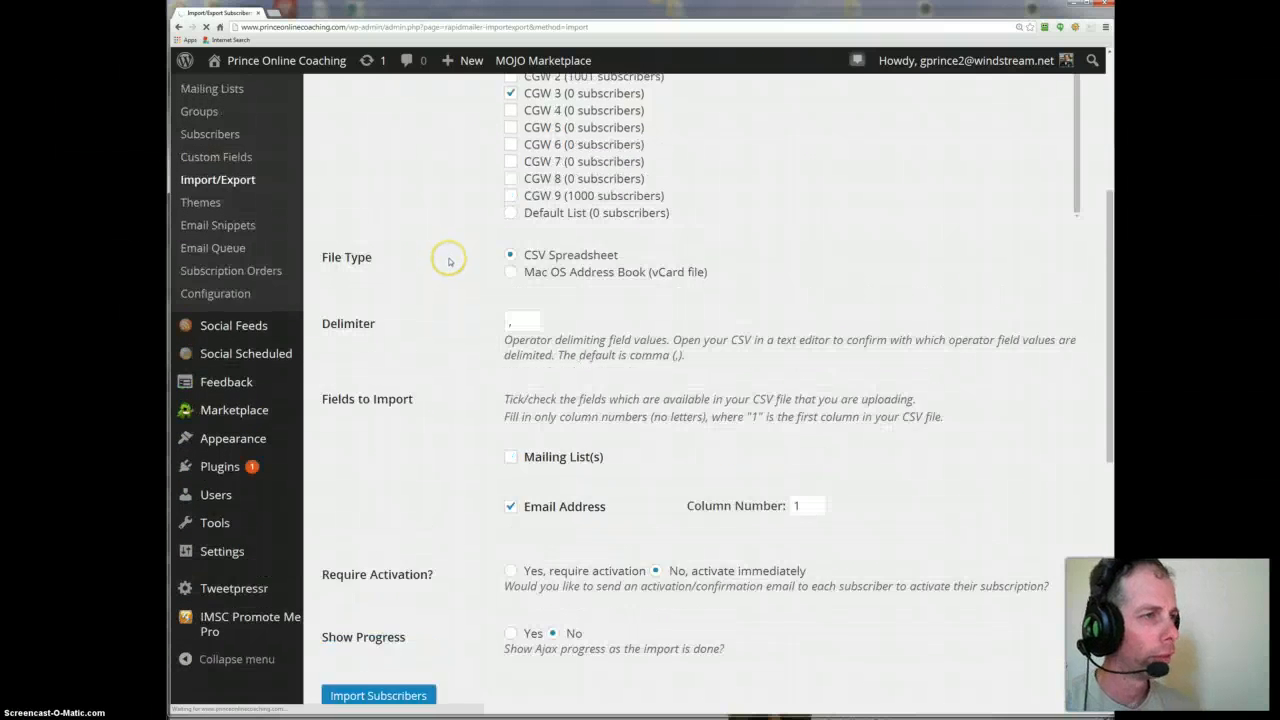
left_click(378, 696)
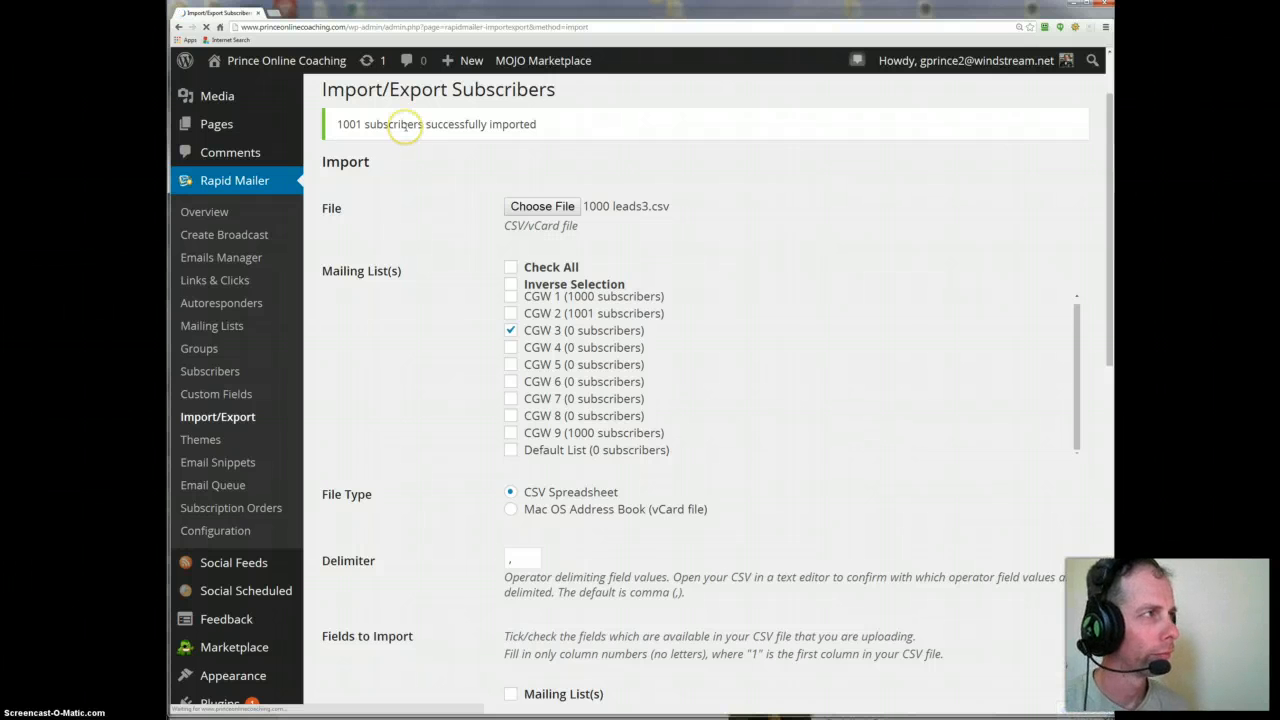
mouse_move(404, 124)
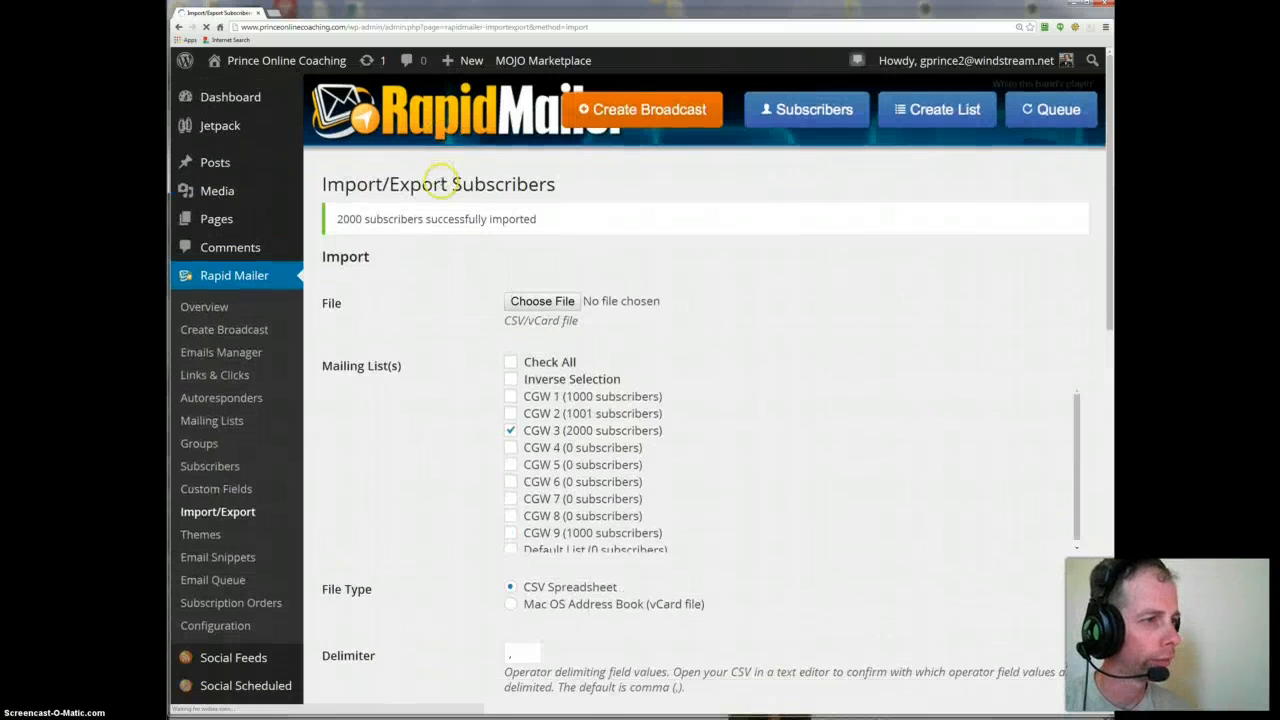
- Switch the target from CGW 3 to CGW 4 and choose 1000 leads4.csv for import
scroll("down", 3)
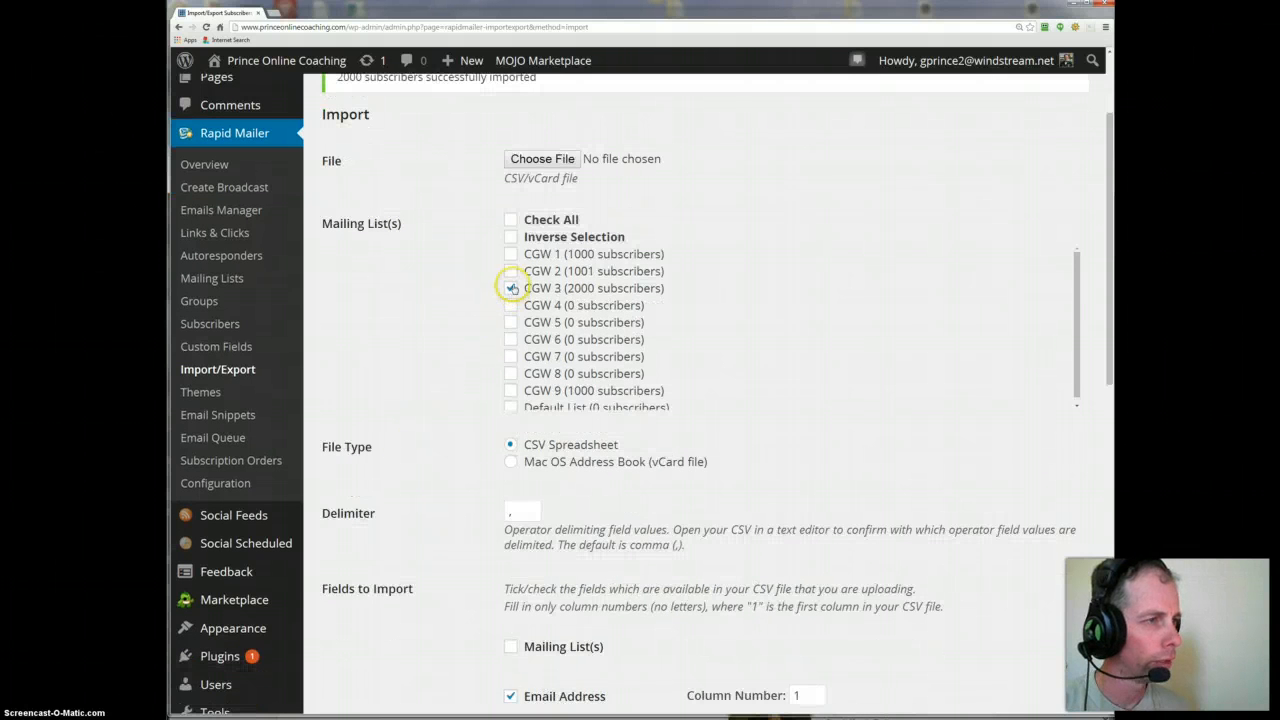
left_click(512, 304)
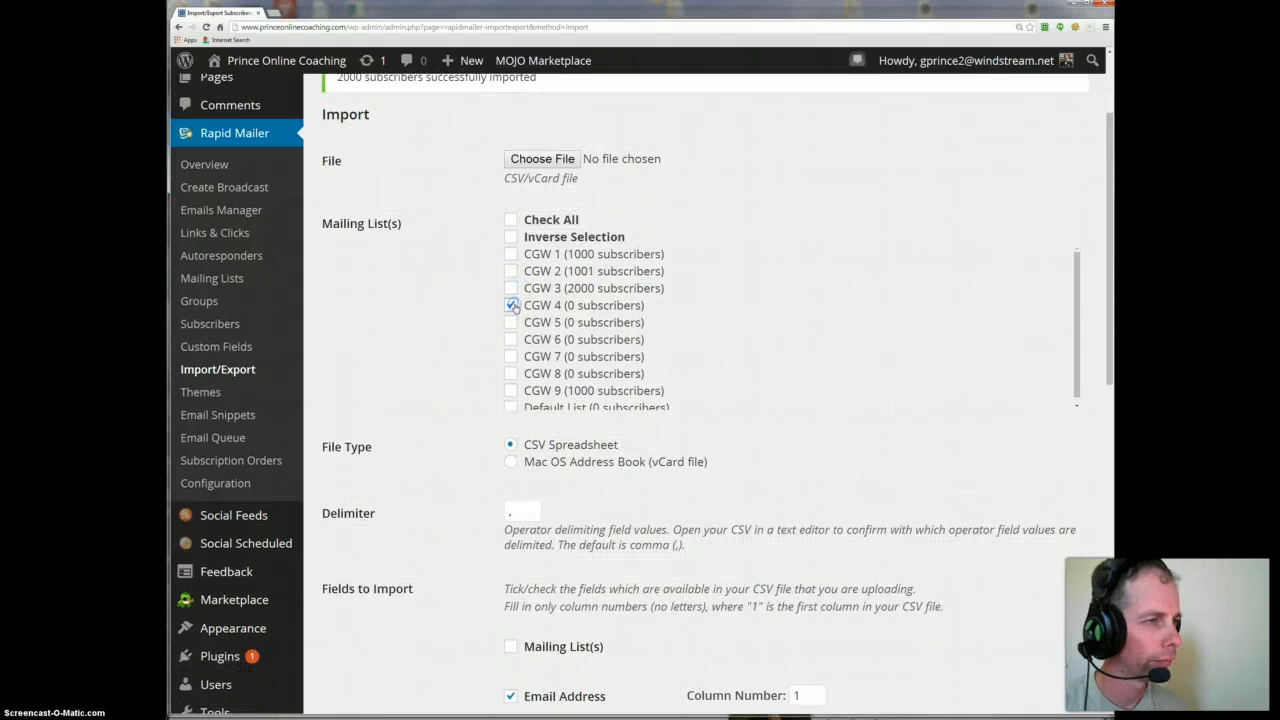
left_click(542, 158)
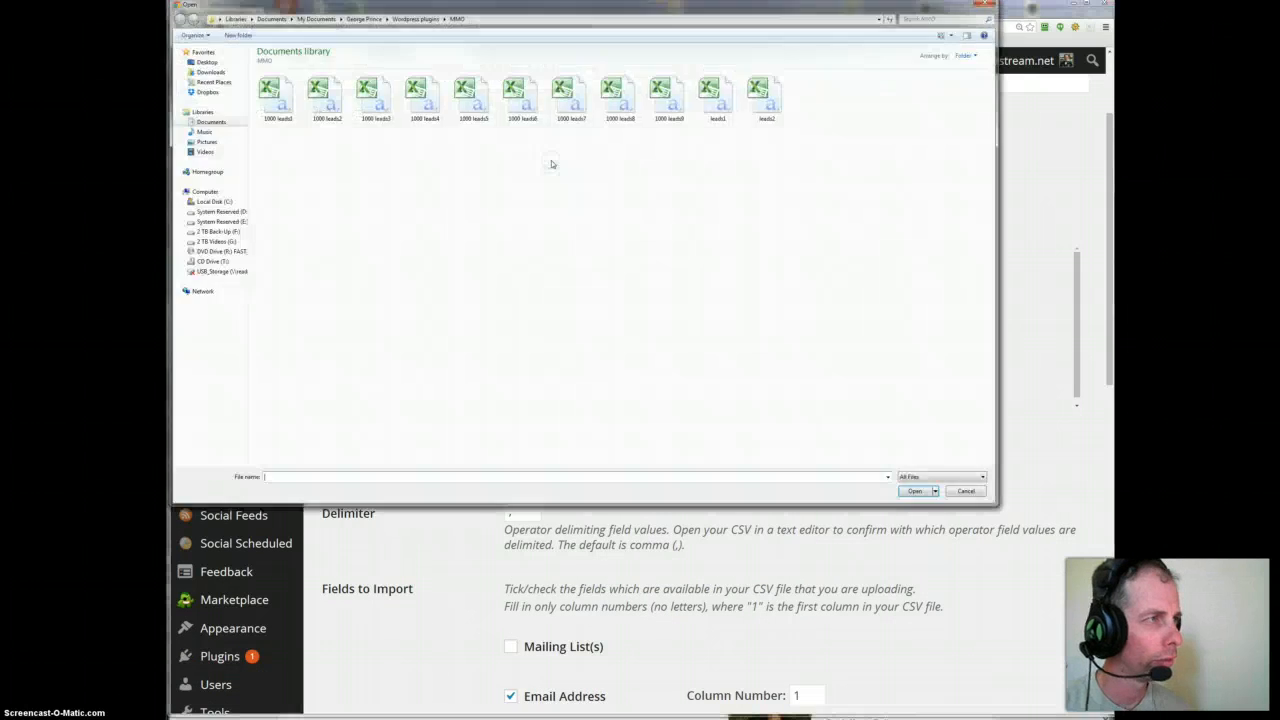
left_click(424, 96)
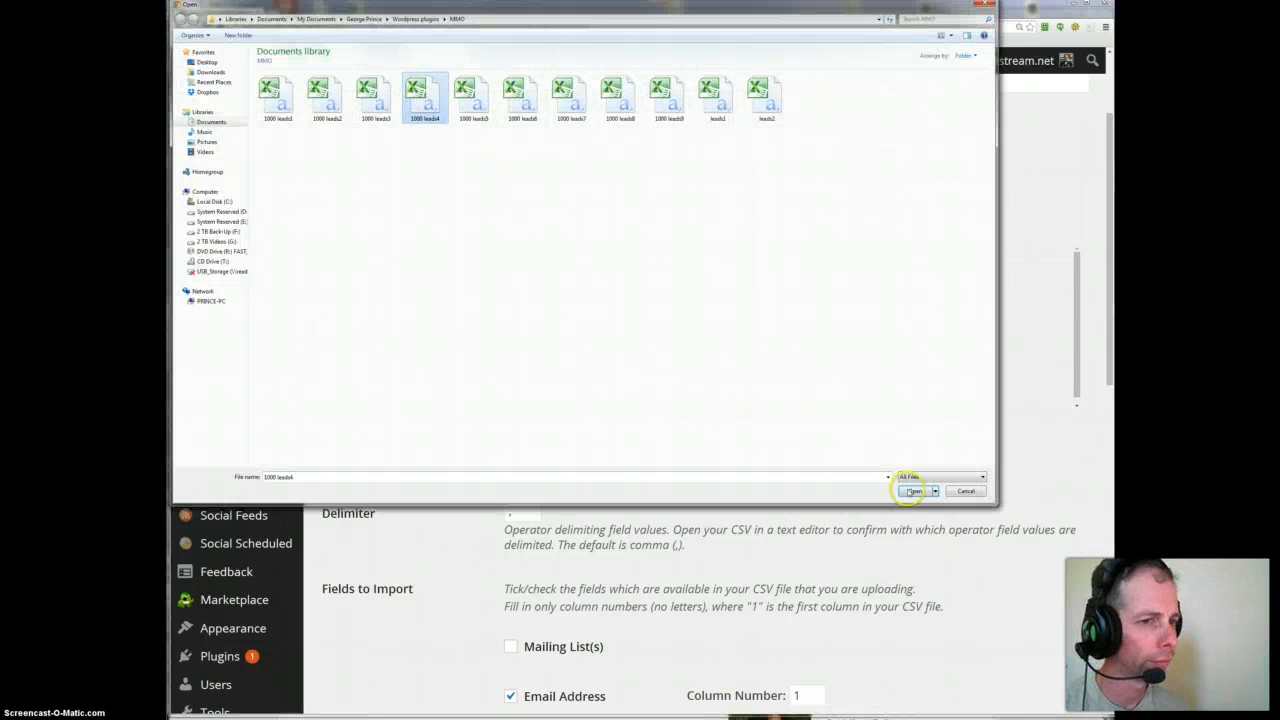
left_click(912, 492)
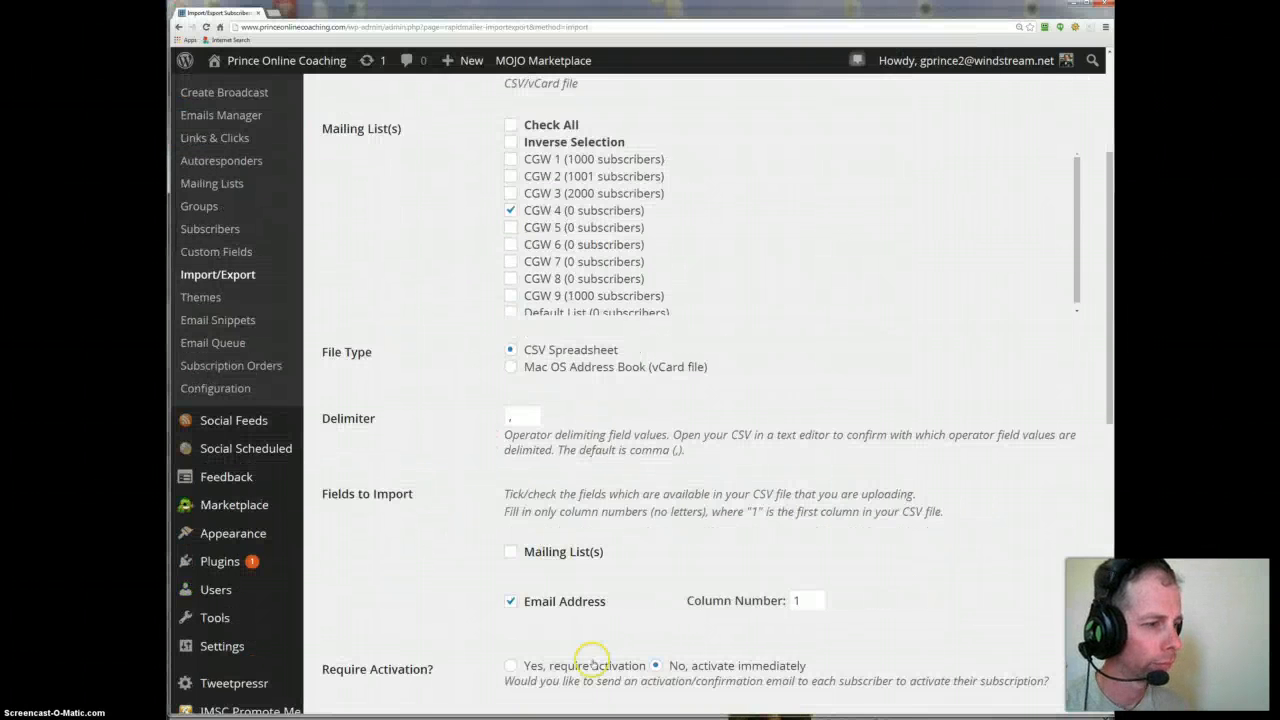
scroll("down", 3)
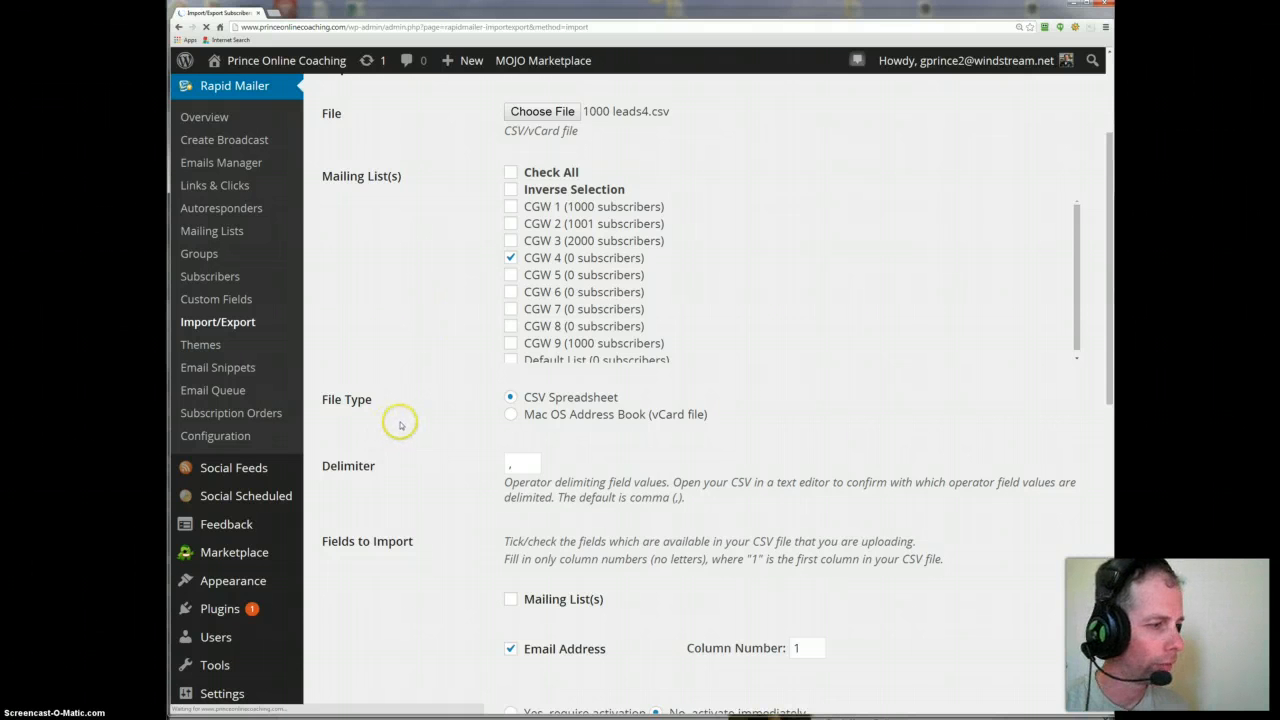
mouse_move(436, 290)
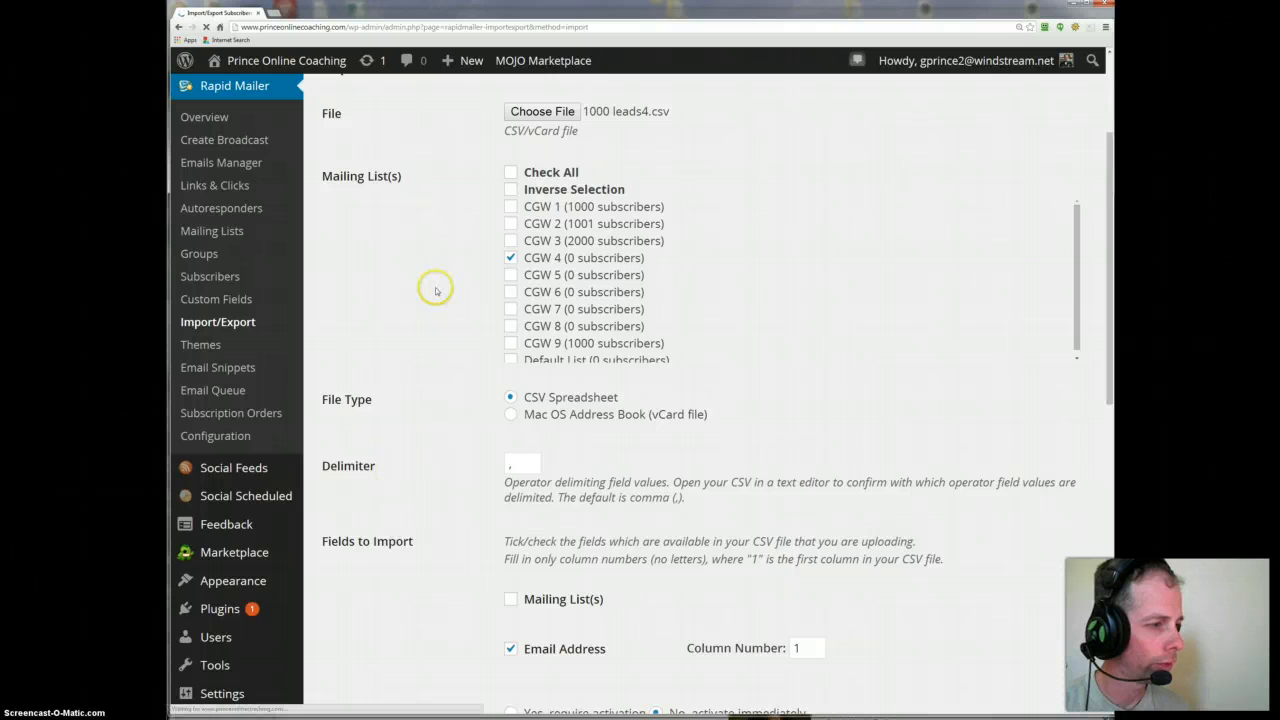
mouse_move(440, 264)
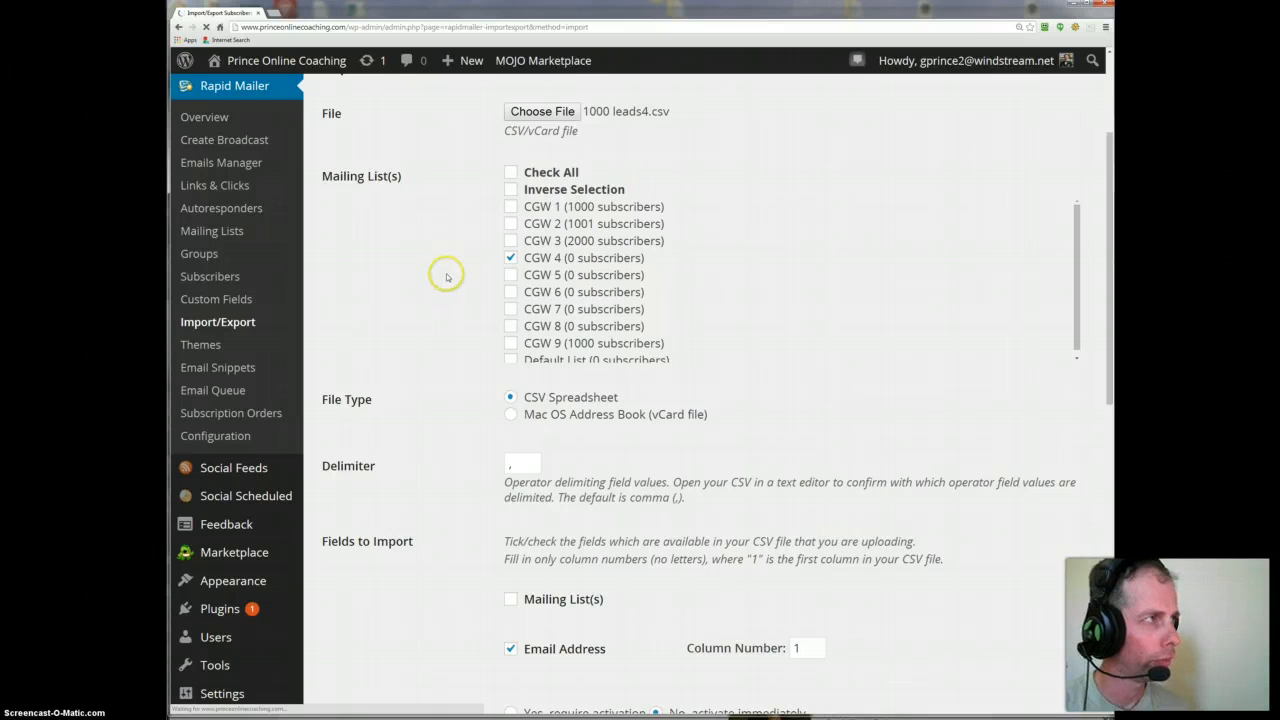
mouse_move(380, 240)
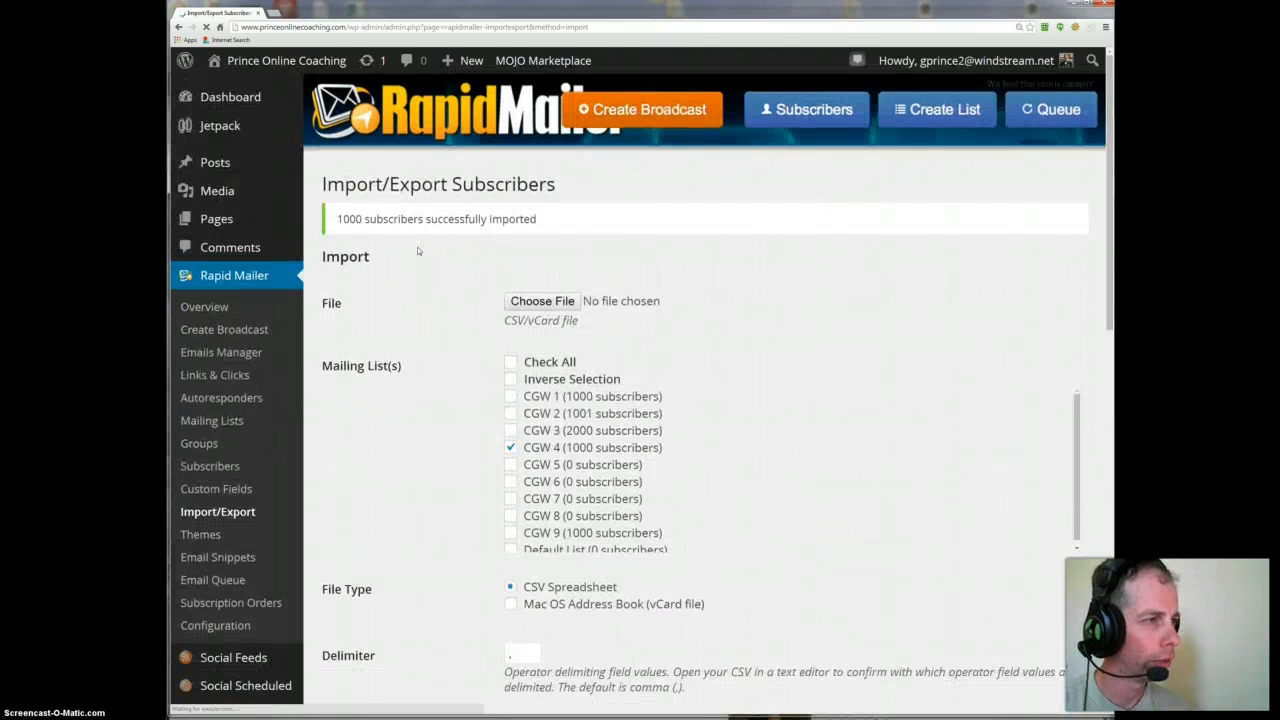
- Target CGW 5 instead of CGW 4 and import 1000 leads5.csv until the success notice shows
scroll("down", 3)
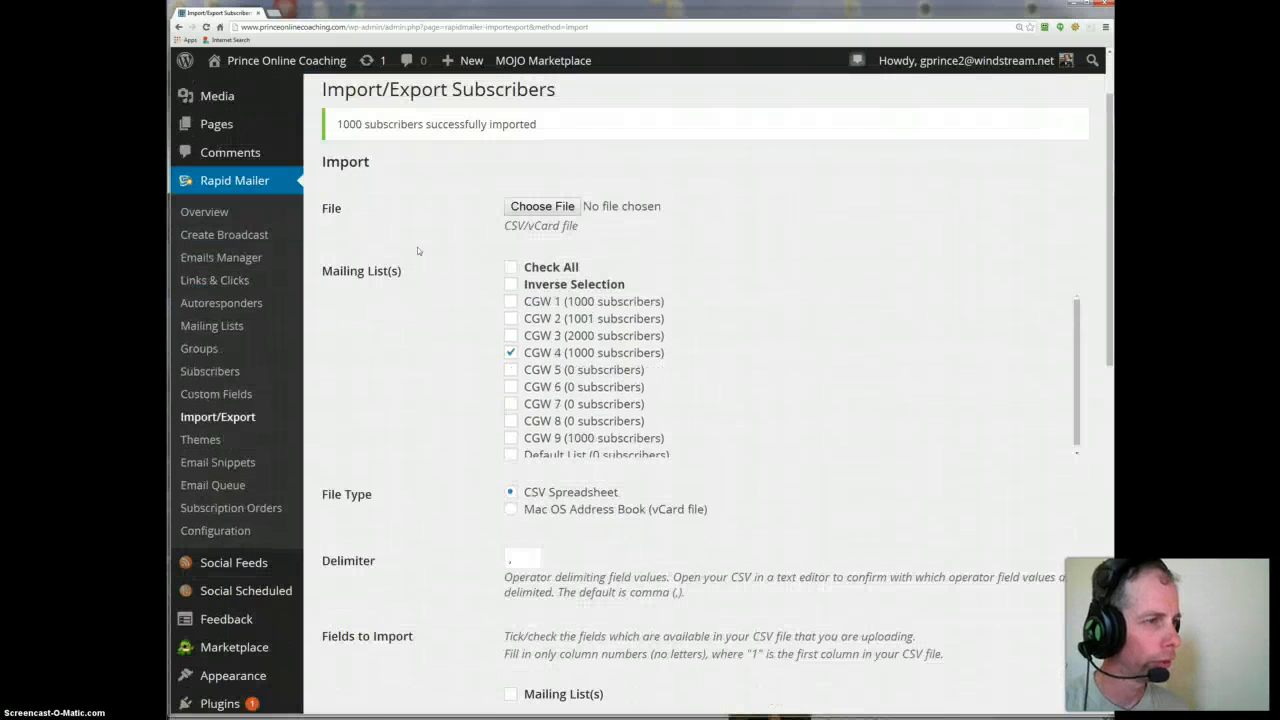
left_click(512, 368)
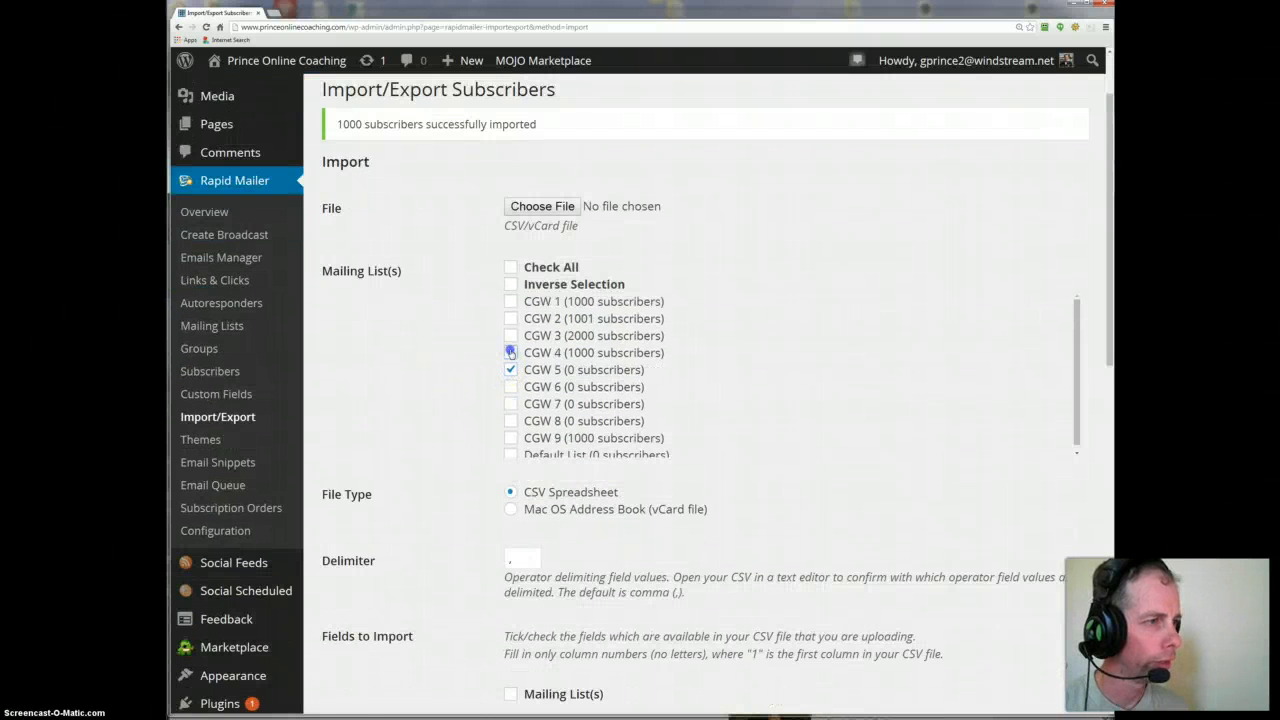
left_click(542, 206)
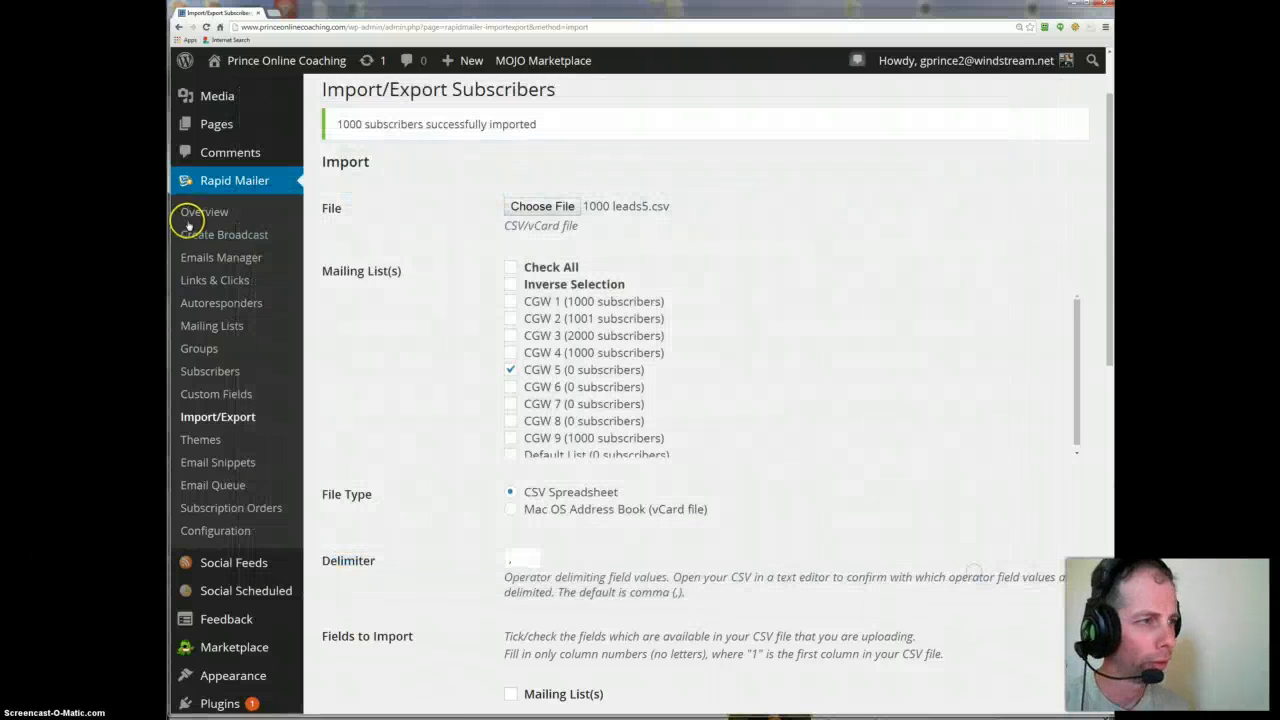
scroll("down", 3)
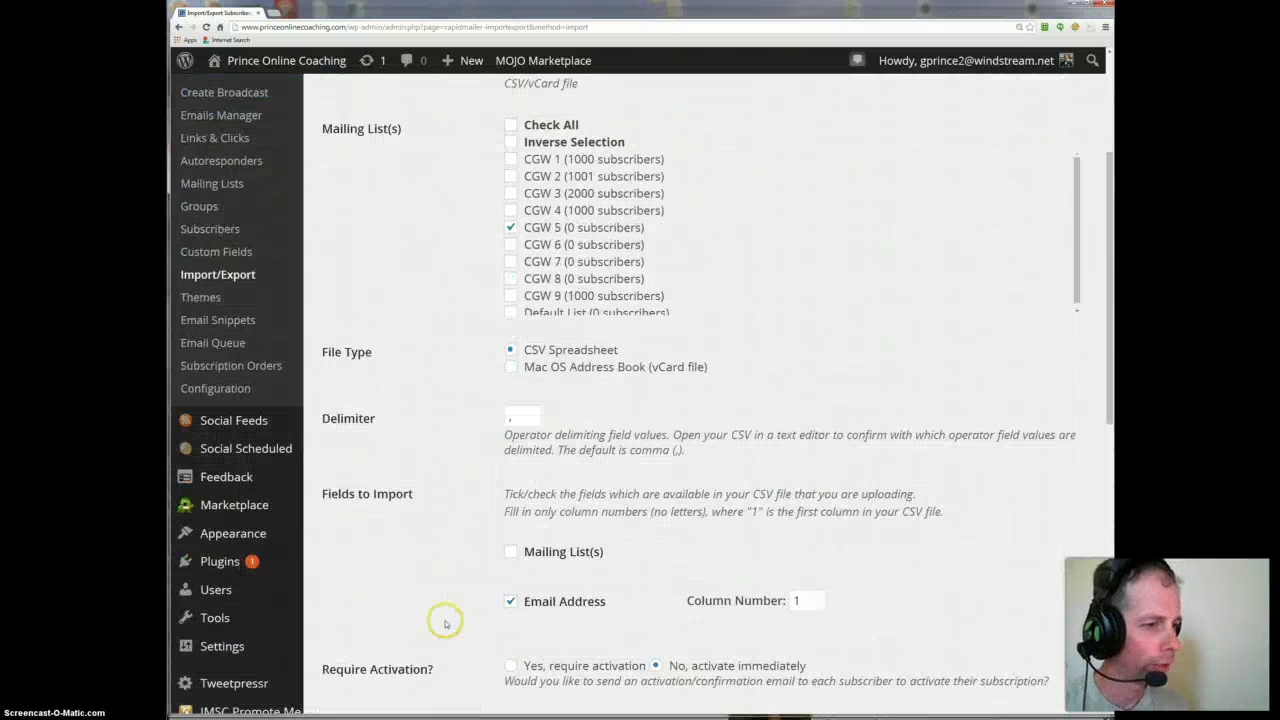
scroll("down", 3)
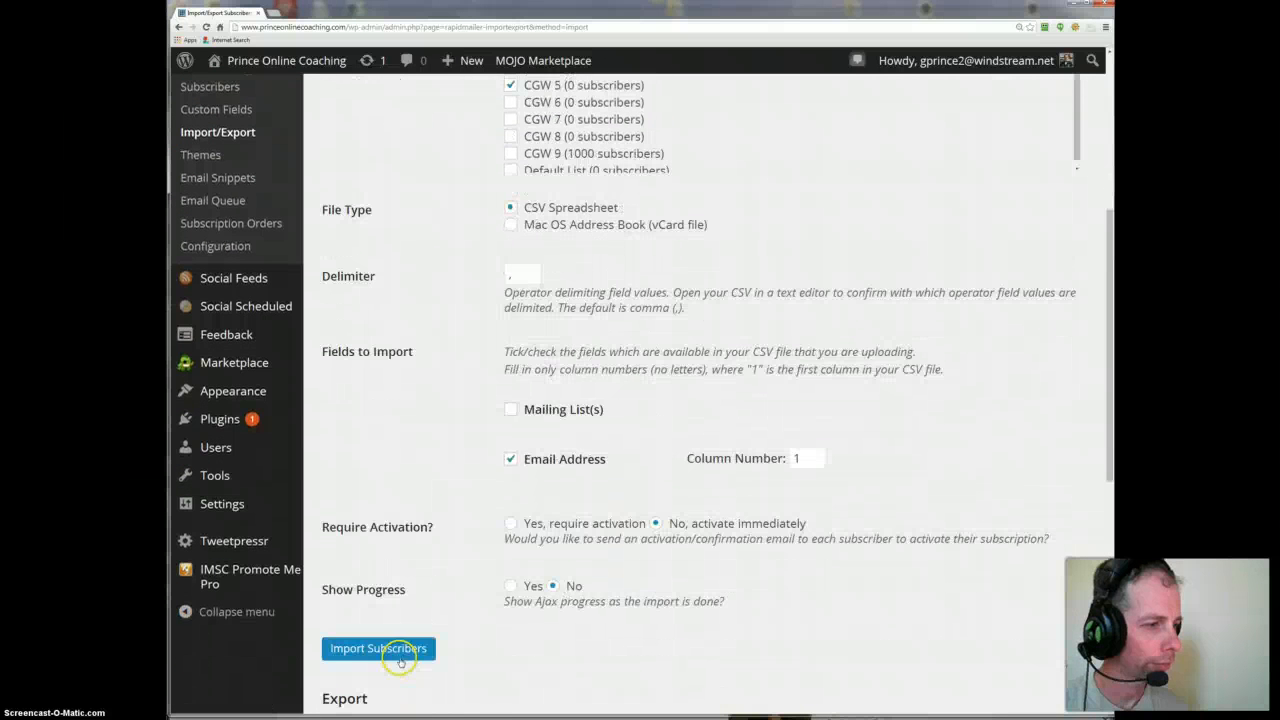
left_click(378, 648)
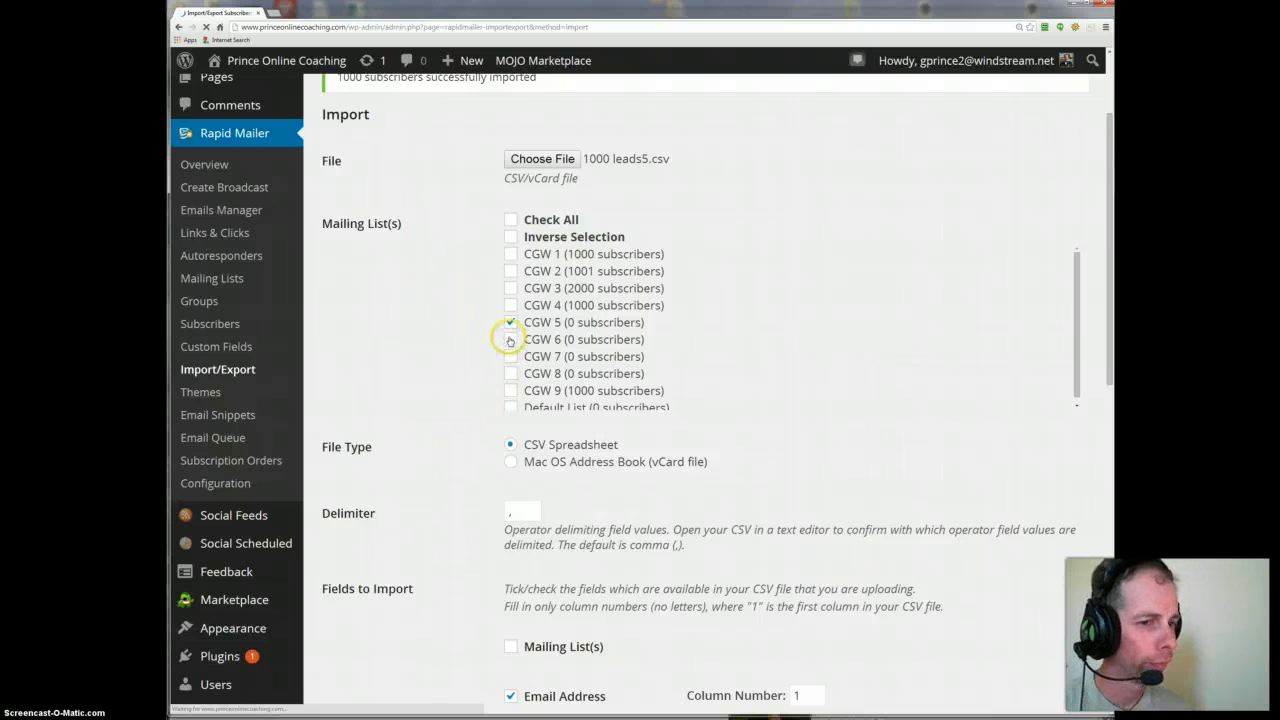
left_click(512, 322)
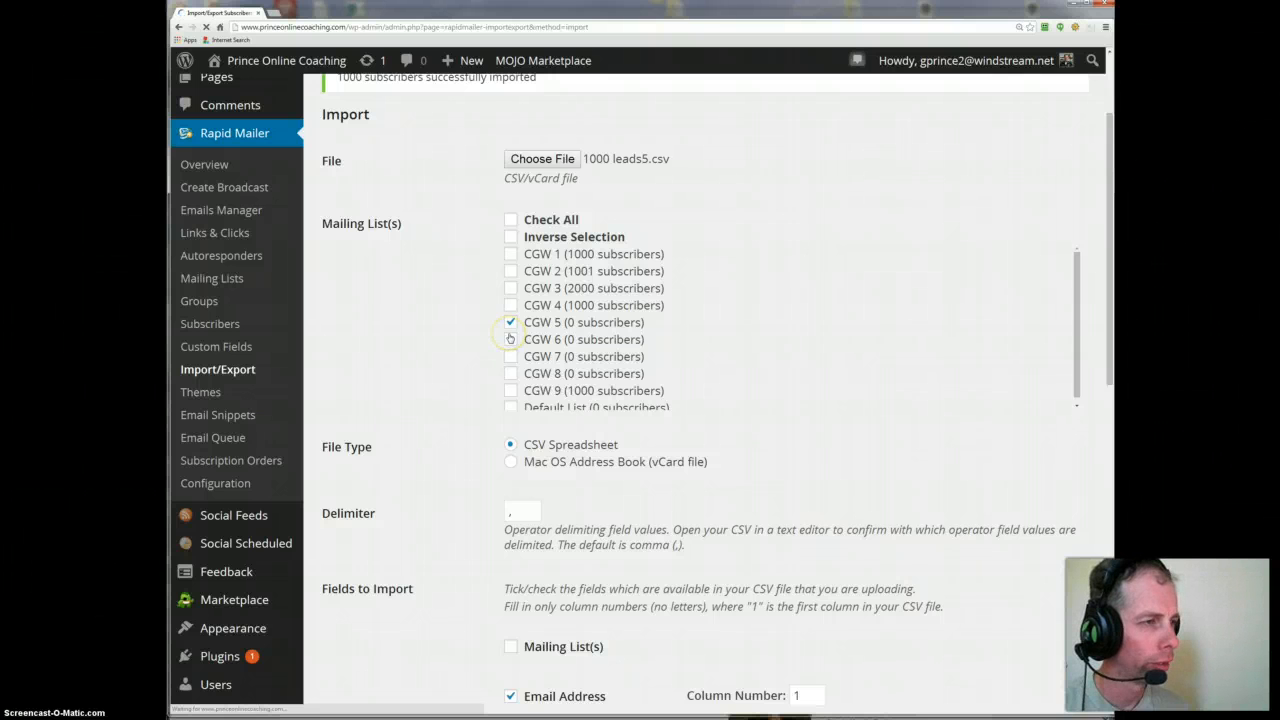
left_click(512, 322)
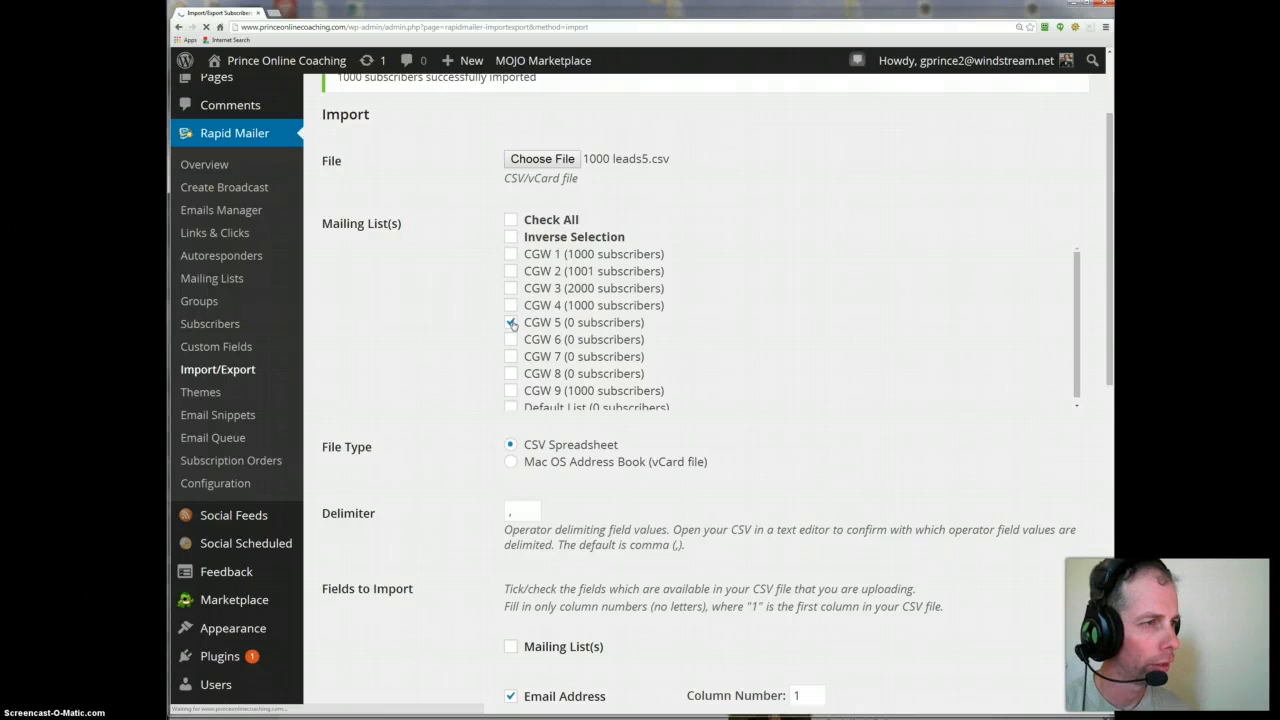
left_click(512, 322)
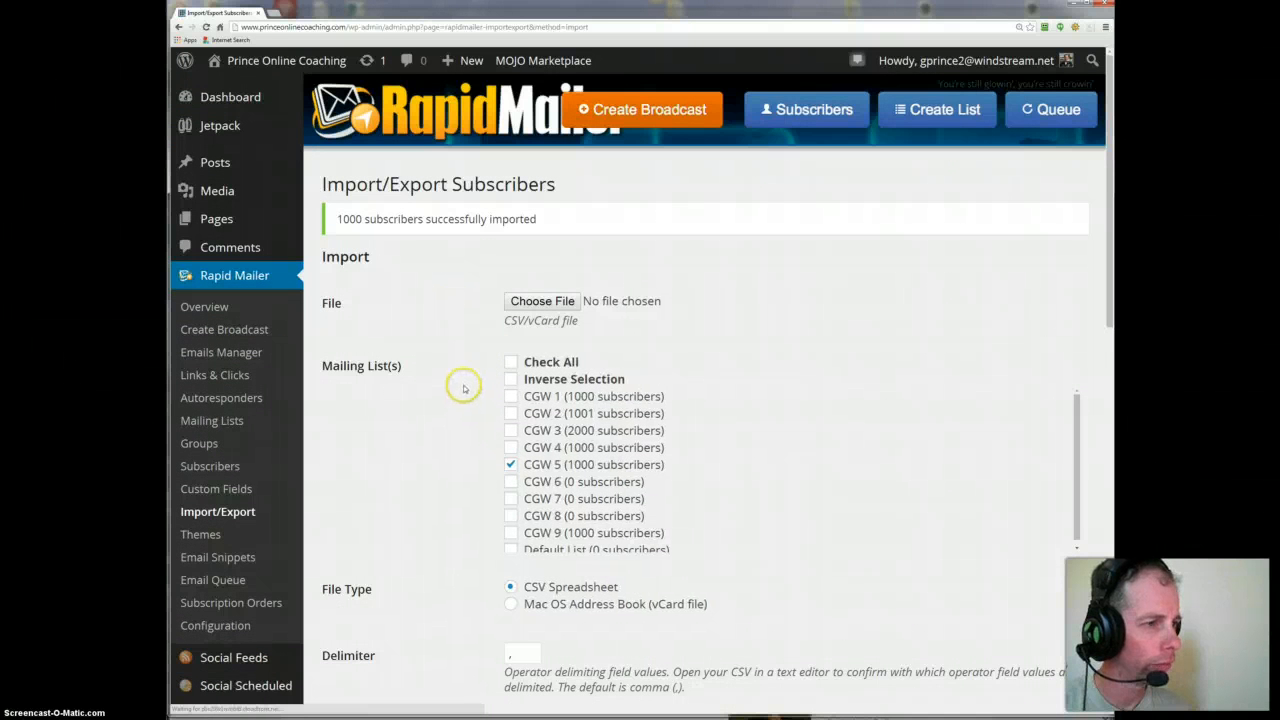
- Target list CGW 6 and choose 1000 leads6.csv as the import file
scroll("down", 3)
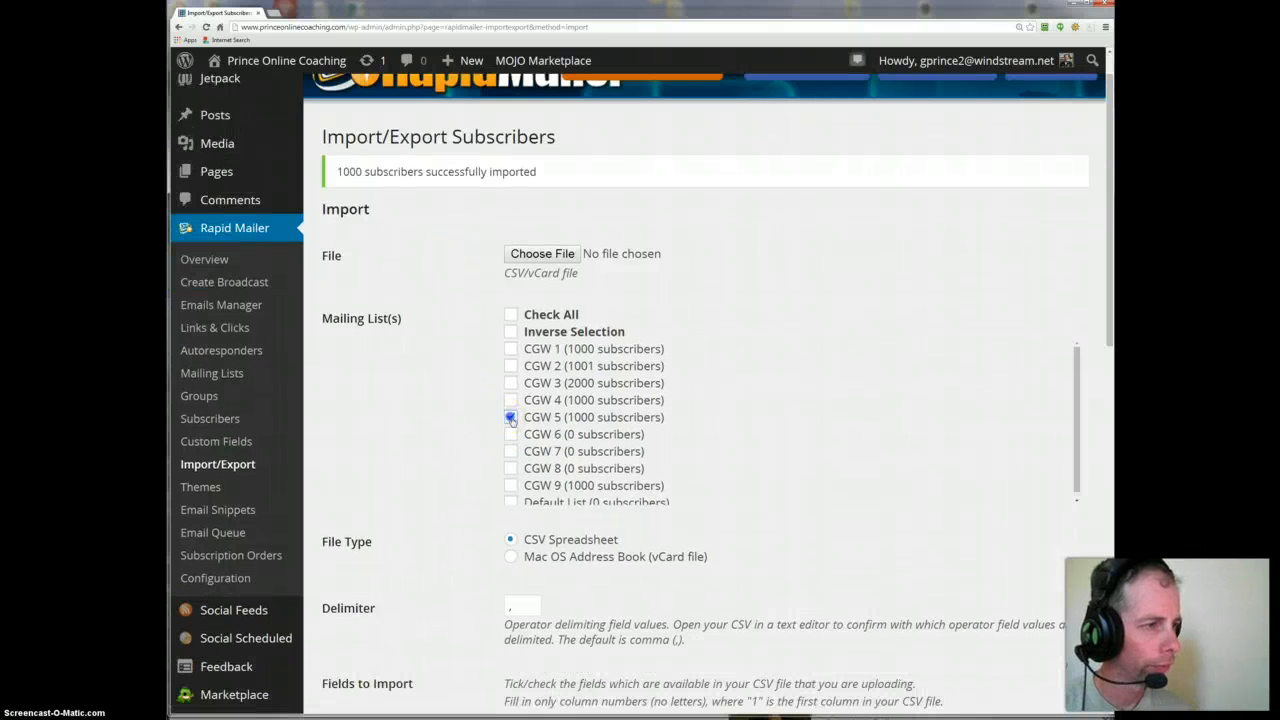
left_click(512, 434)
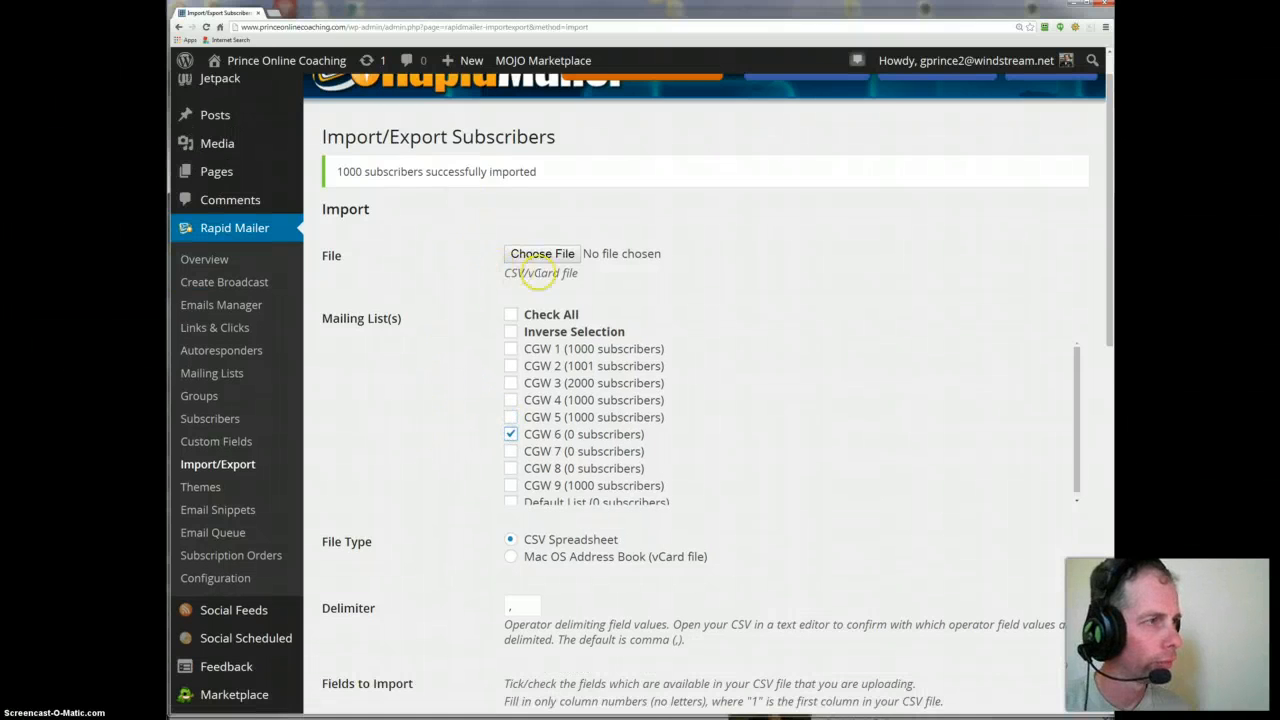
left_click(542, 252)
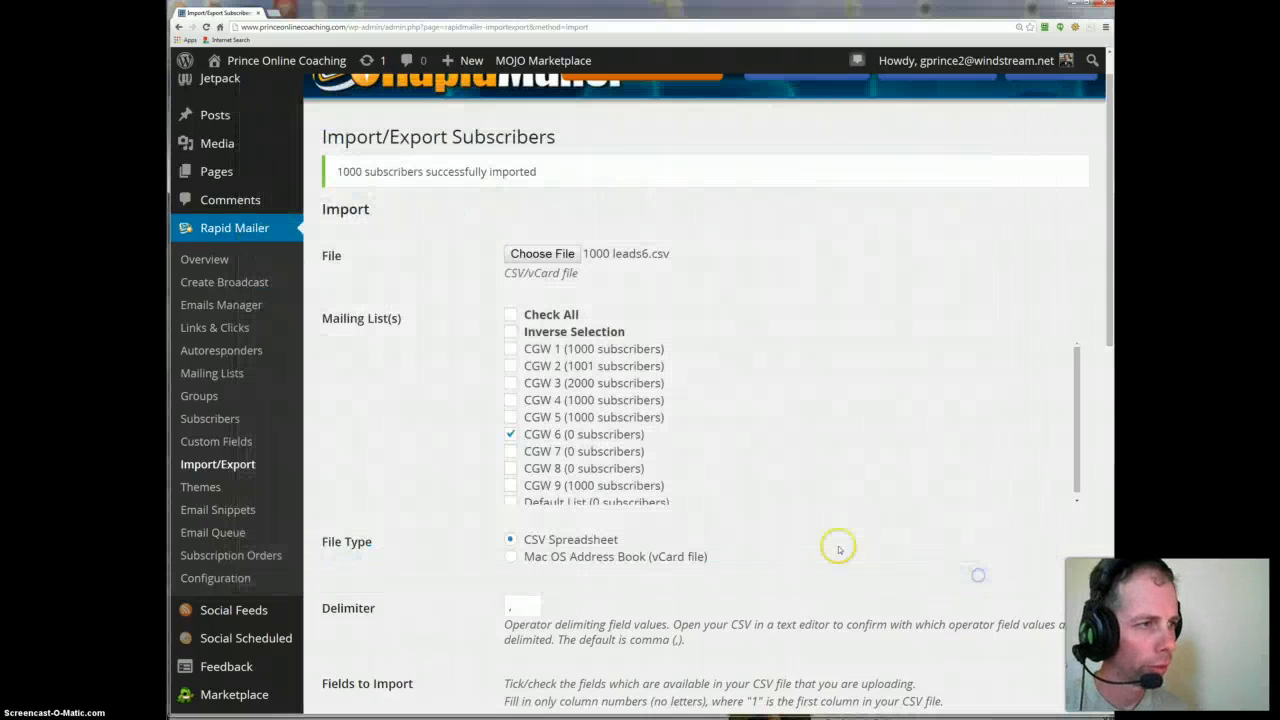
scroll("down", 3)
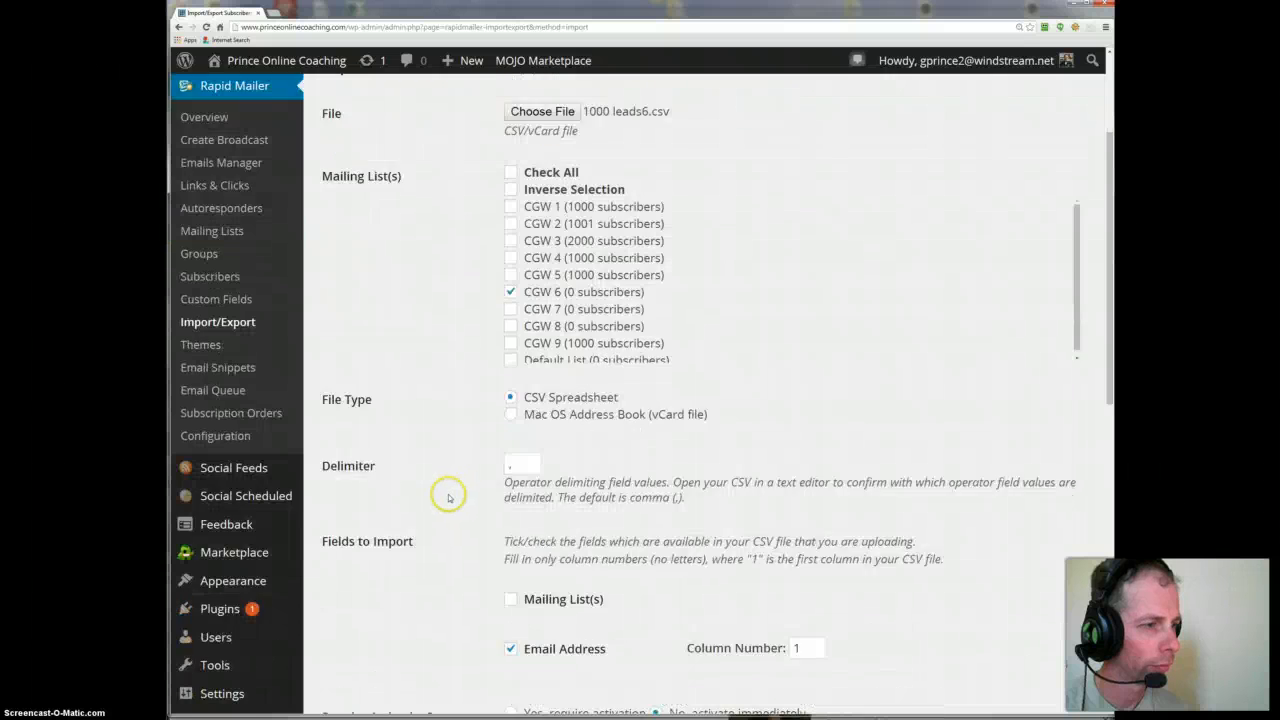
scroll("down", 3)
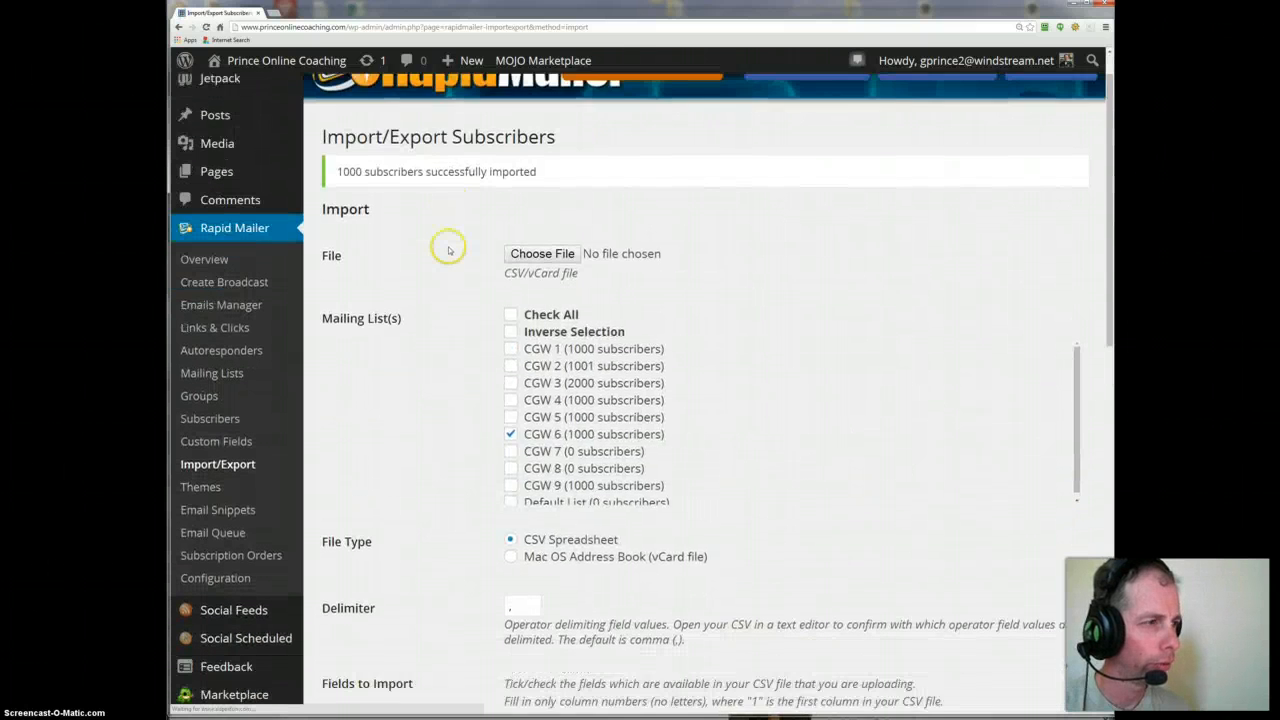
- Choose the next 1000-lead CSV for list CGW 7 and run Import Subscribers
scroll("down", 3)
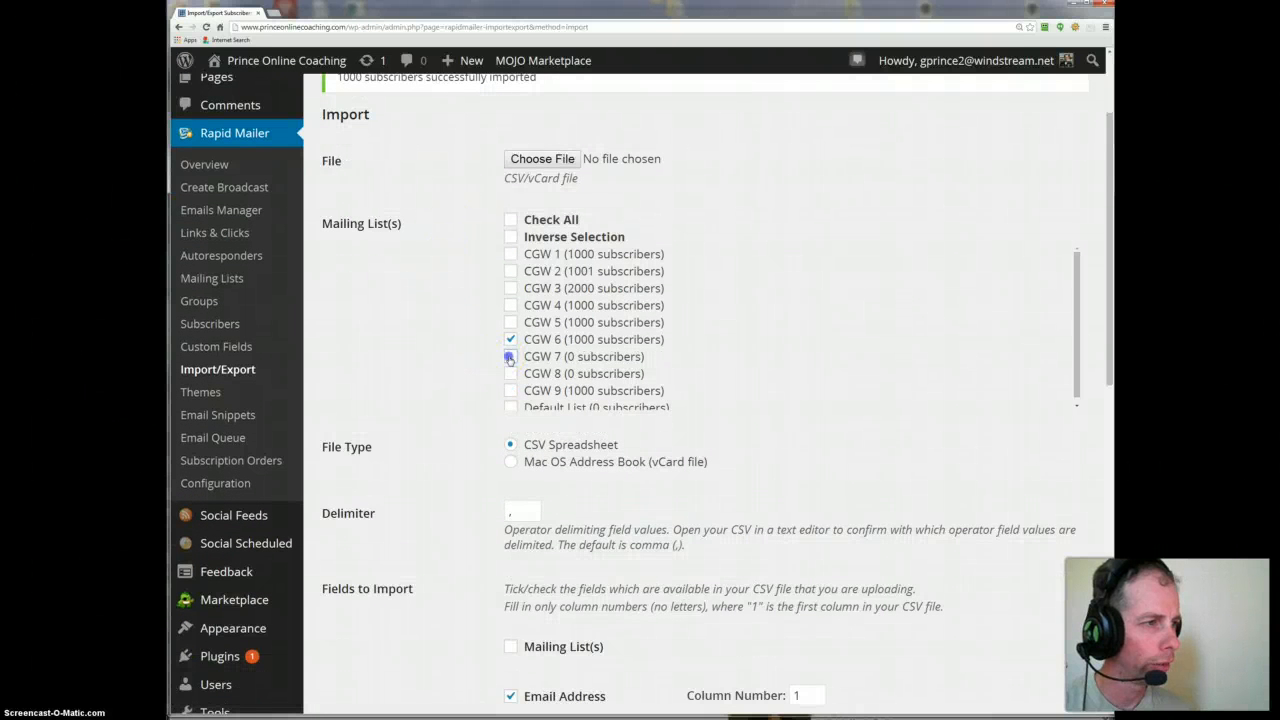
scroll("down", 3)
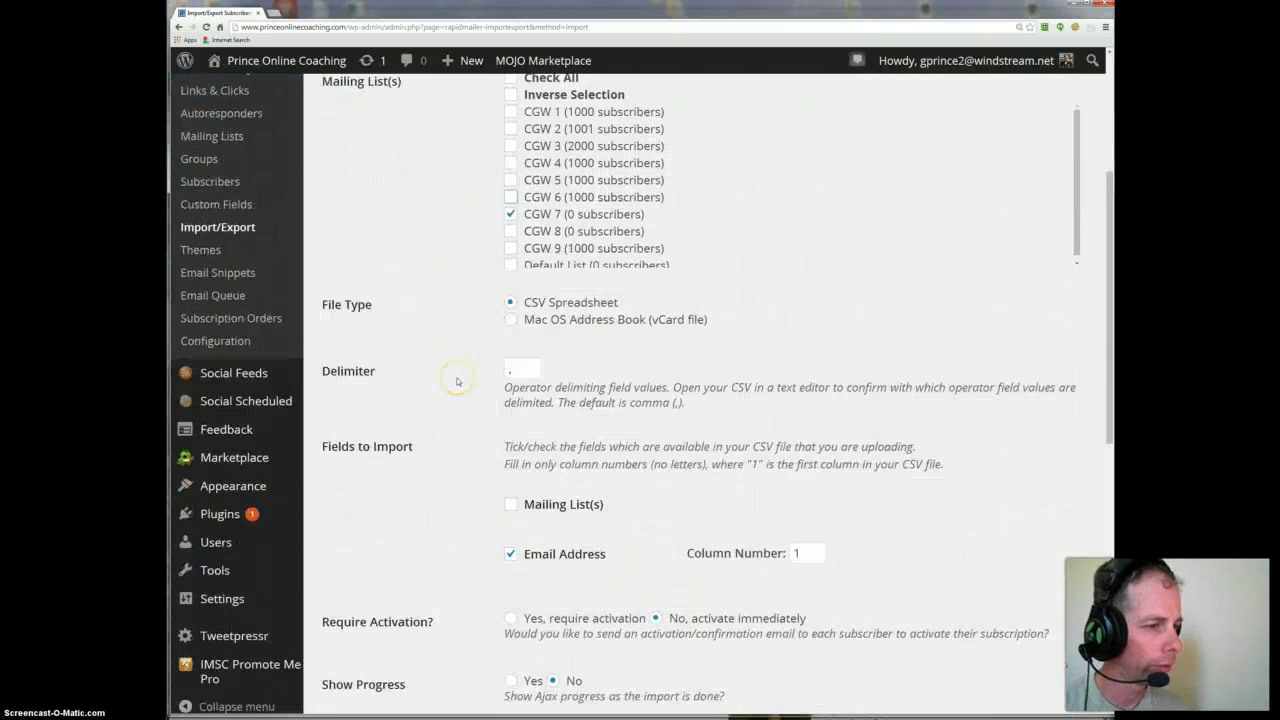
mouse_move(430, 418)
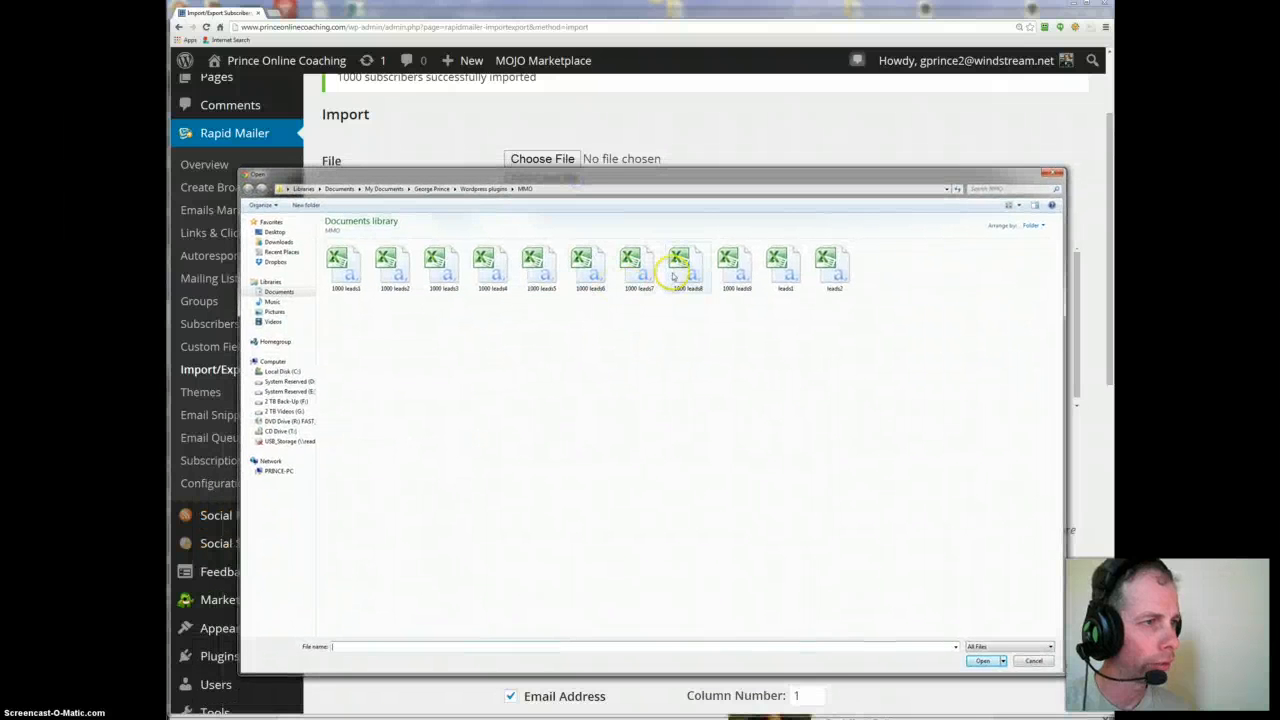
double_click(684, 264)
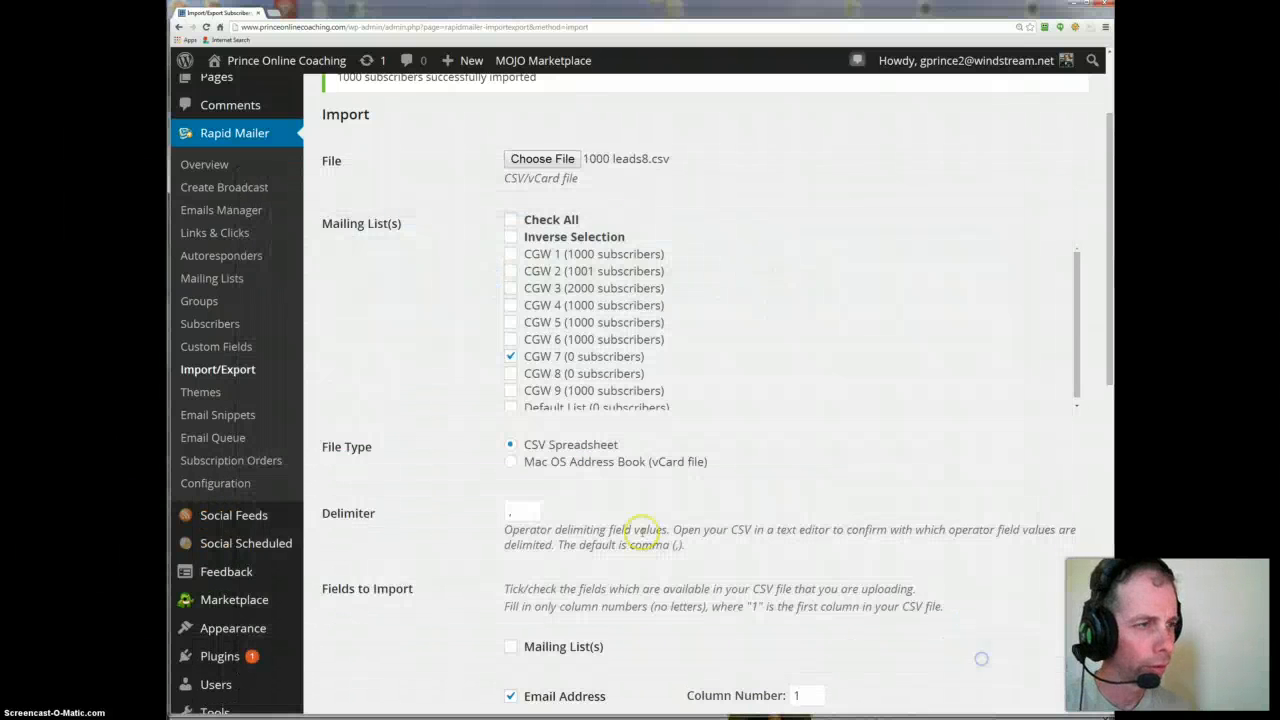
scroll("down", 3)
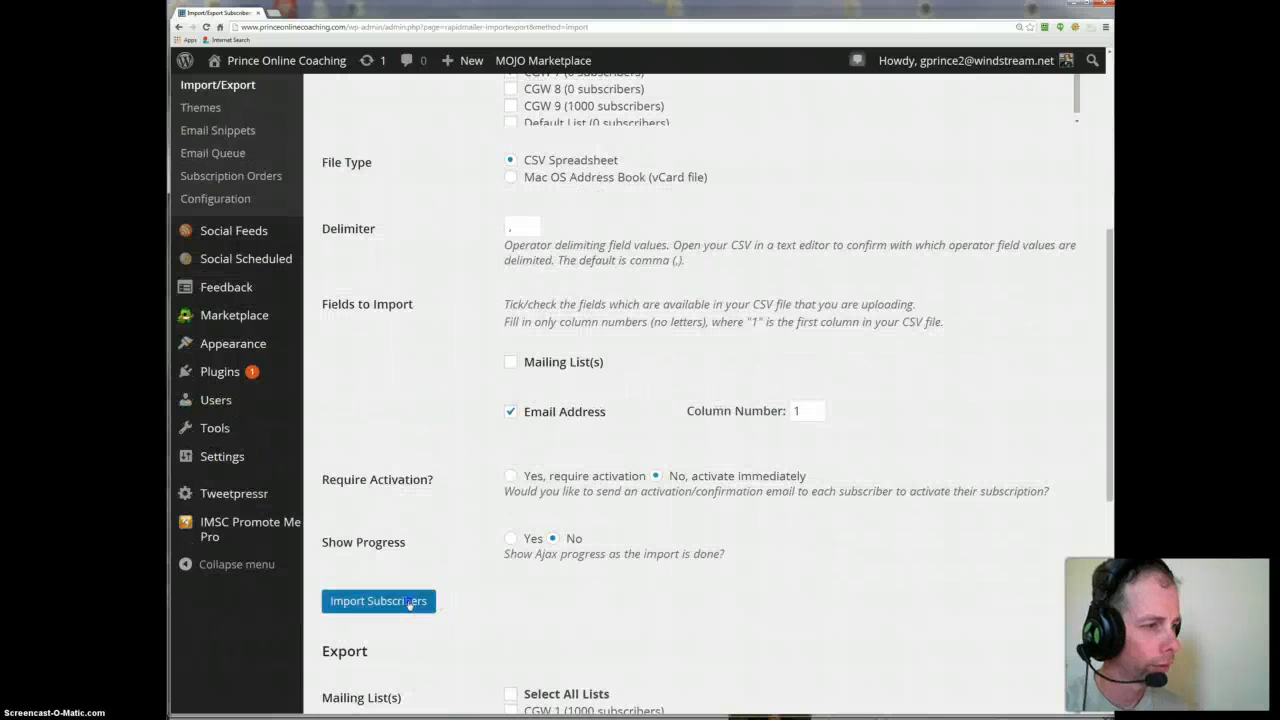
left_click(378, 600)
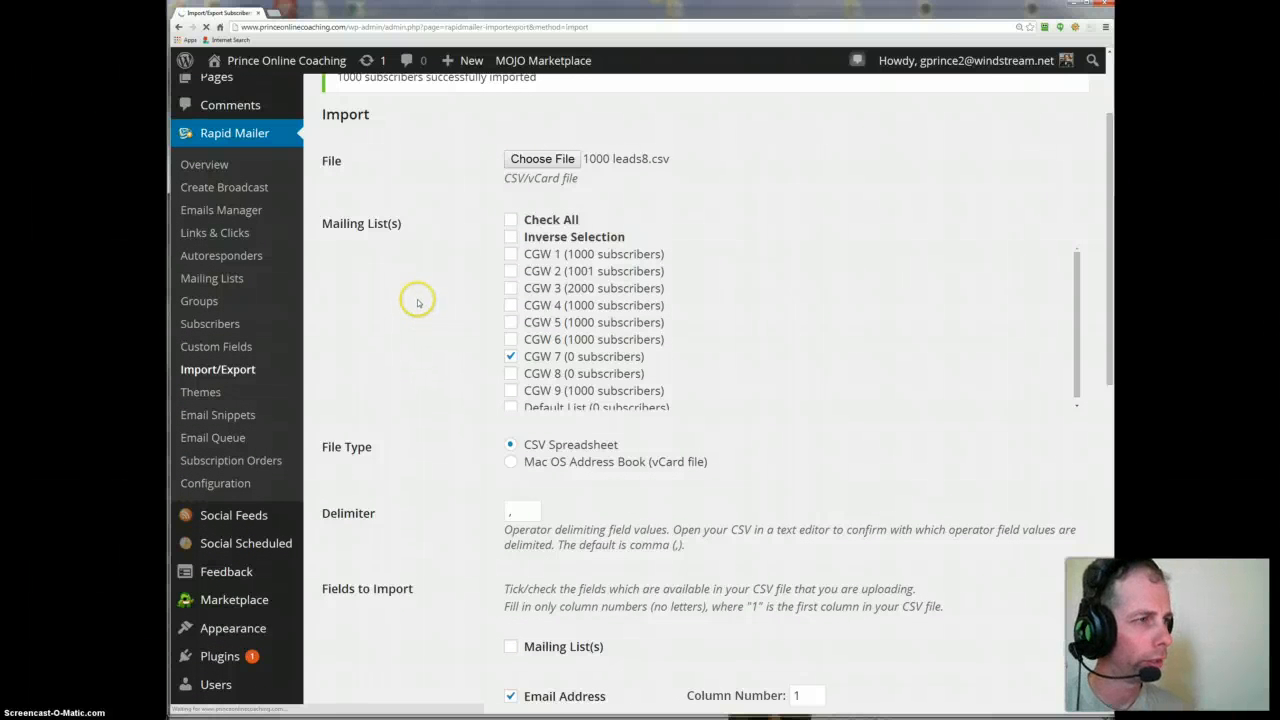
mouse_move(320, 264)
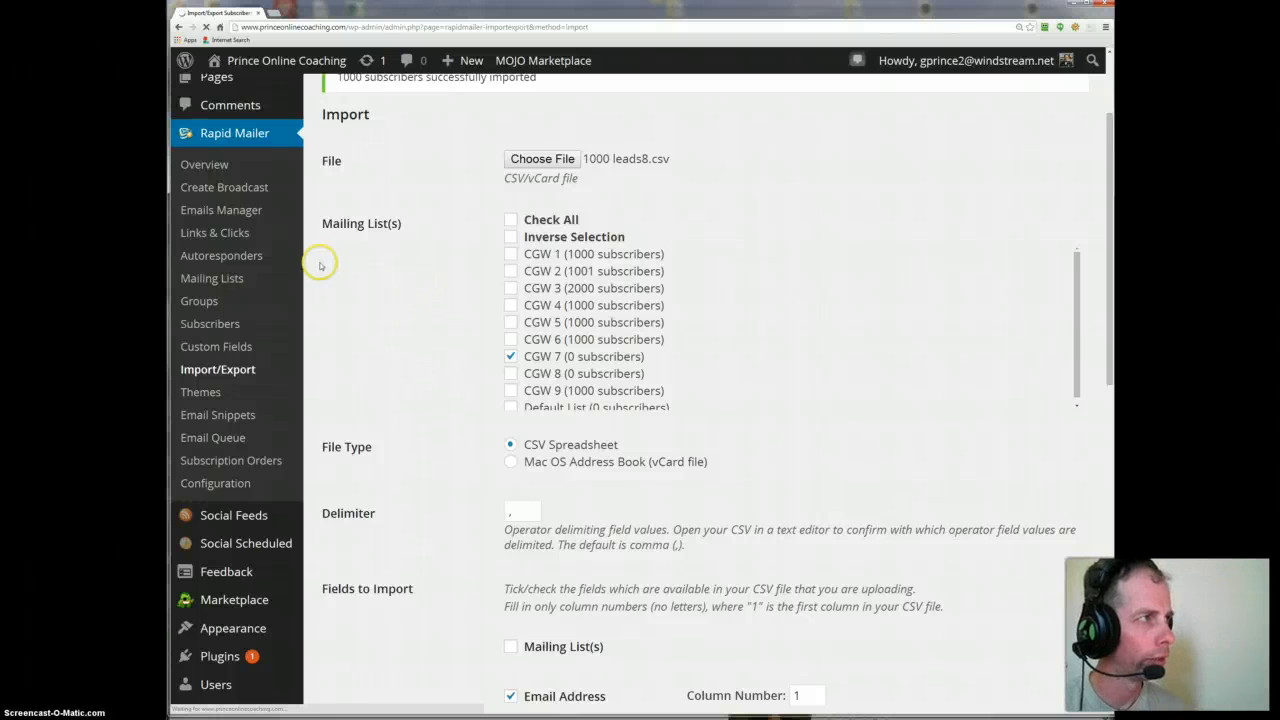
mouse_move(398, 282)
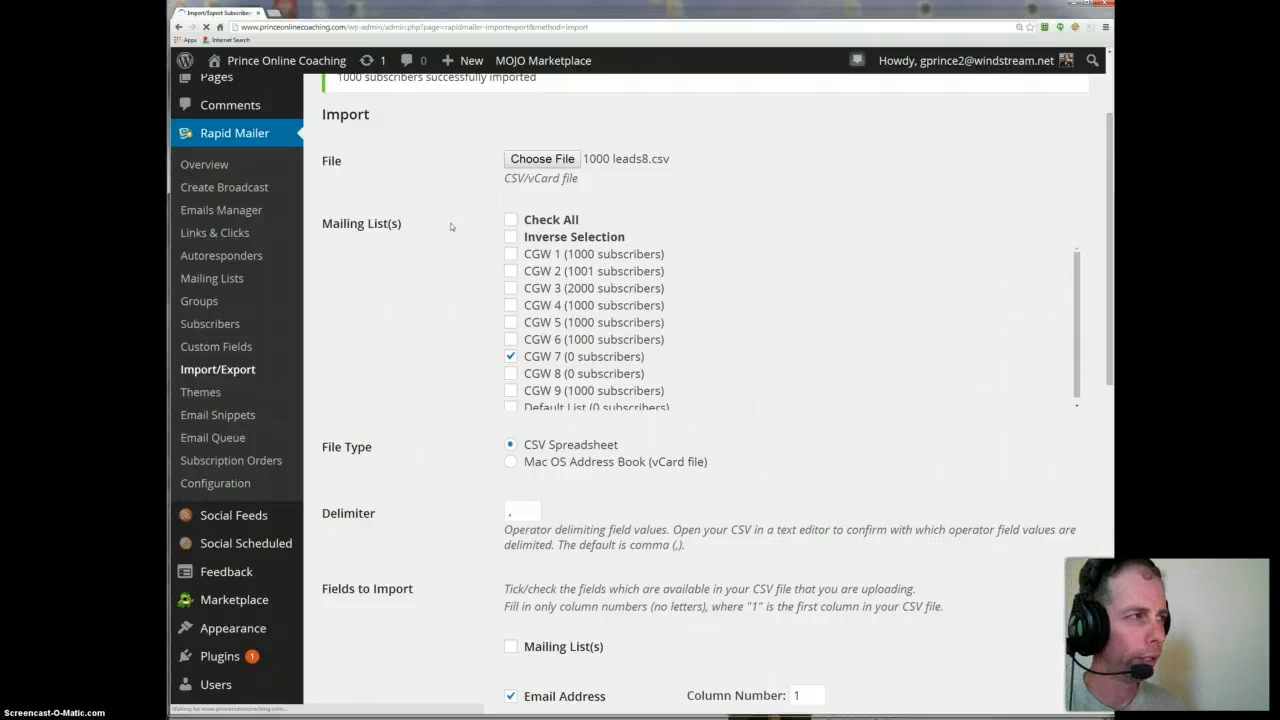
mouse_move(452, 222)
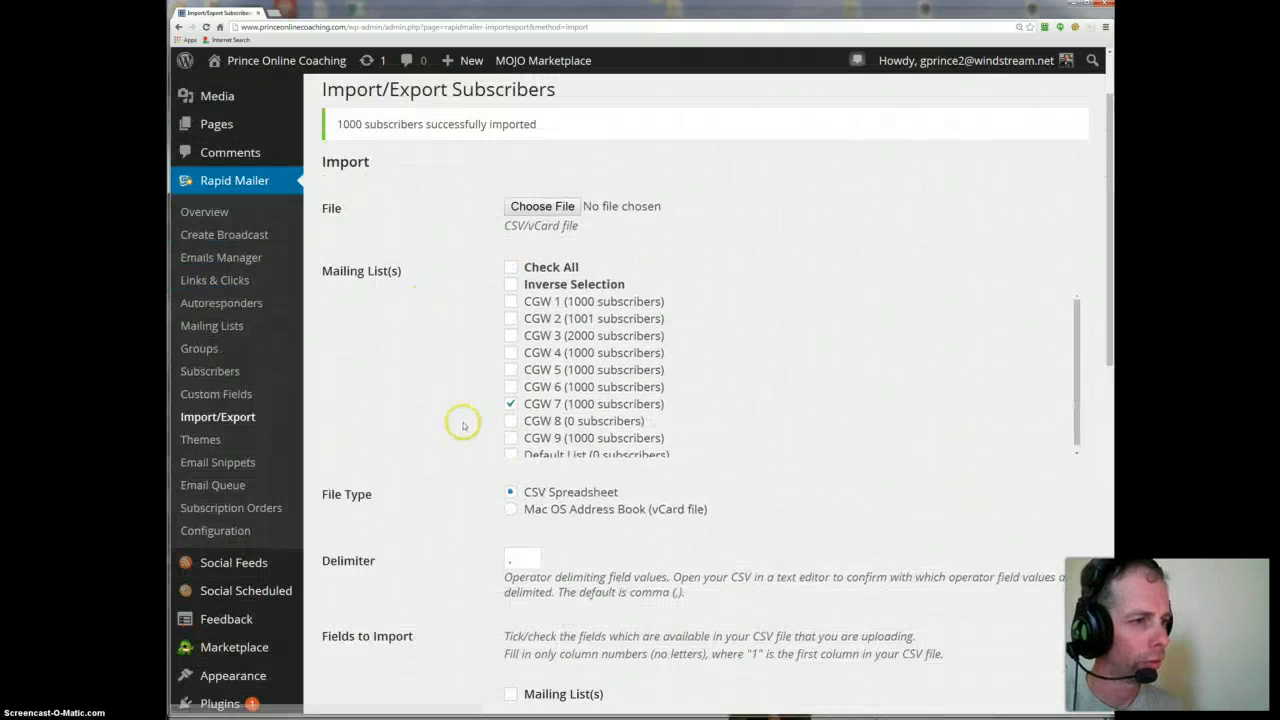
- Switch the target list from CGW 7 to CGW 8, choose '1000 leads8.csv' and import its subscribers
left_click(512, 420)
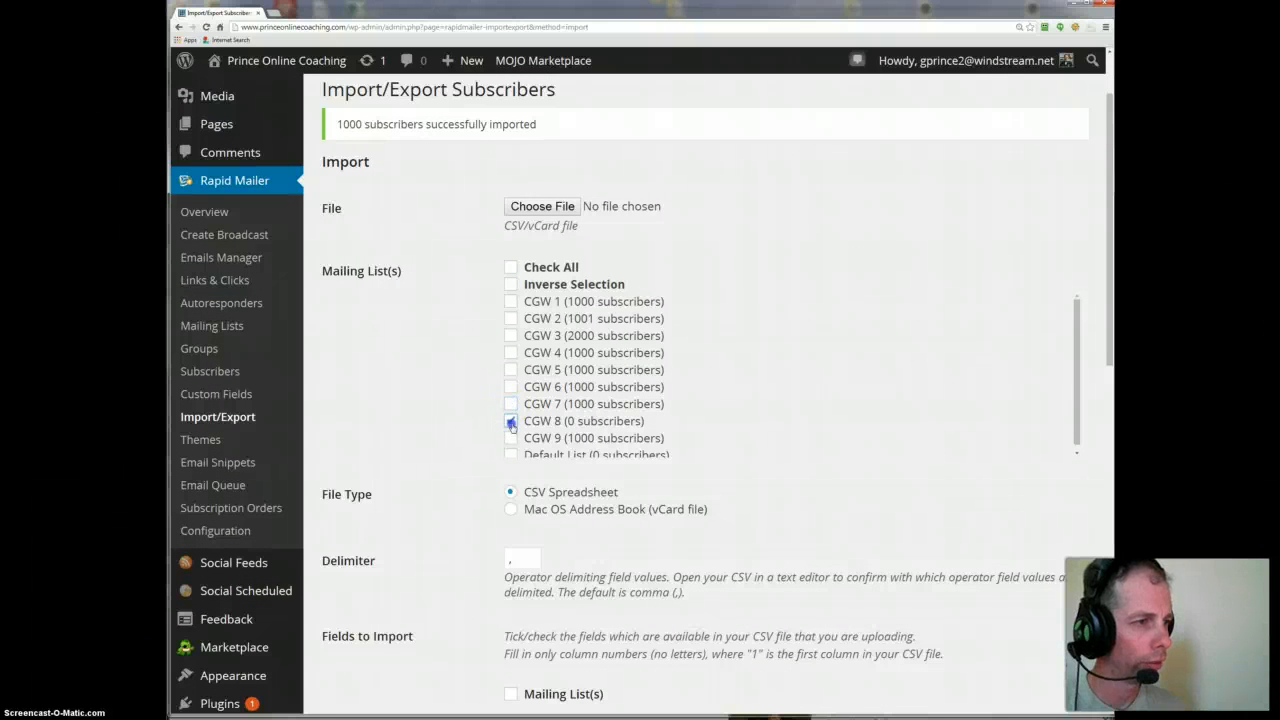
left_click(510, 420)
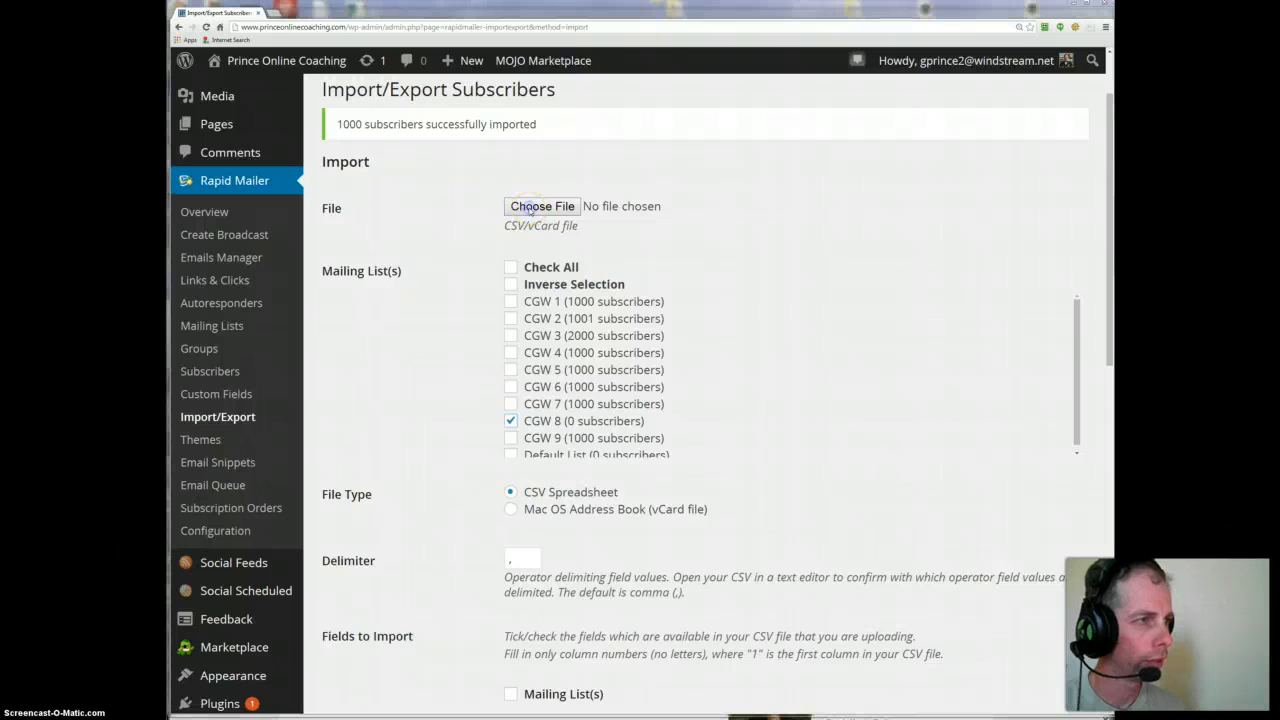
left_click(542, 206)
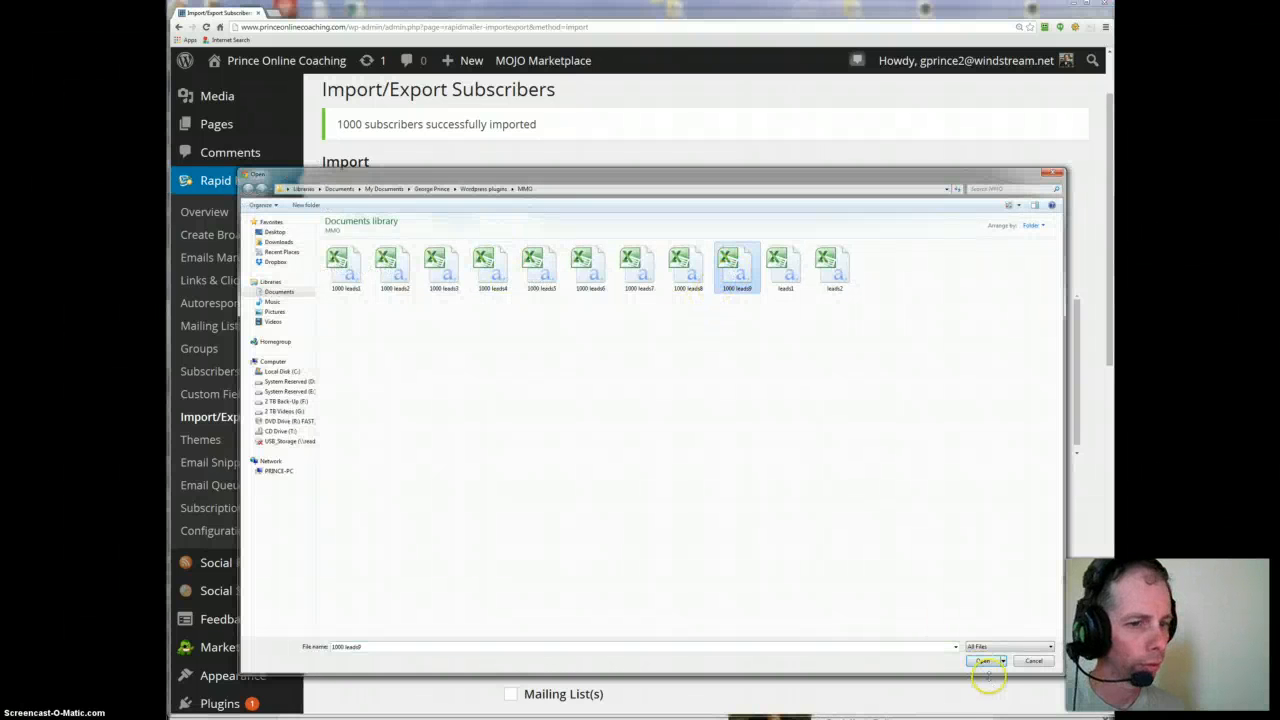
left_click(984, 660)
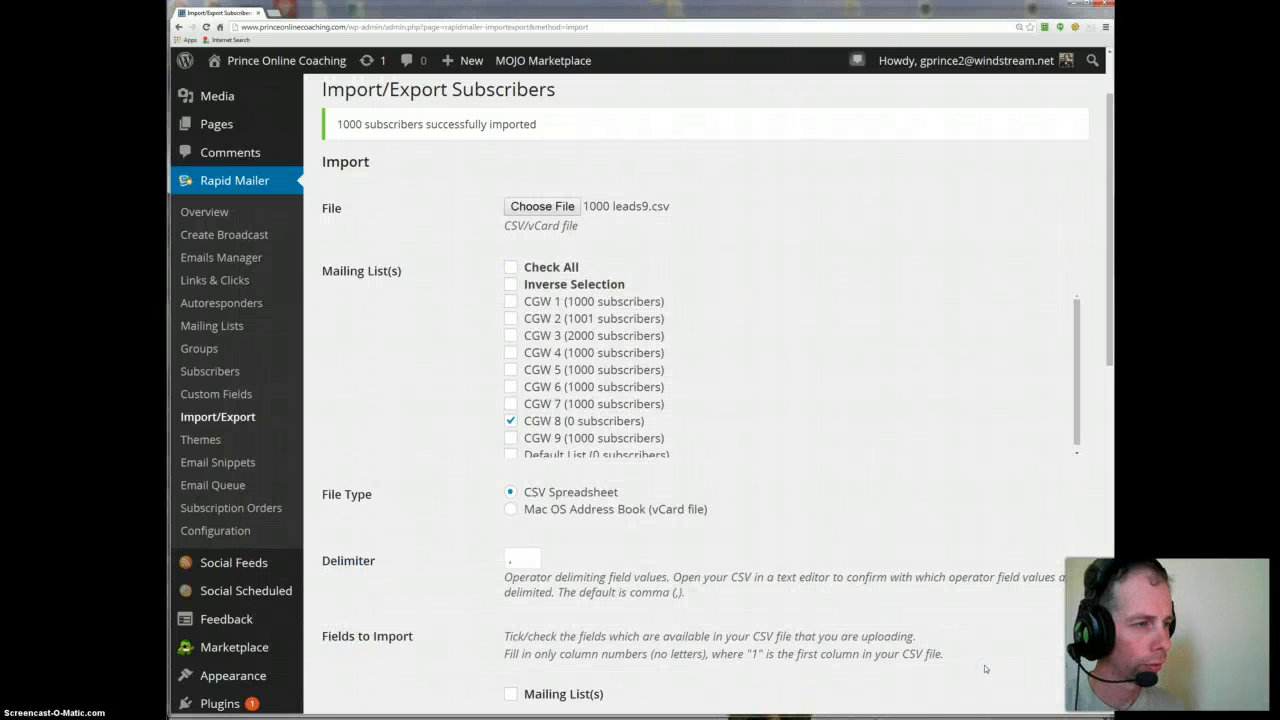
left_click(542, 206)
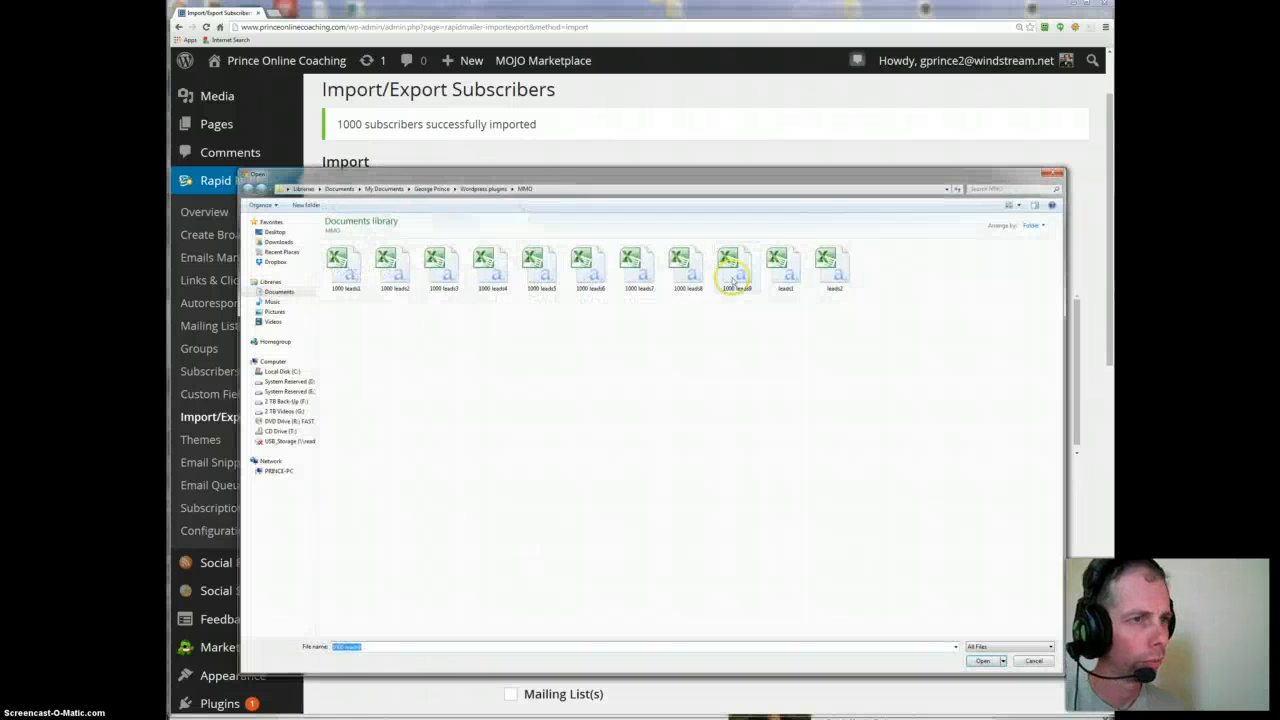
left_click(688, 264)
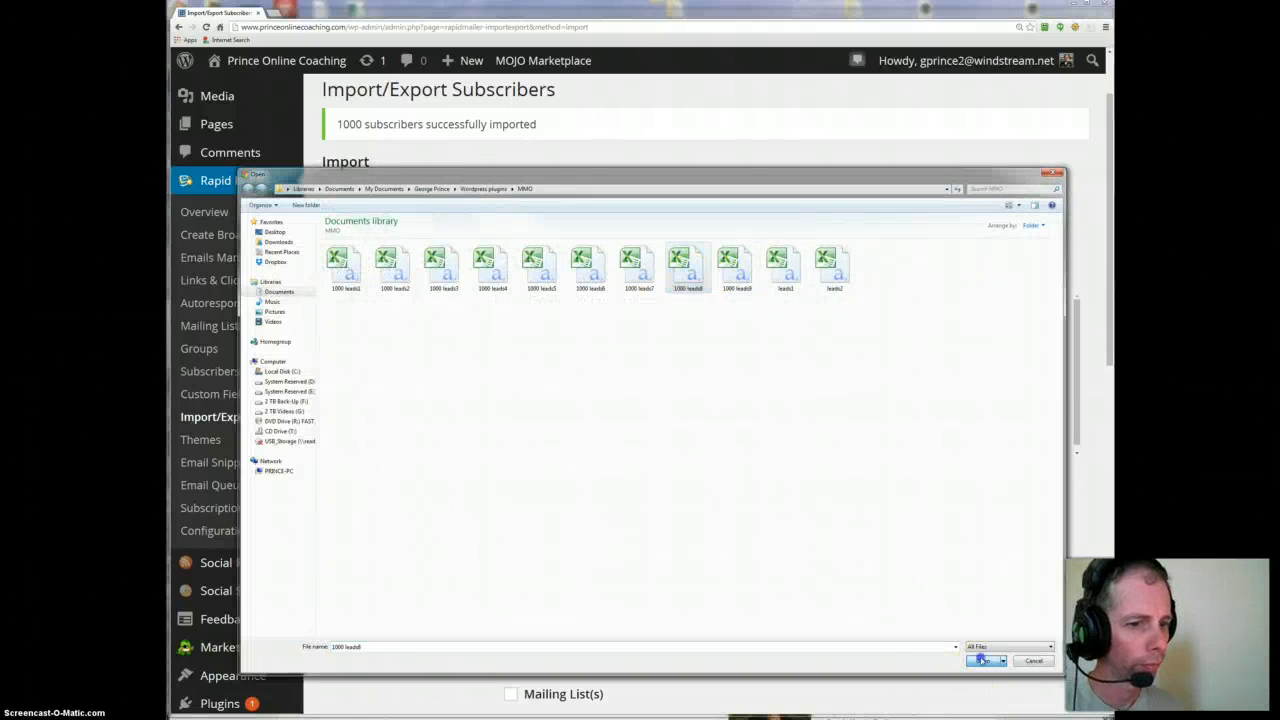
left_click(984, 660)
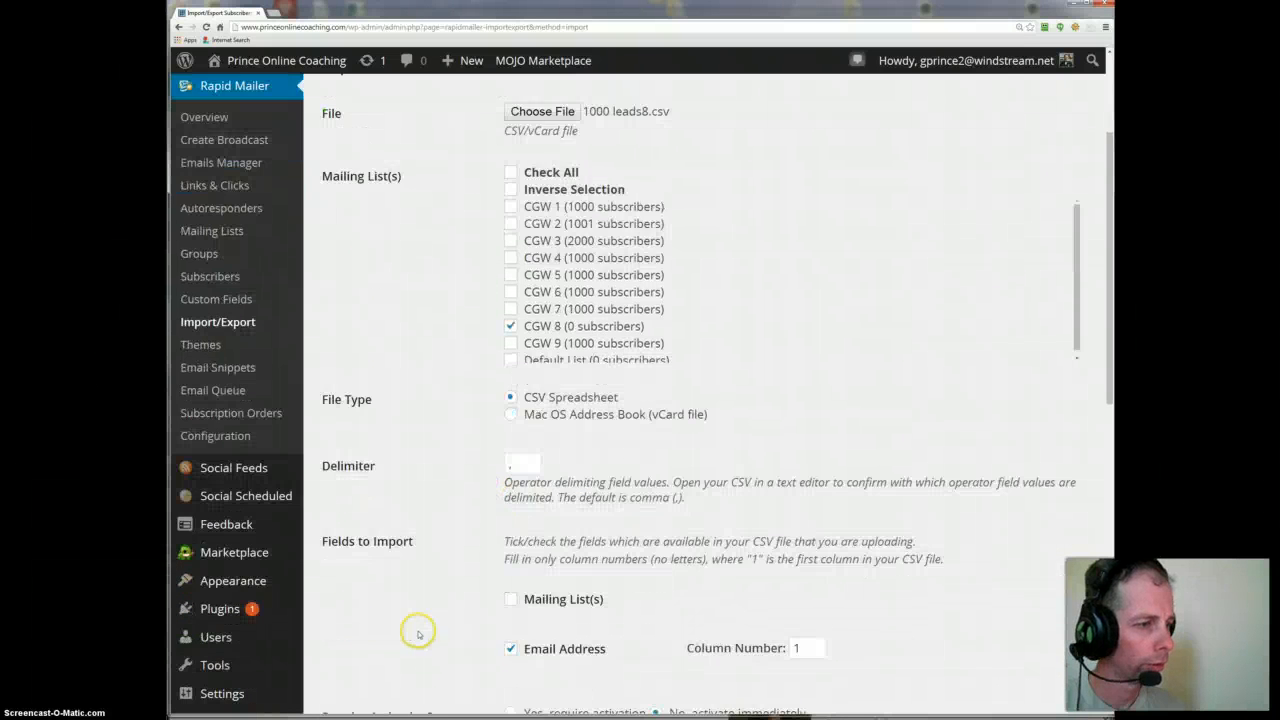
scroll("down", 3)
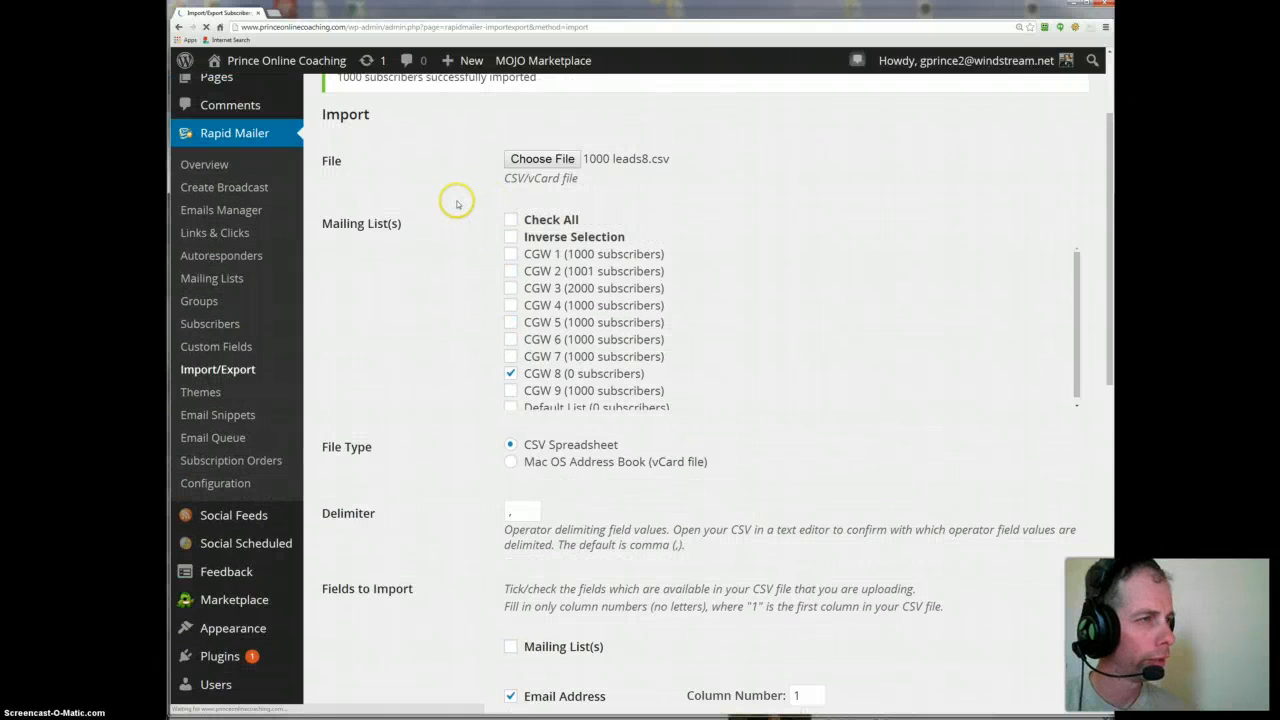
mouse_move(456, 200)
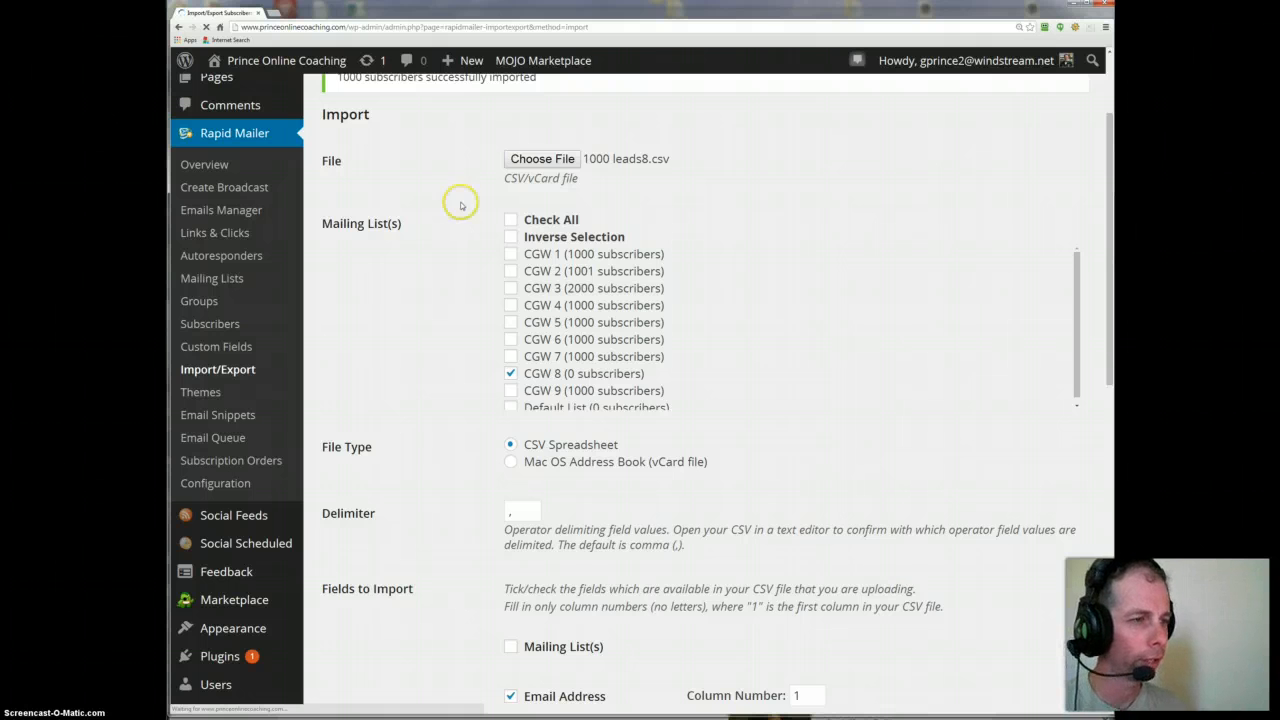
mouse_move(462, 204)
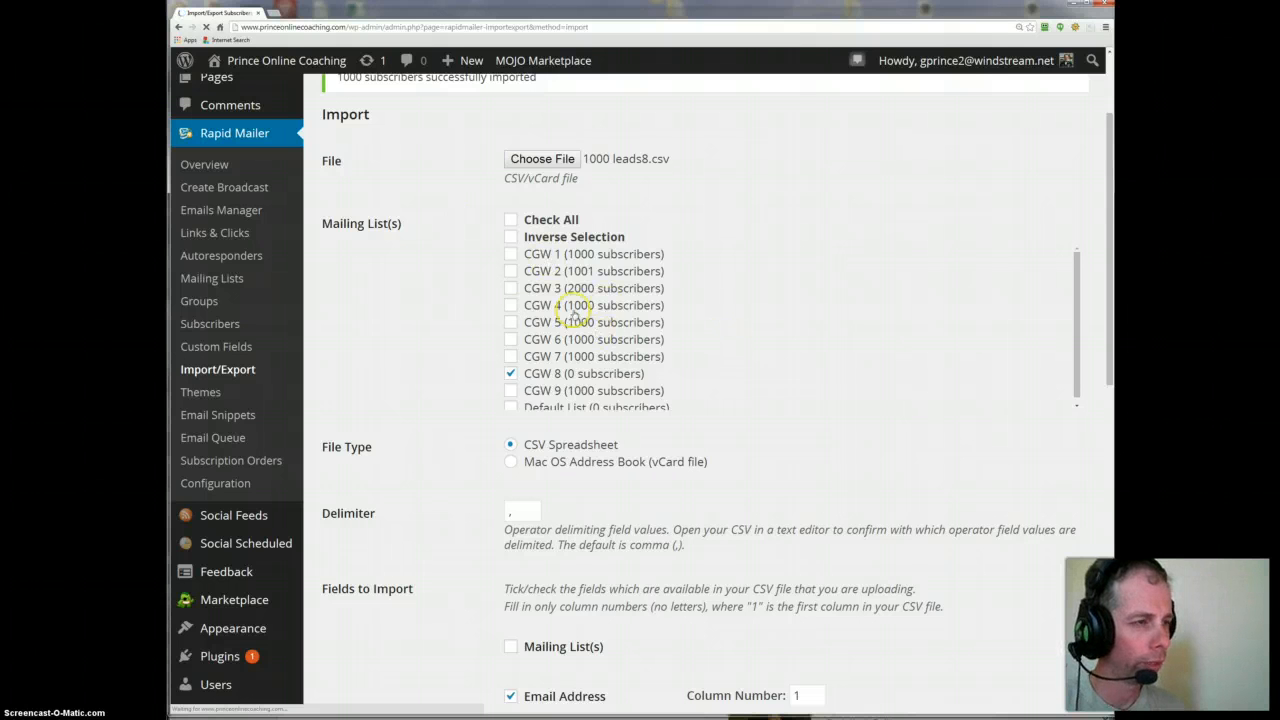
mouse_move(456, 292)
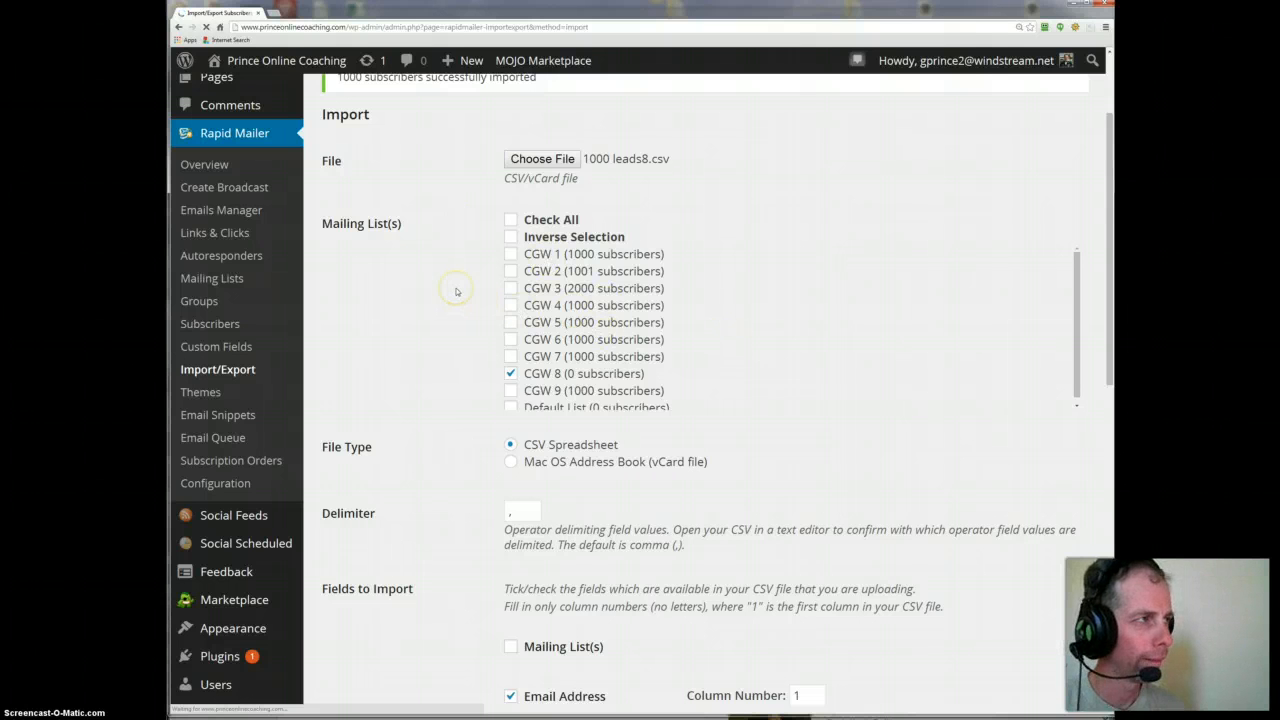
mouse_move(456, 280)
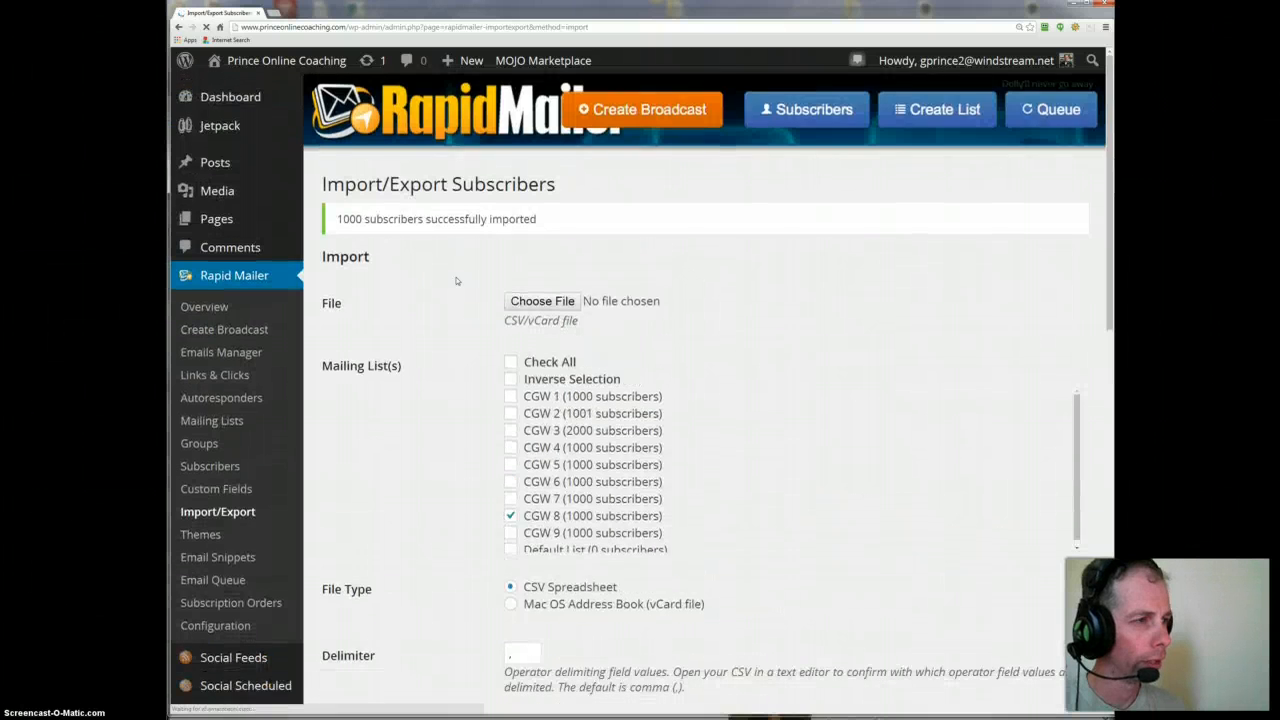
scroll("down", 3)
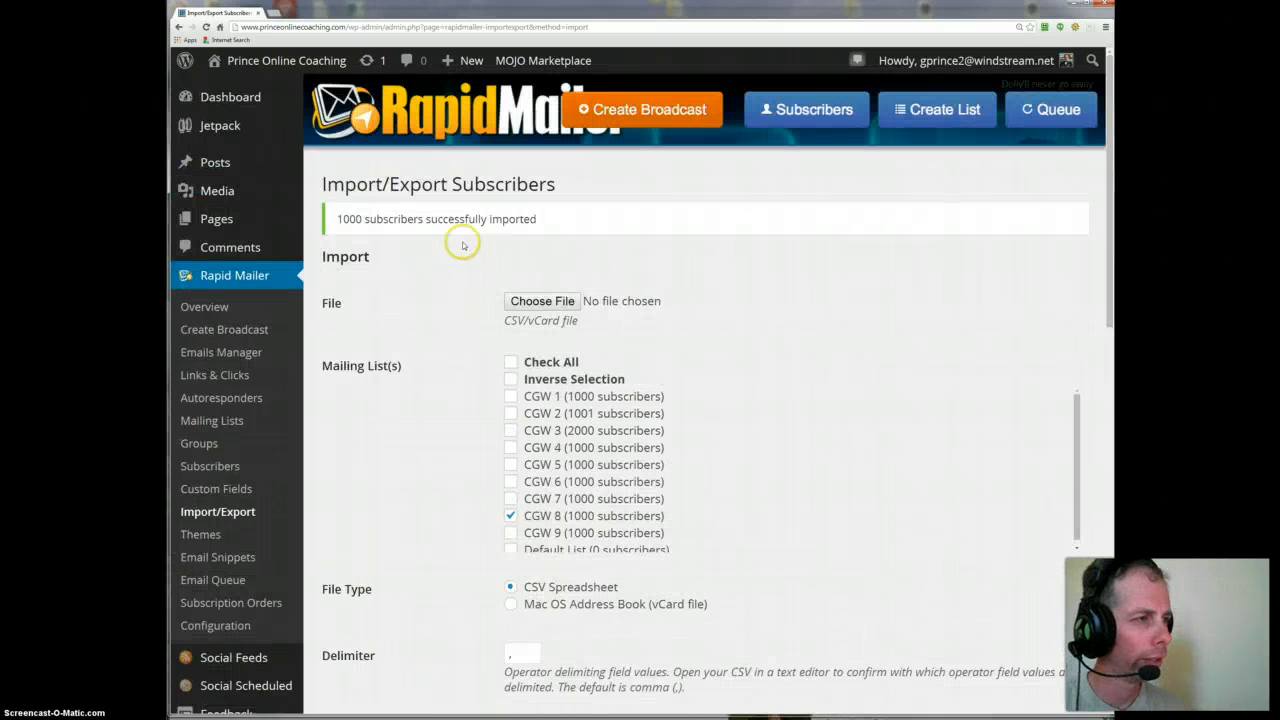
mouse_move(216, 218)
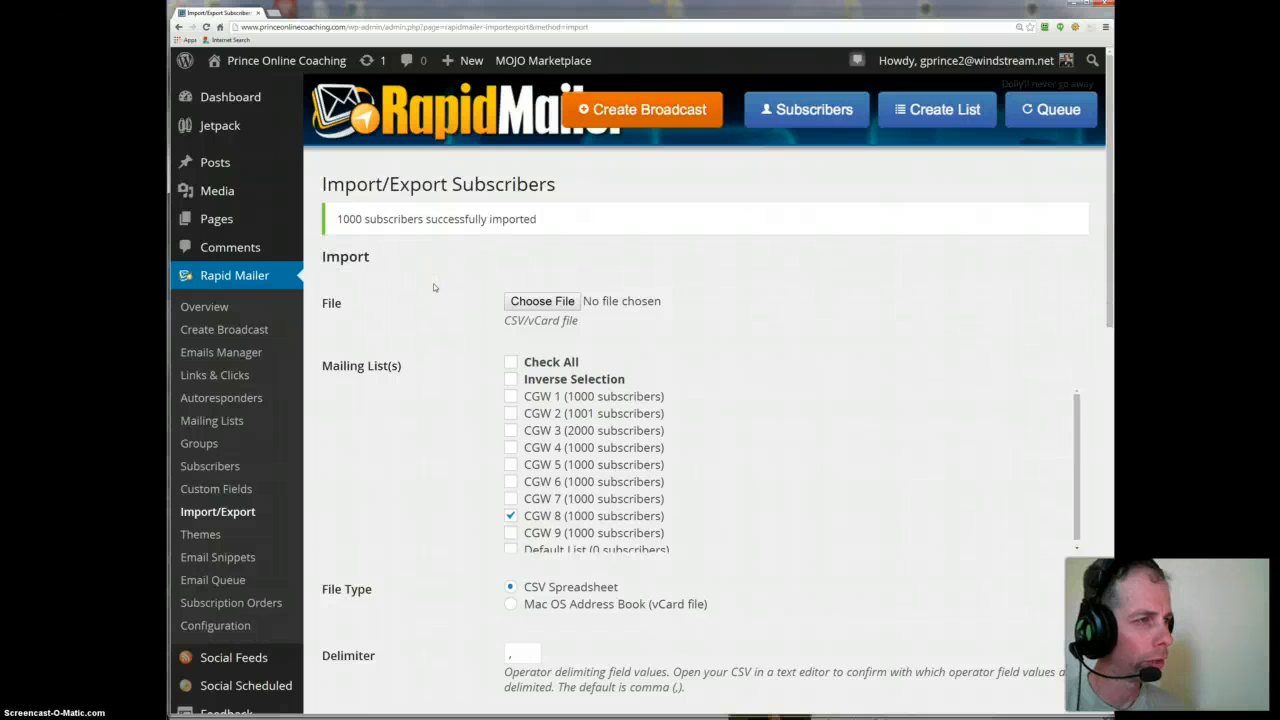
scroll("down", 3)
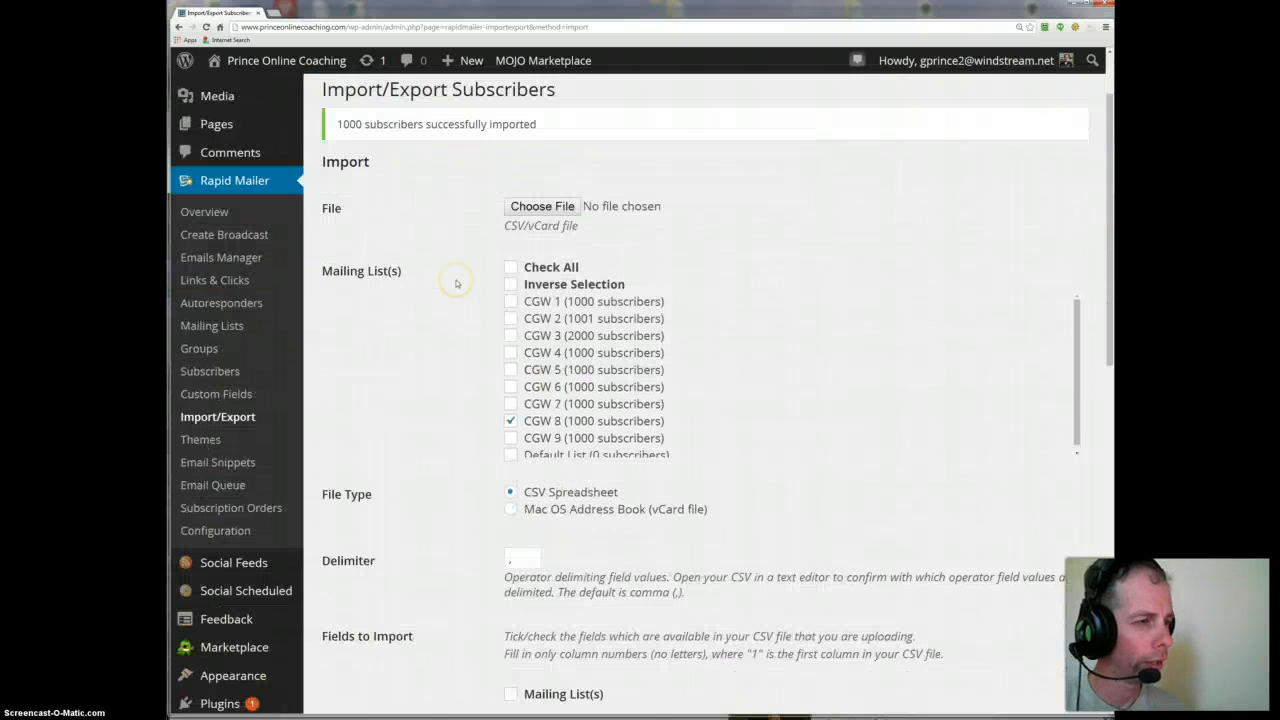
scroll("down", 3)
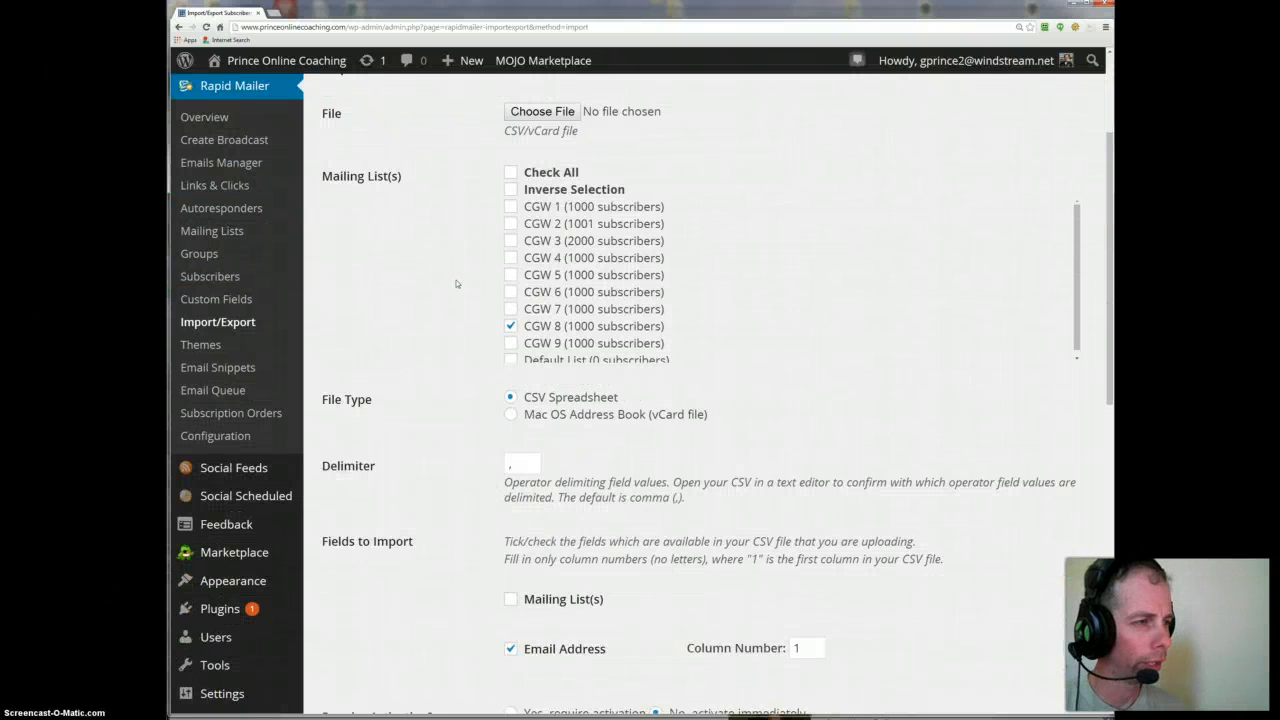
scroll("down", 3)
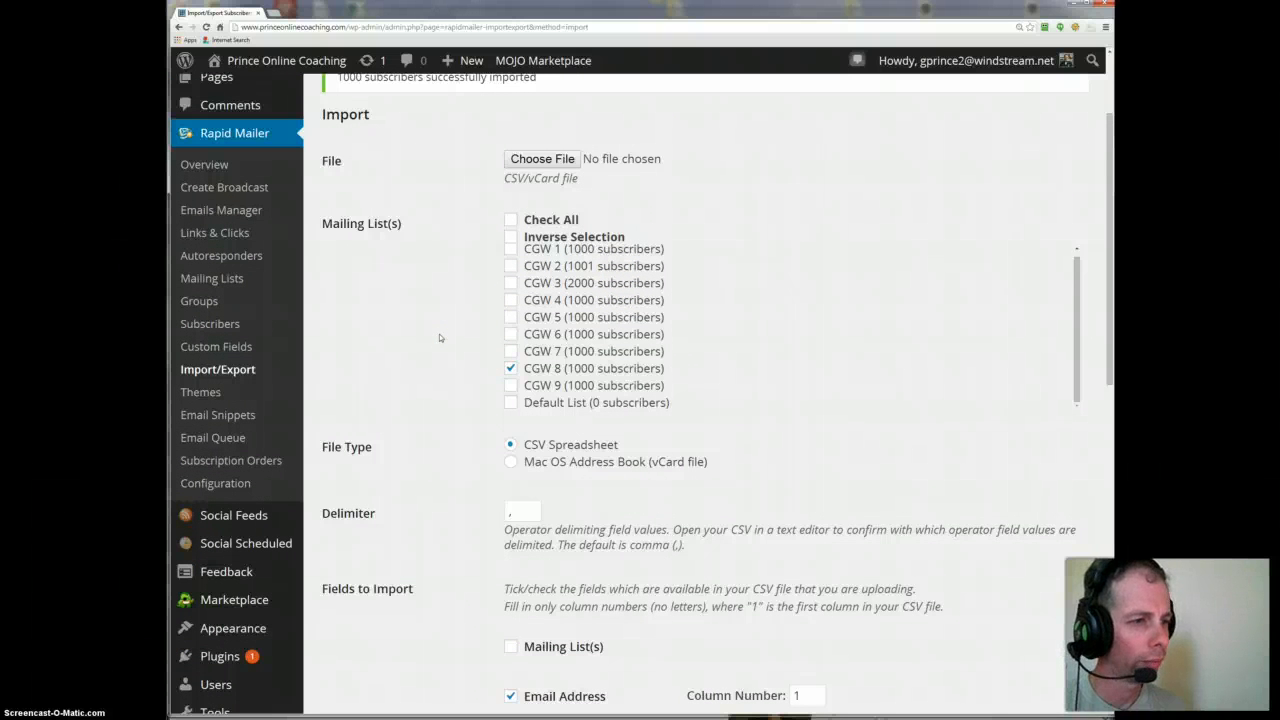
- Untick CGW 8 so no mailing list remains selected, then review the populated CGW lists below
left_click(512, 368)
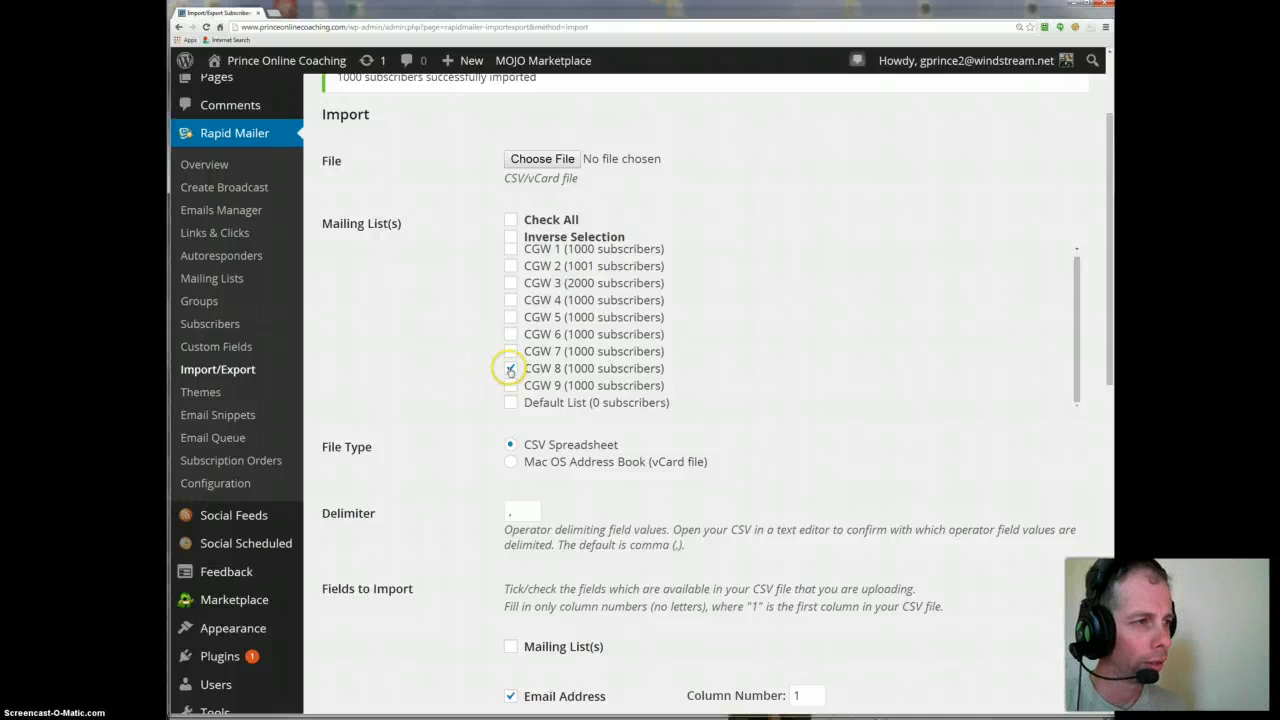
scroll("down", 3)
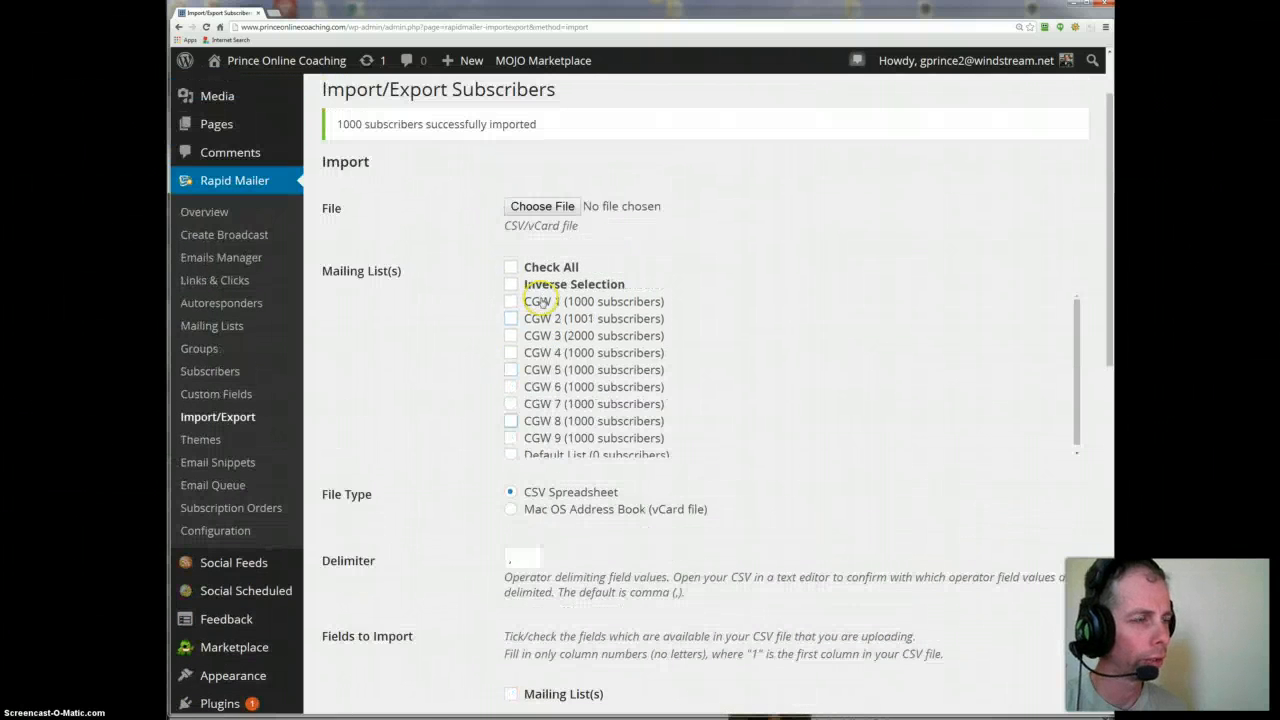
scroll("down", 3)
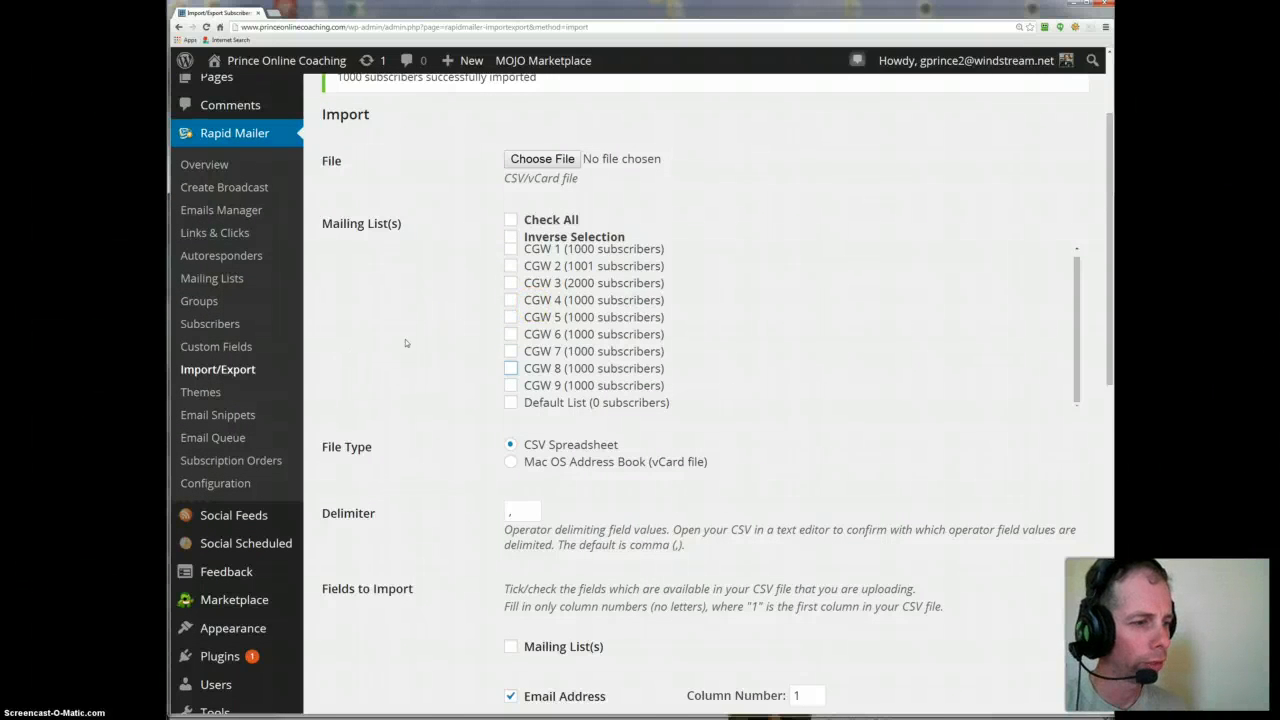
scroll("down", 3)
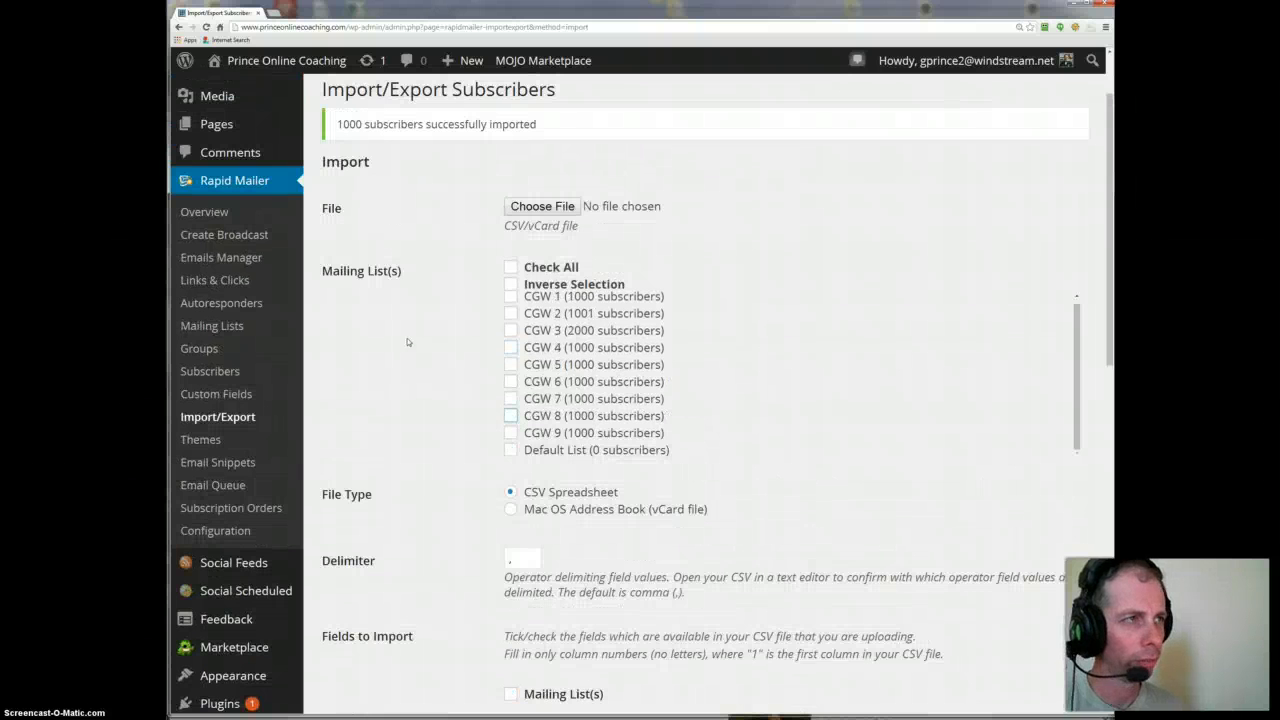
scroll("down", 3)
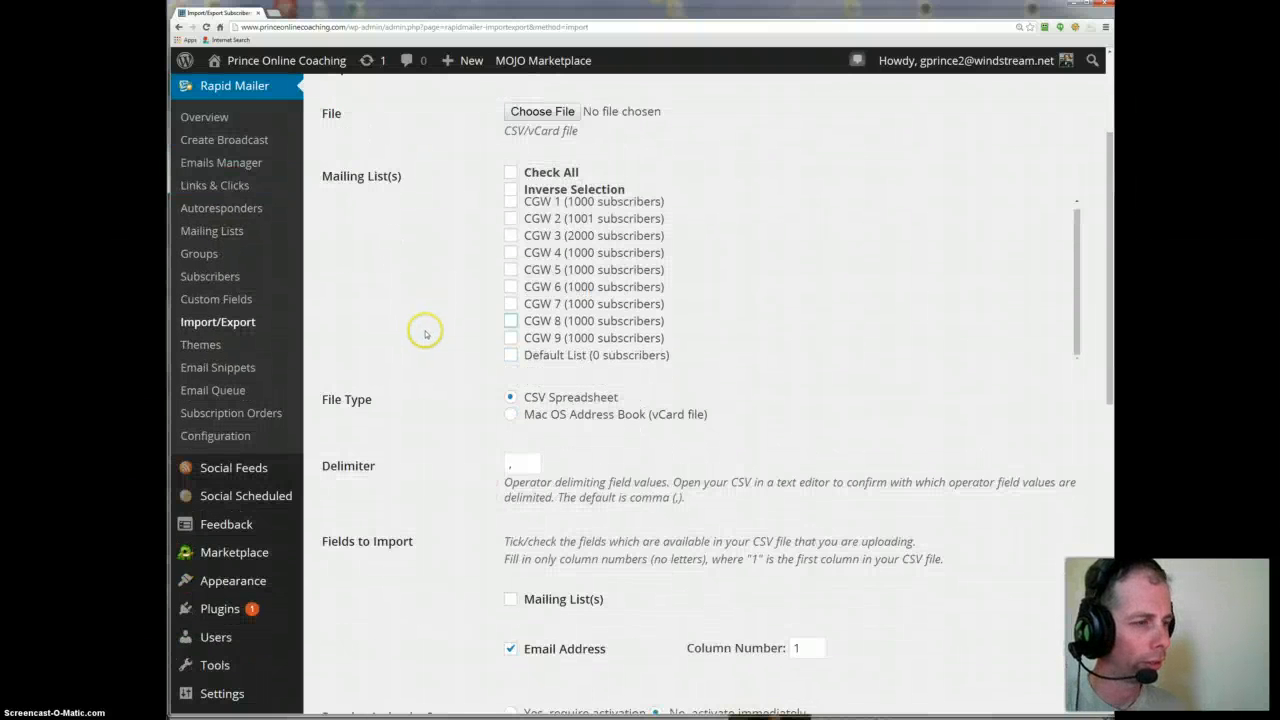
scroll("down", 3)
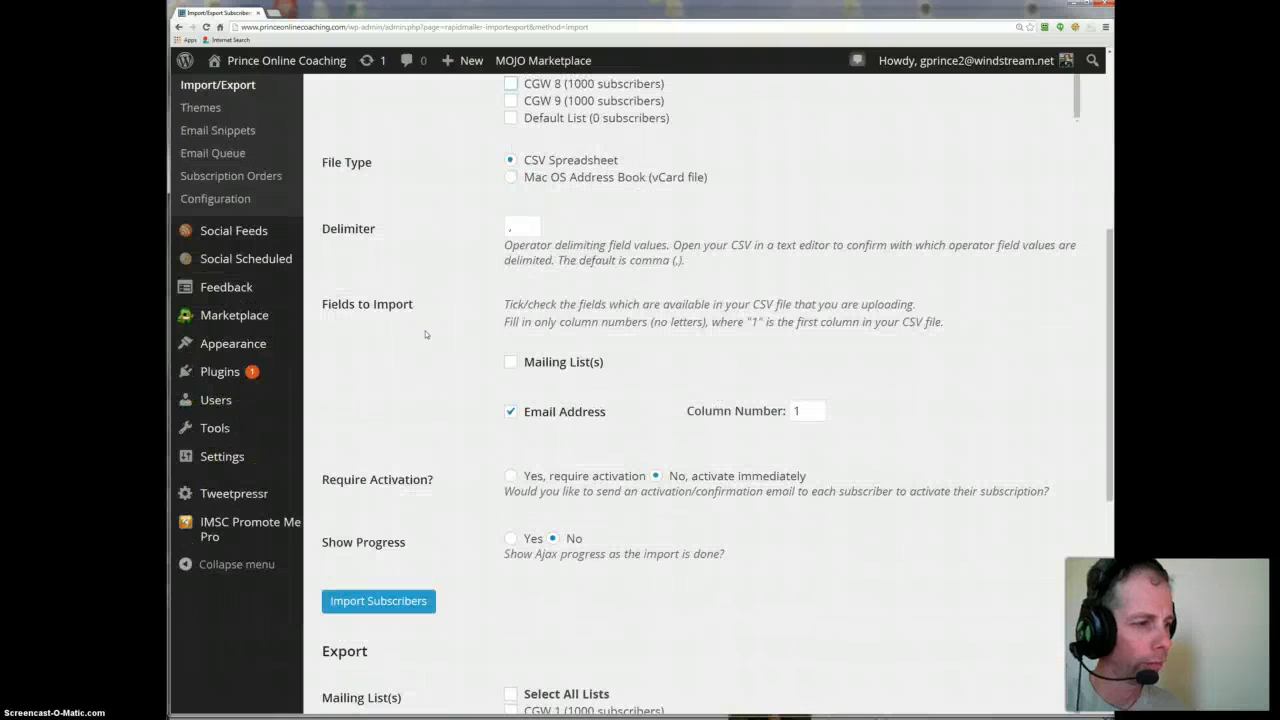
left_click(378, 600)
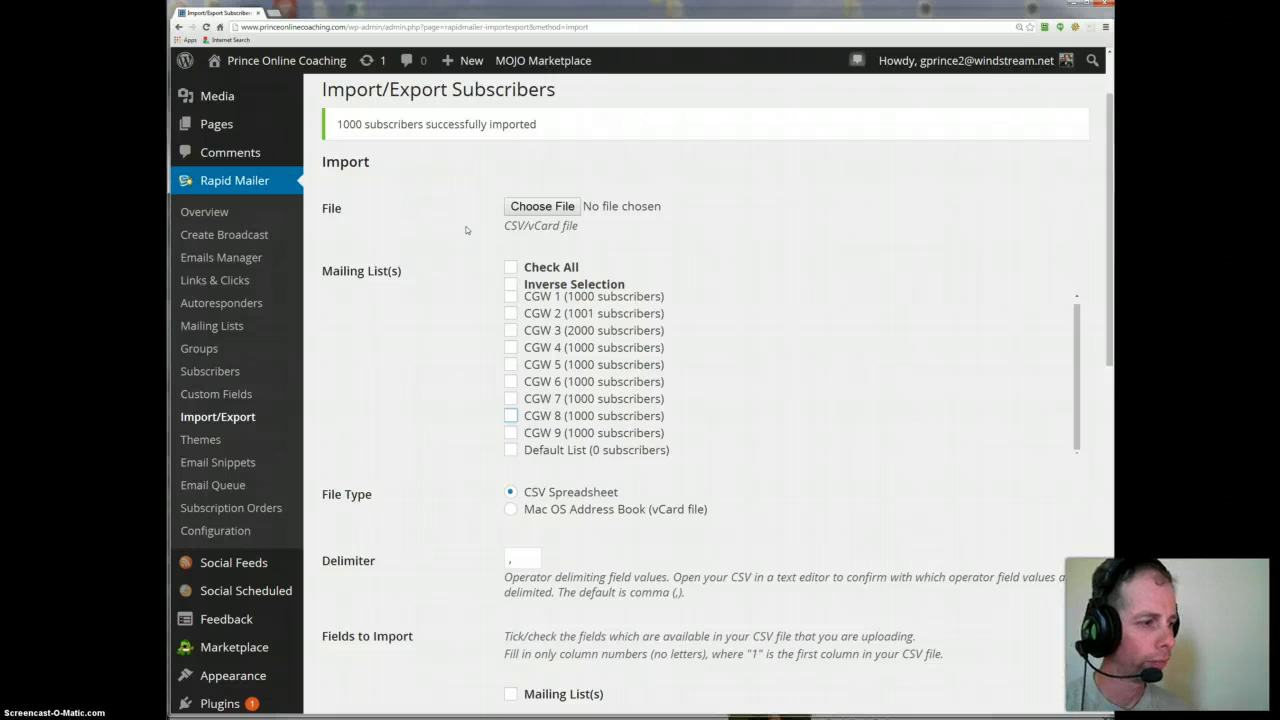
mouse_move(380, 536)
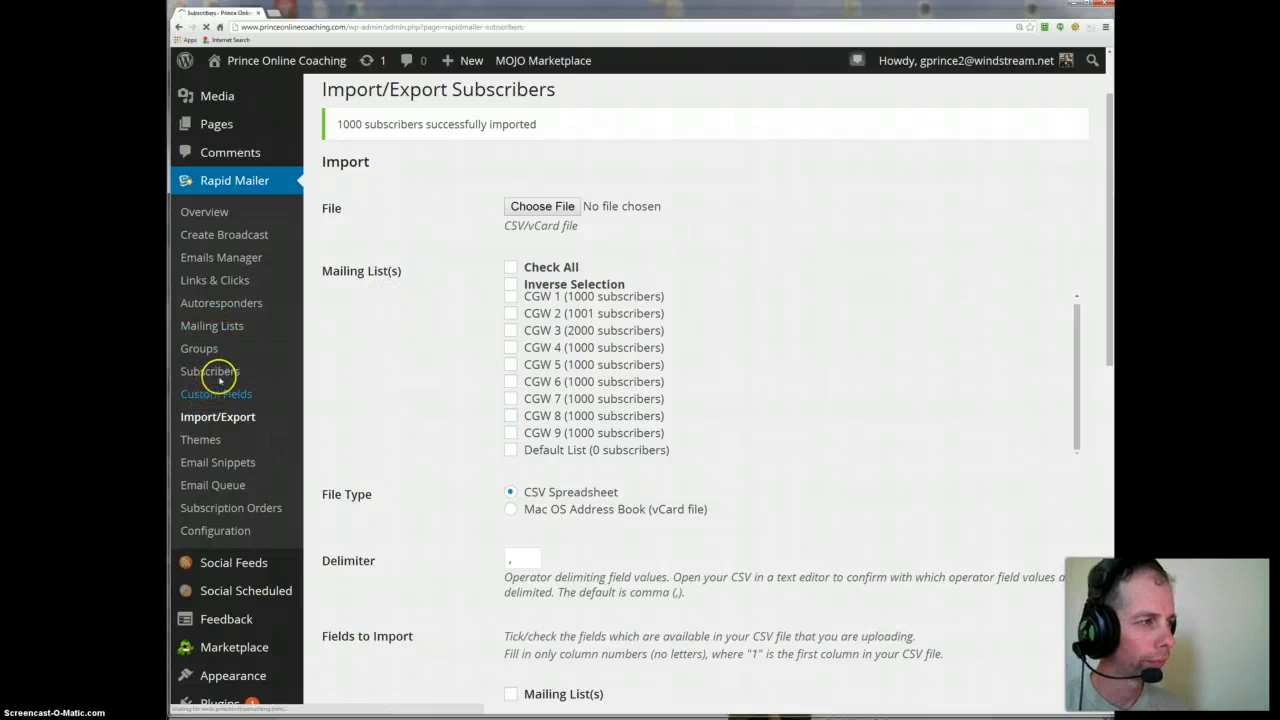
- Show the Manage Subscribers page listing all 9000 subscribers across the CGW lists
left_click(210, 370)
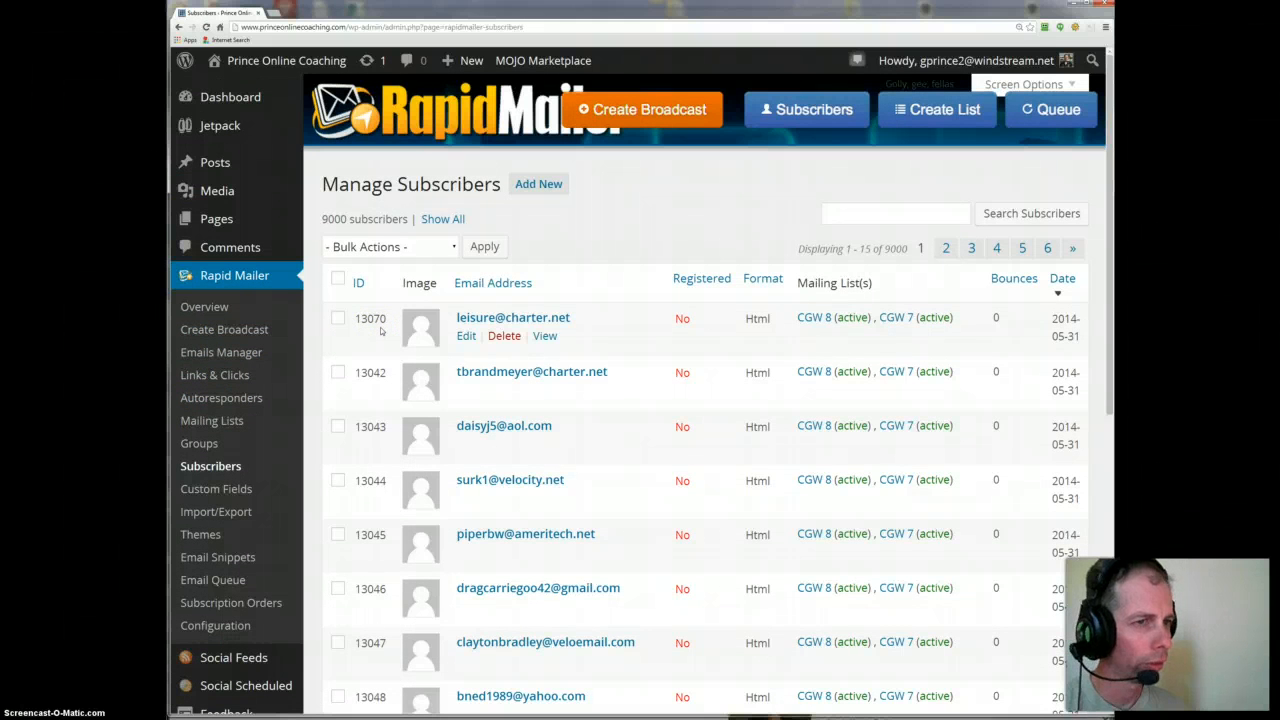
mouse_move(764, 608)
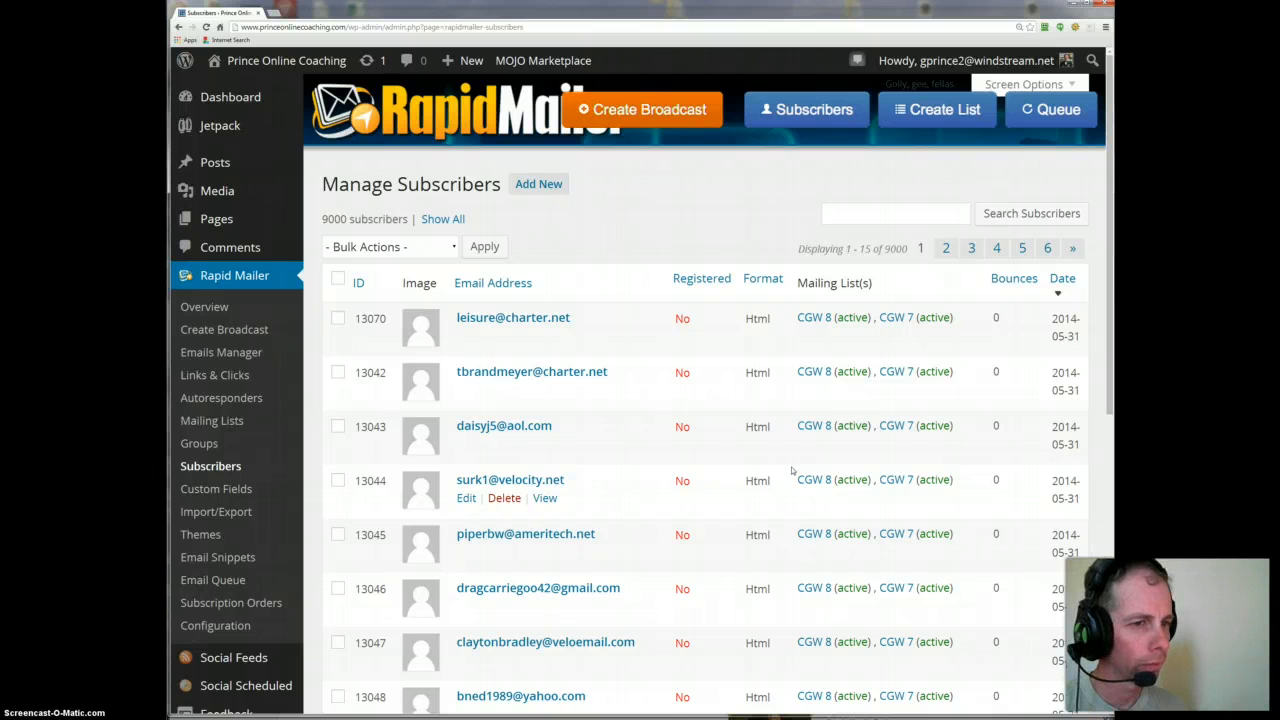
scroll("down", 3)
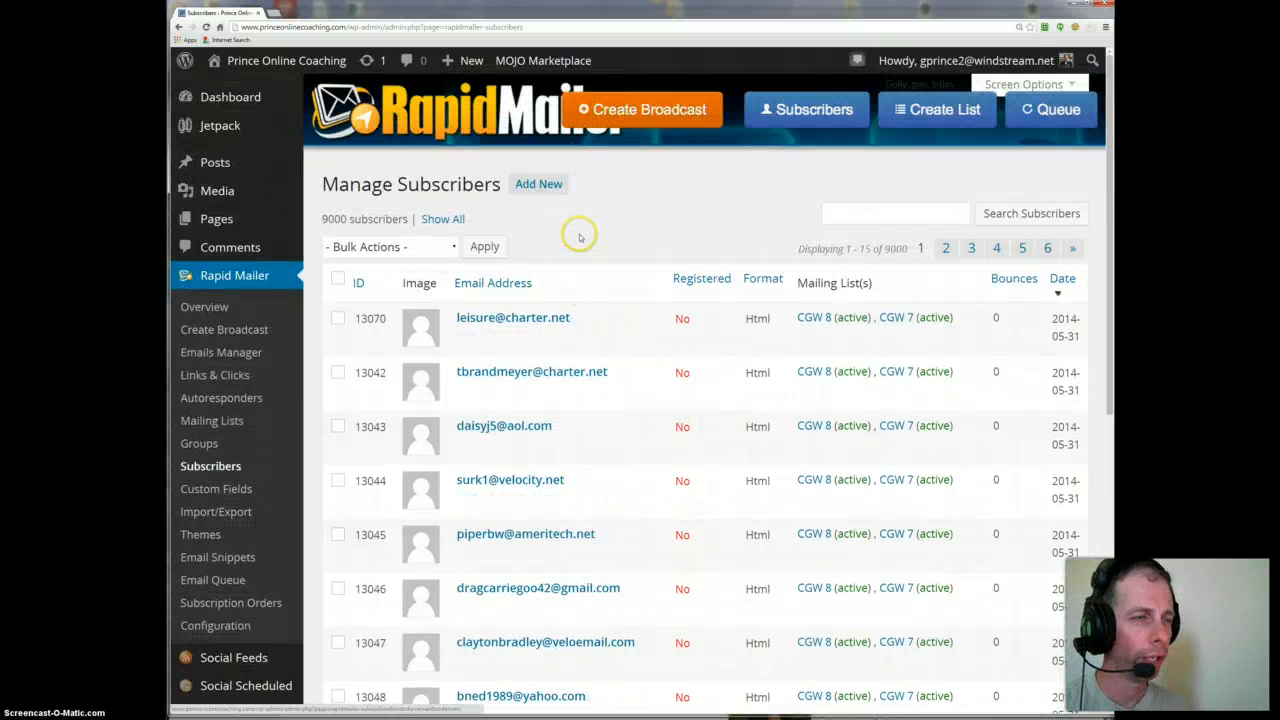
mouse_move(568, 248)
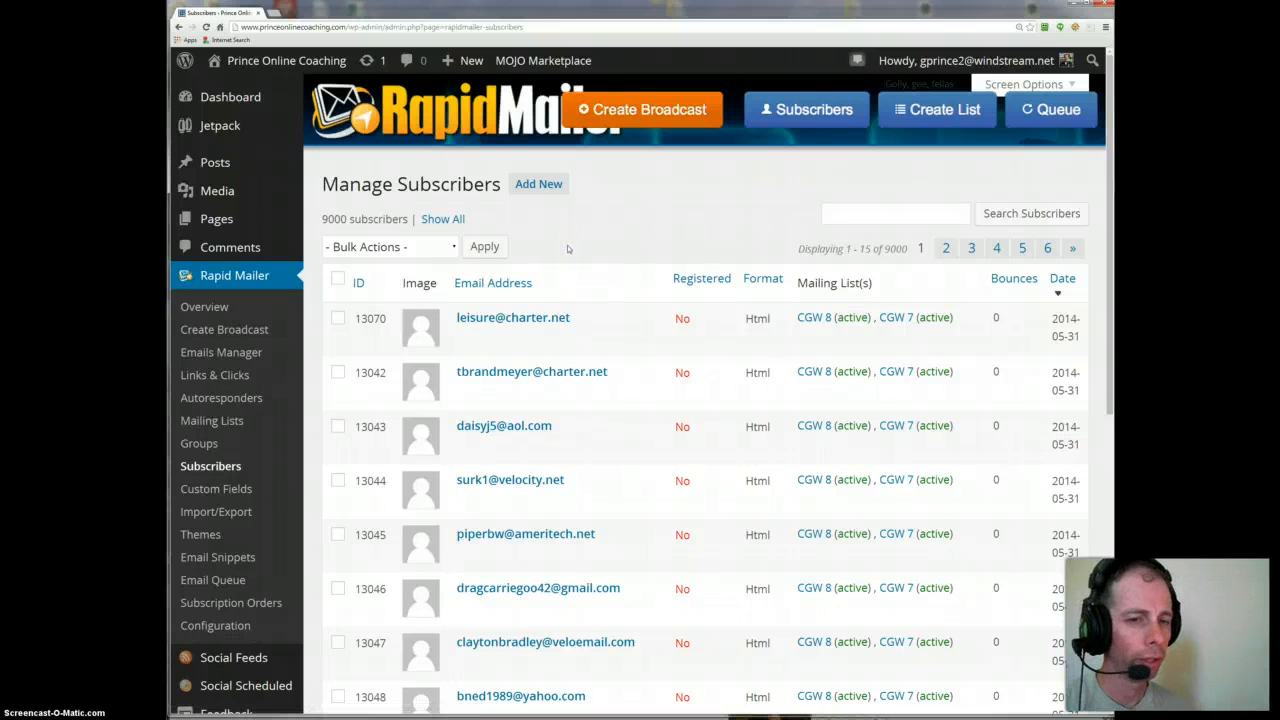
mouse_move(564, 252)
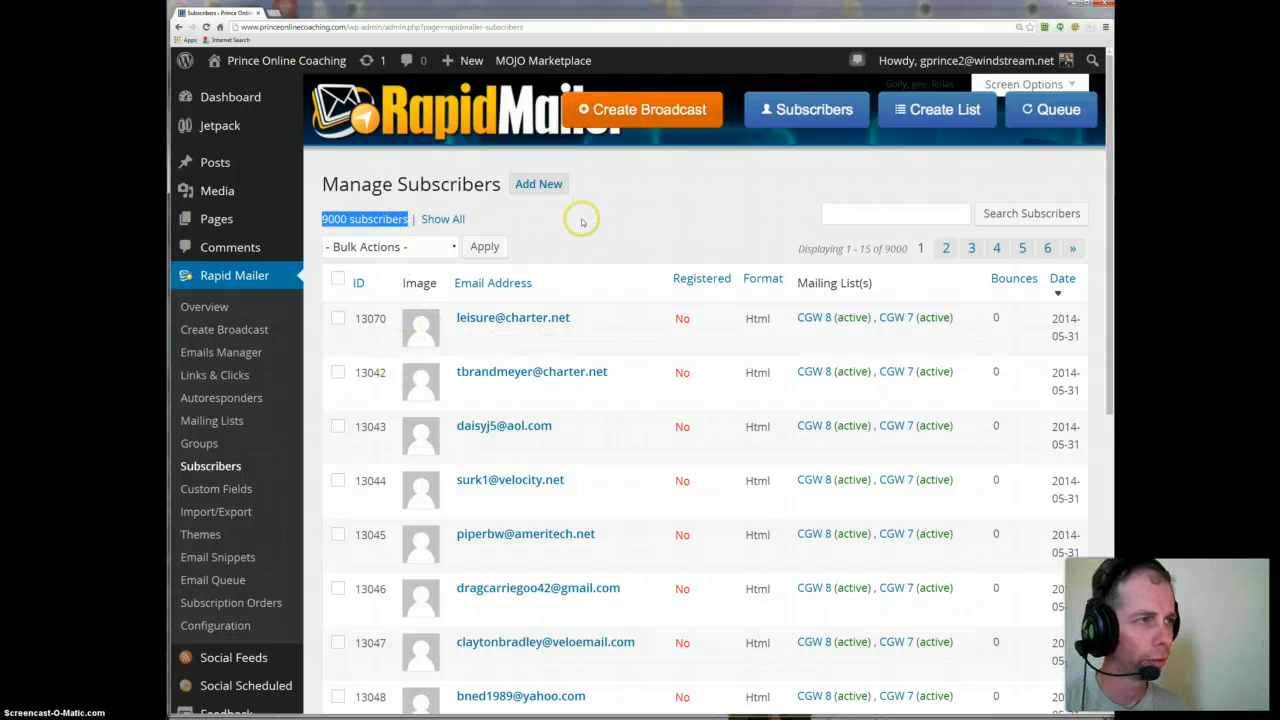
mouse_move(460, 536)
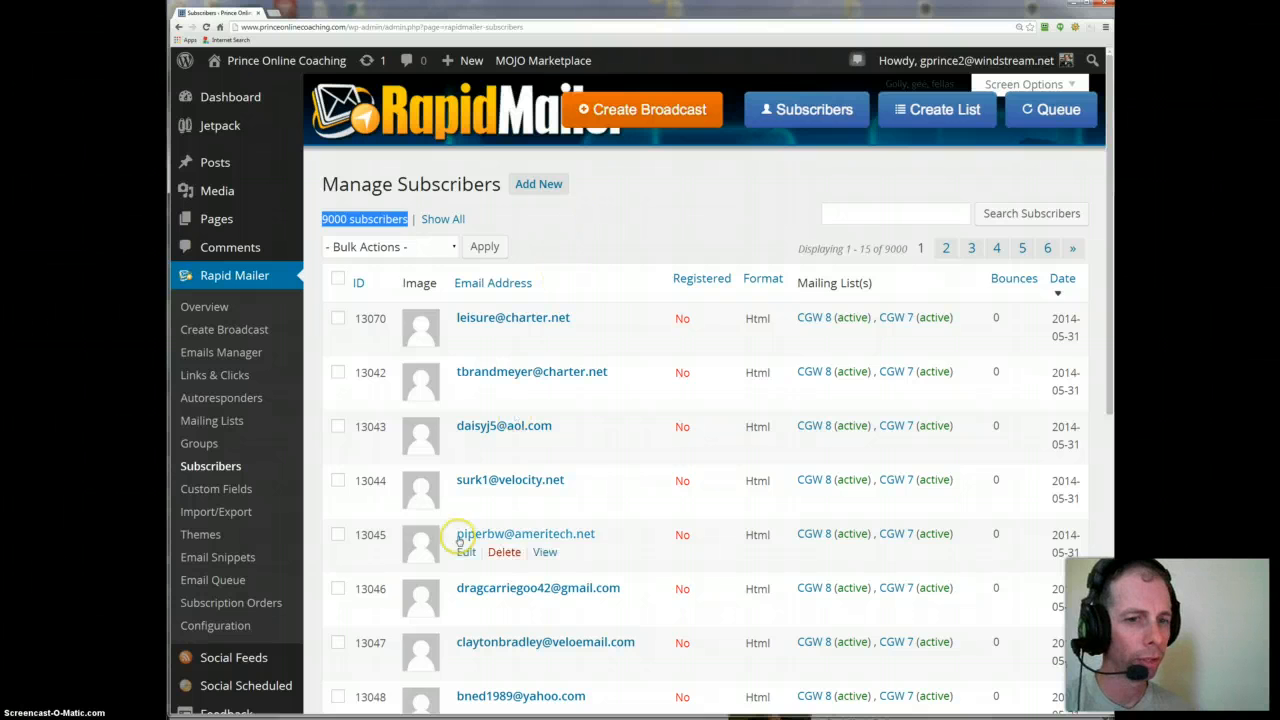